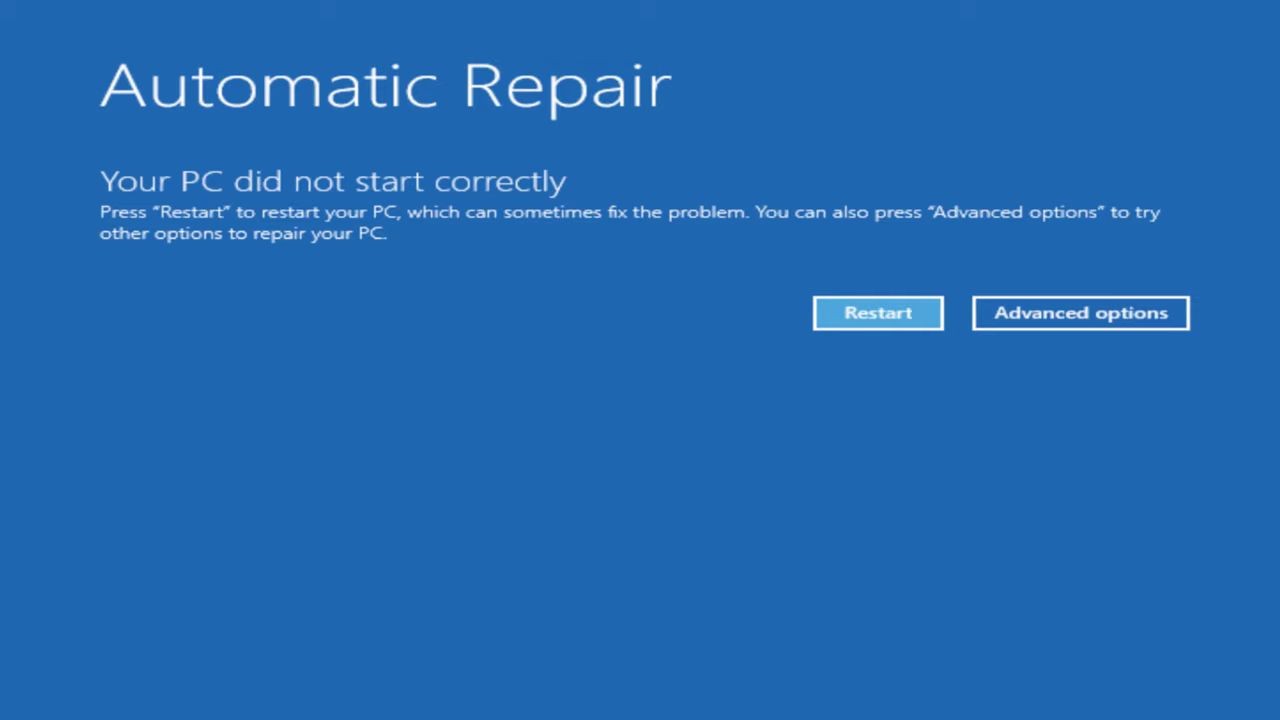
pyautogui.moveTo(1072, 364)
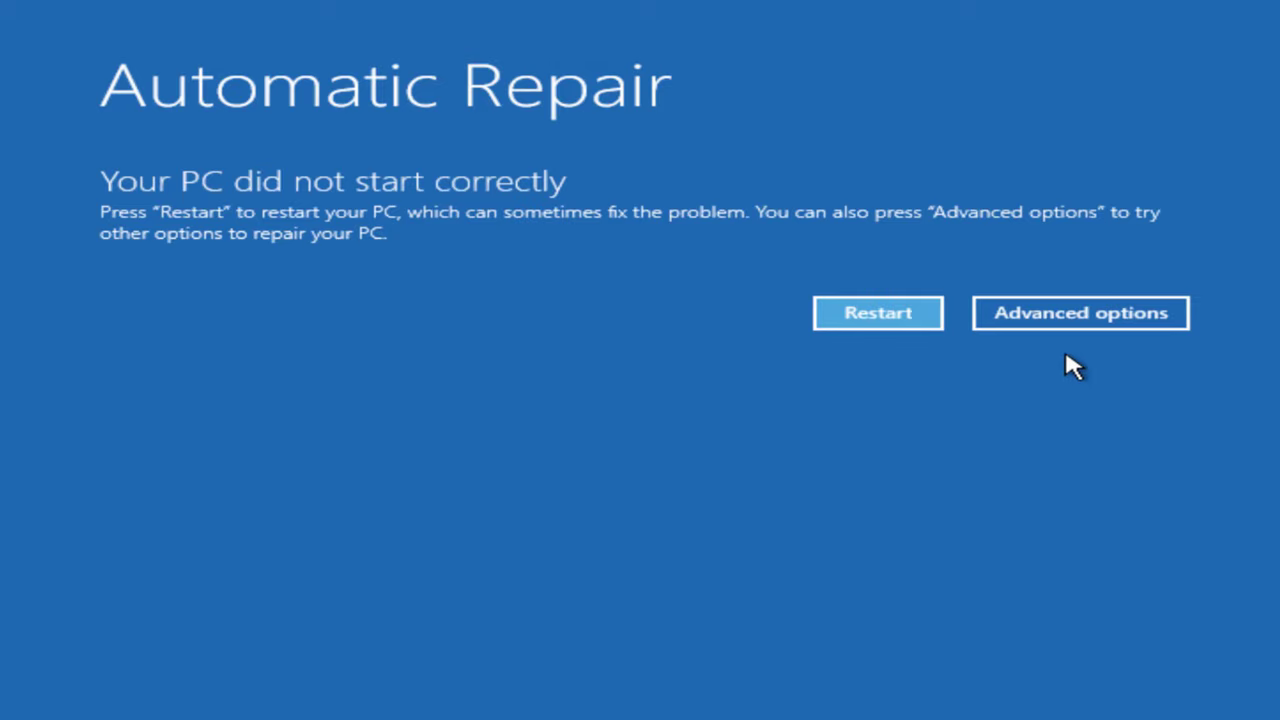
# - Go through Advanced options and Troubleshoot to run Startup Repair, which fails to fix the PC
pyautogui.click(1080, 312)
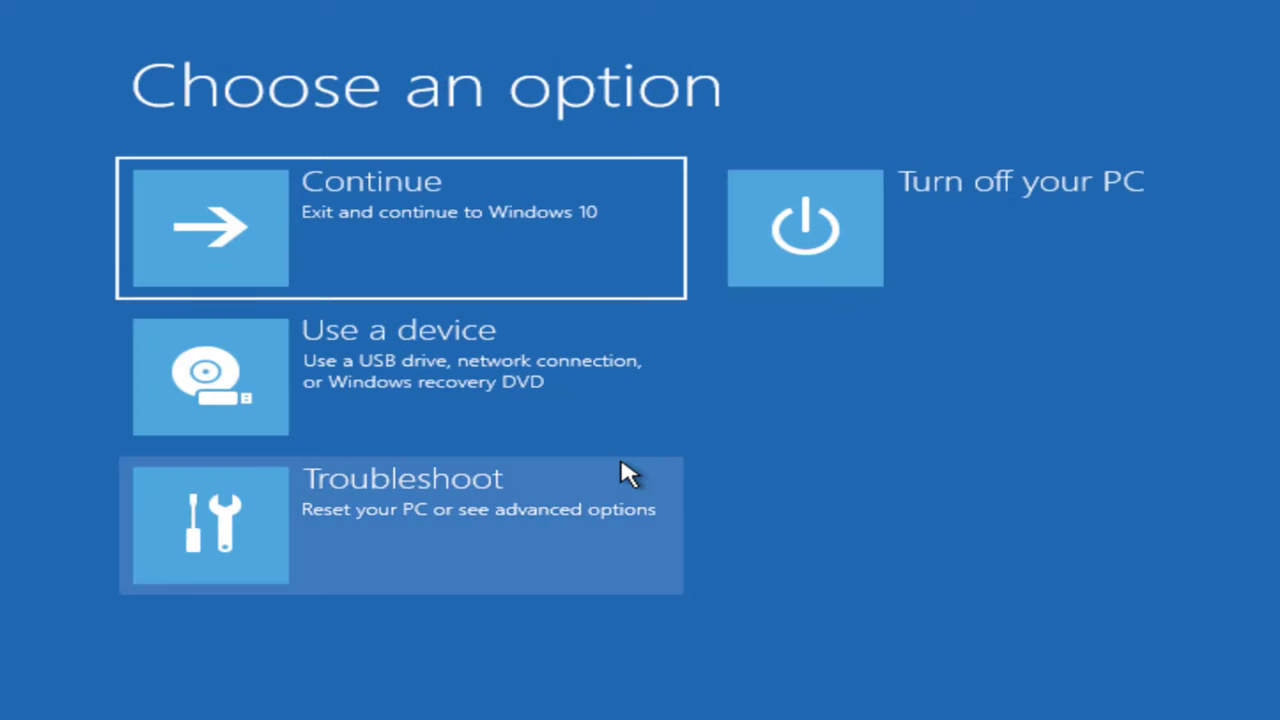
pyautogui.click(400, 524)
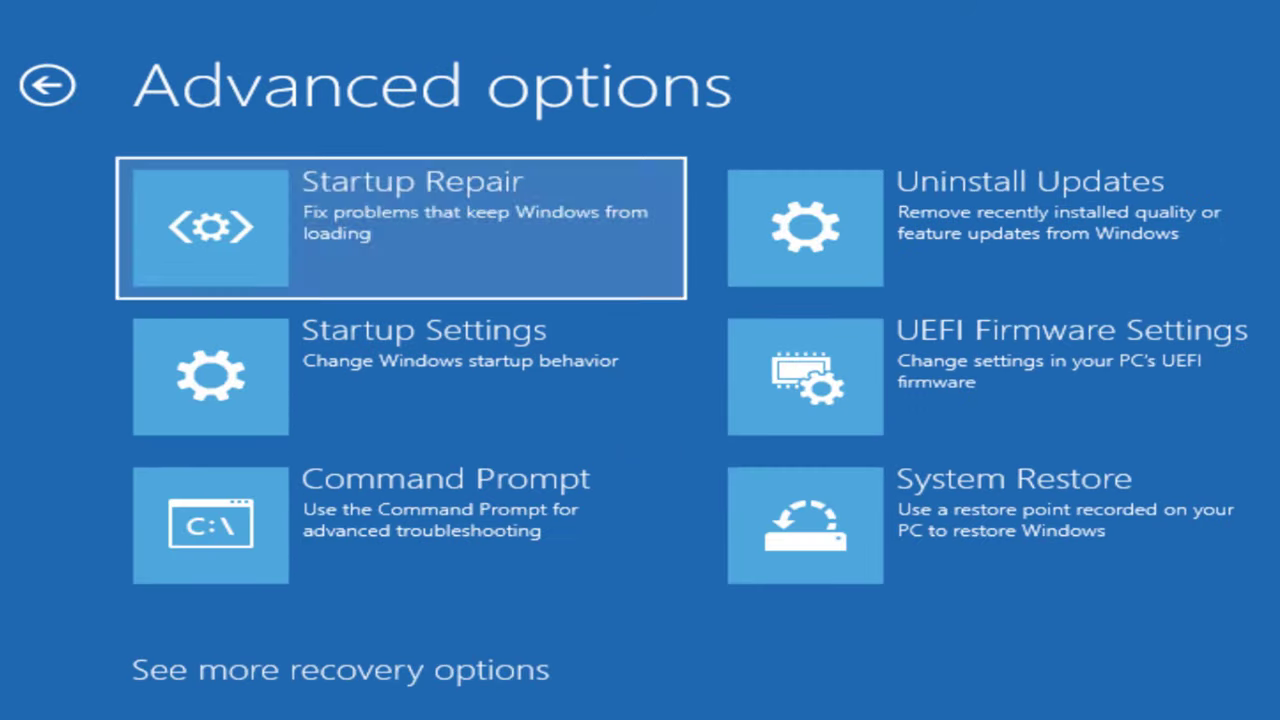
pyautogui.click(400, 228)
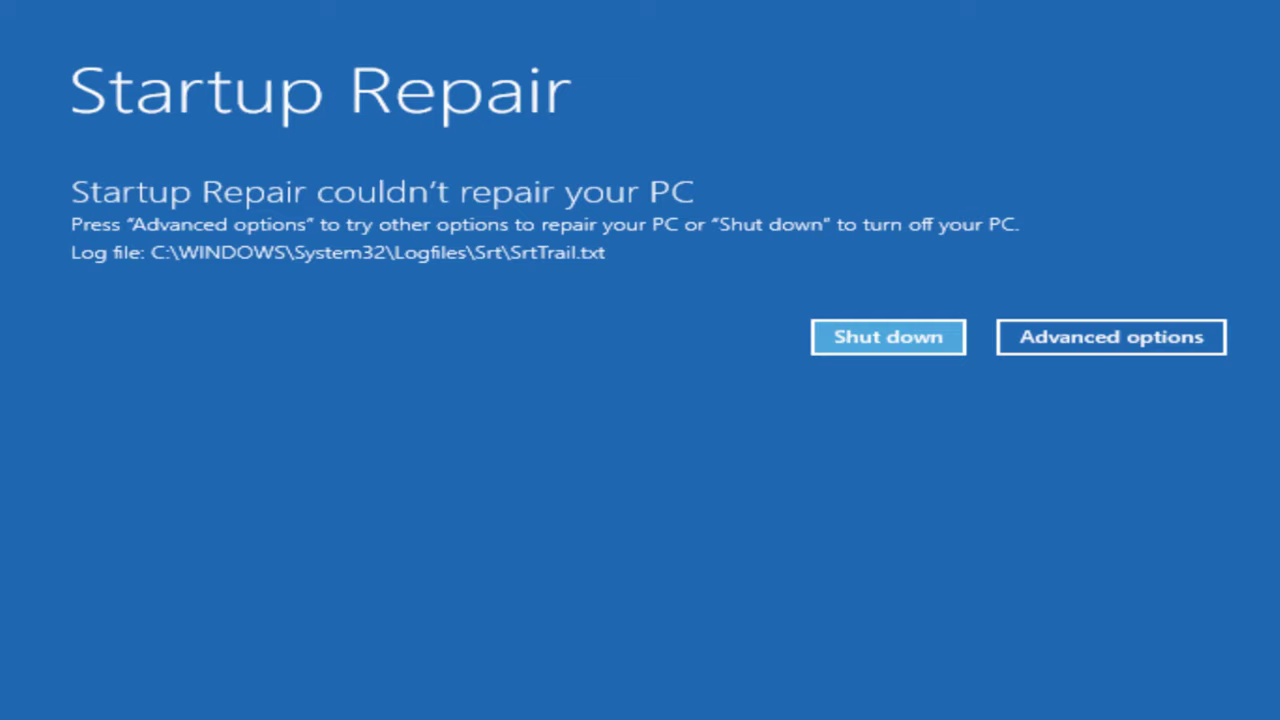
# - Navigate back to the recovery tools, start System Restore and sign in with the account password
pyautogui.click(1110, 336)
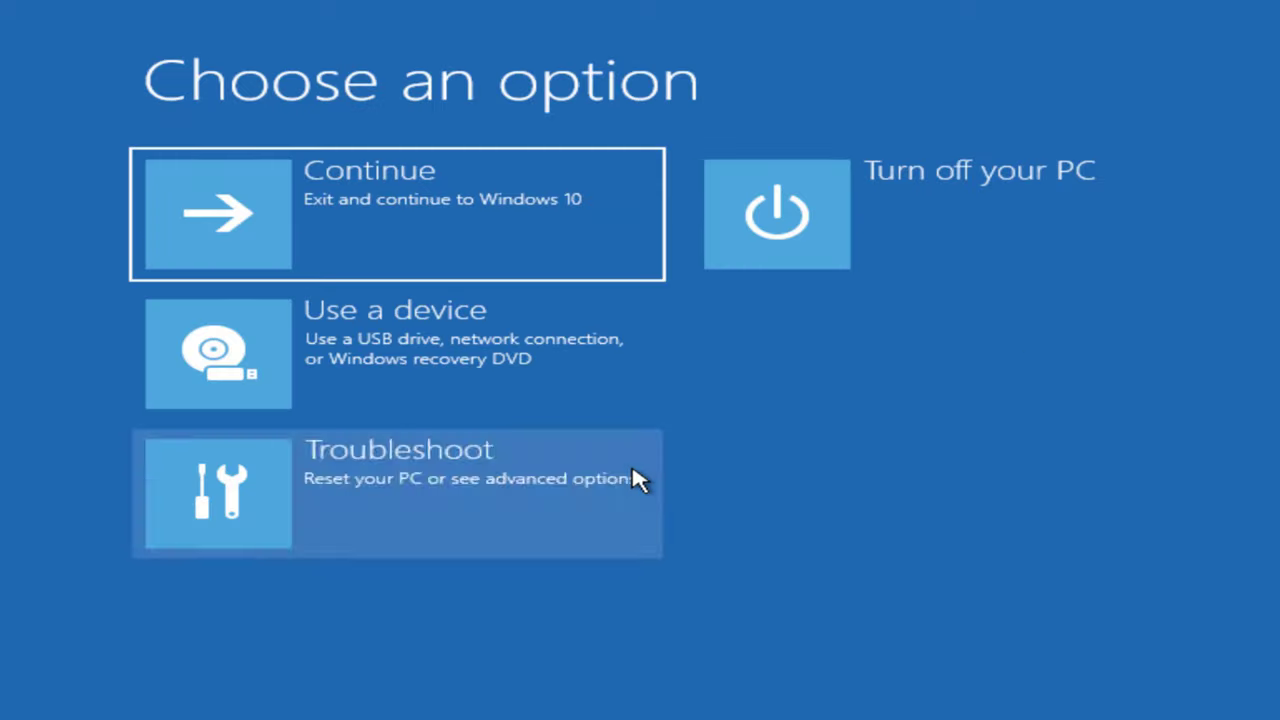
pyautogui.click(396, 492)
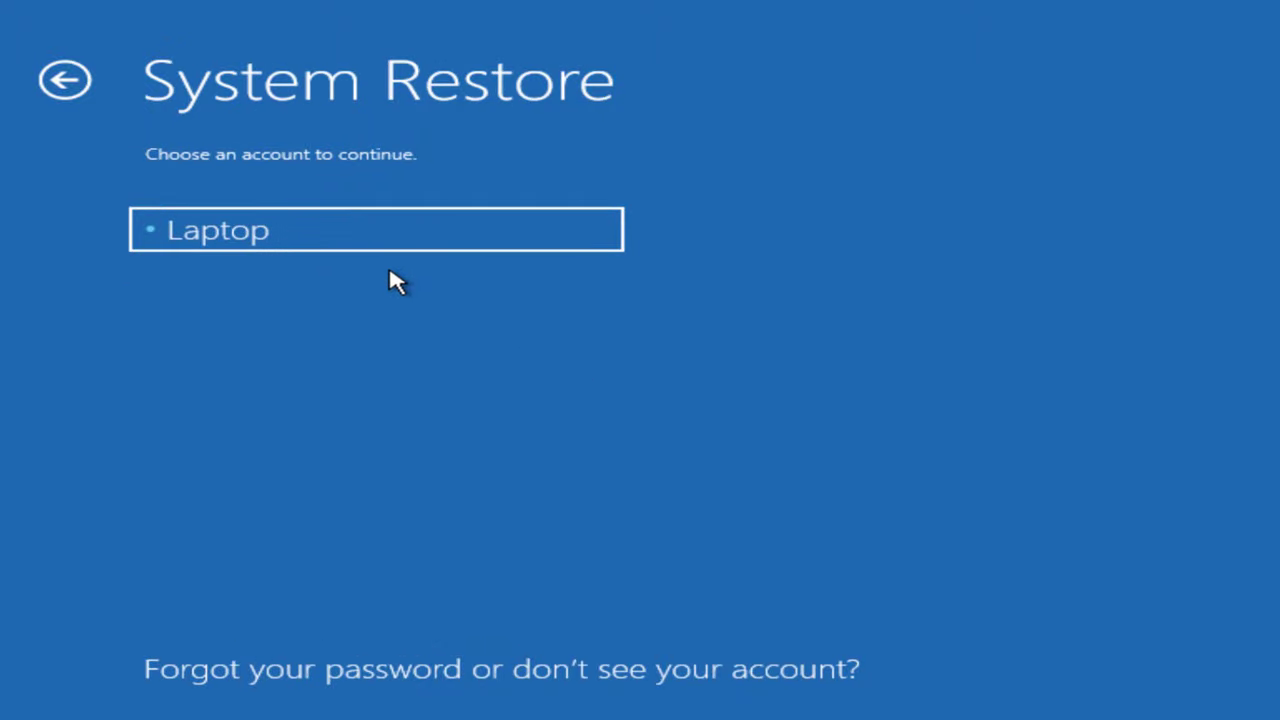
pyautogui.click(376, 230)
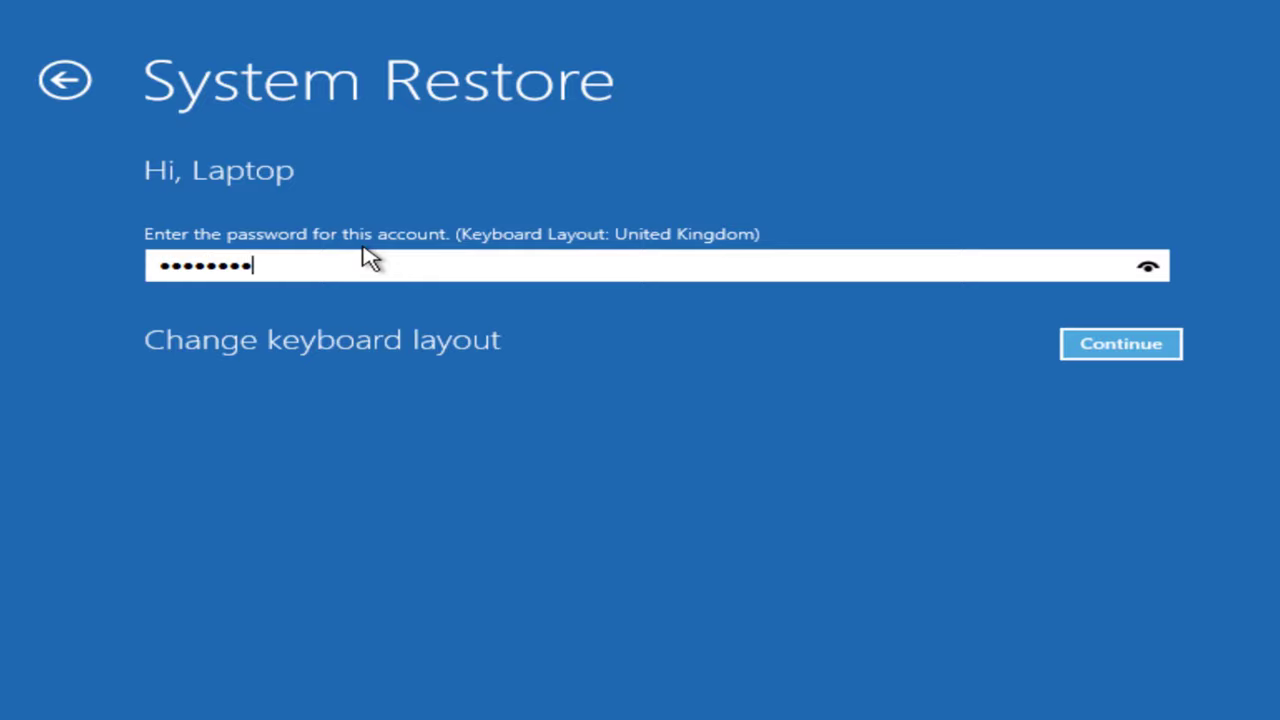
pyautogui.click(1120, 344)
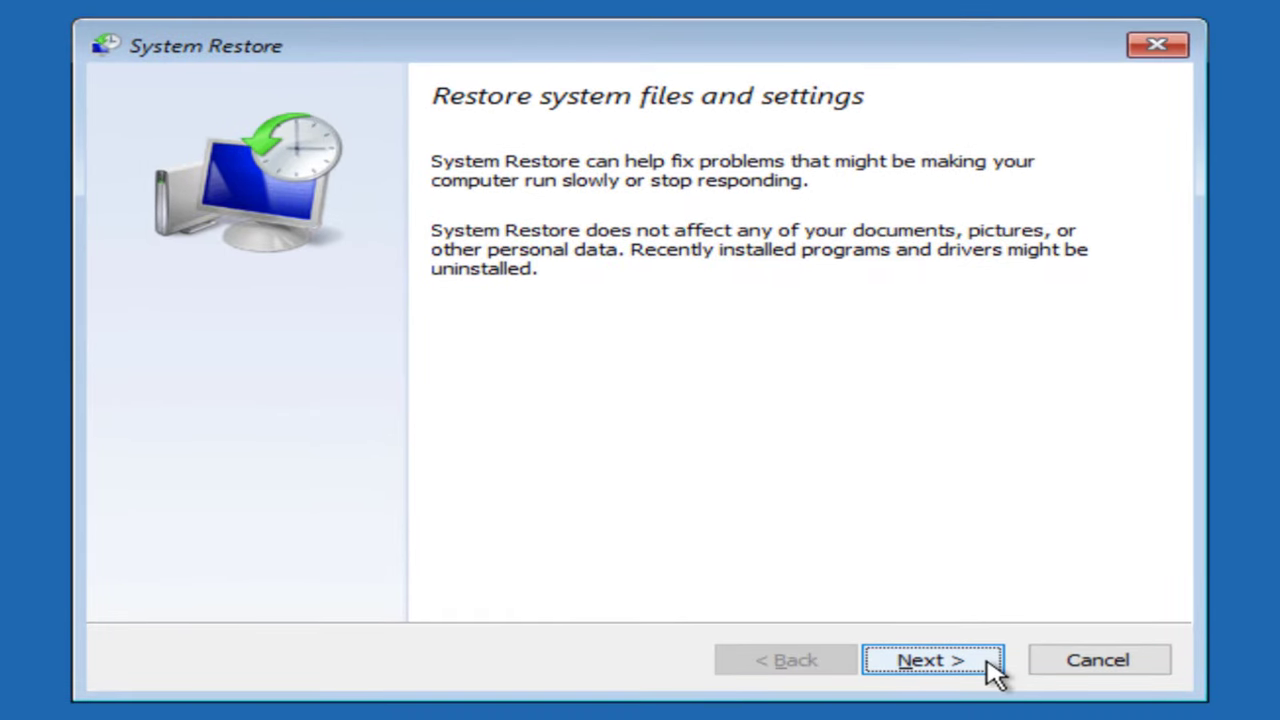
# - Restore to the 10/29/2020 'Before Updates Install' point and confirm the uninterruptible restore
pyautogui.click(928, 660)
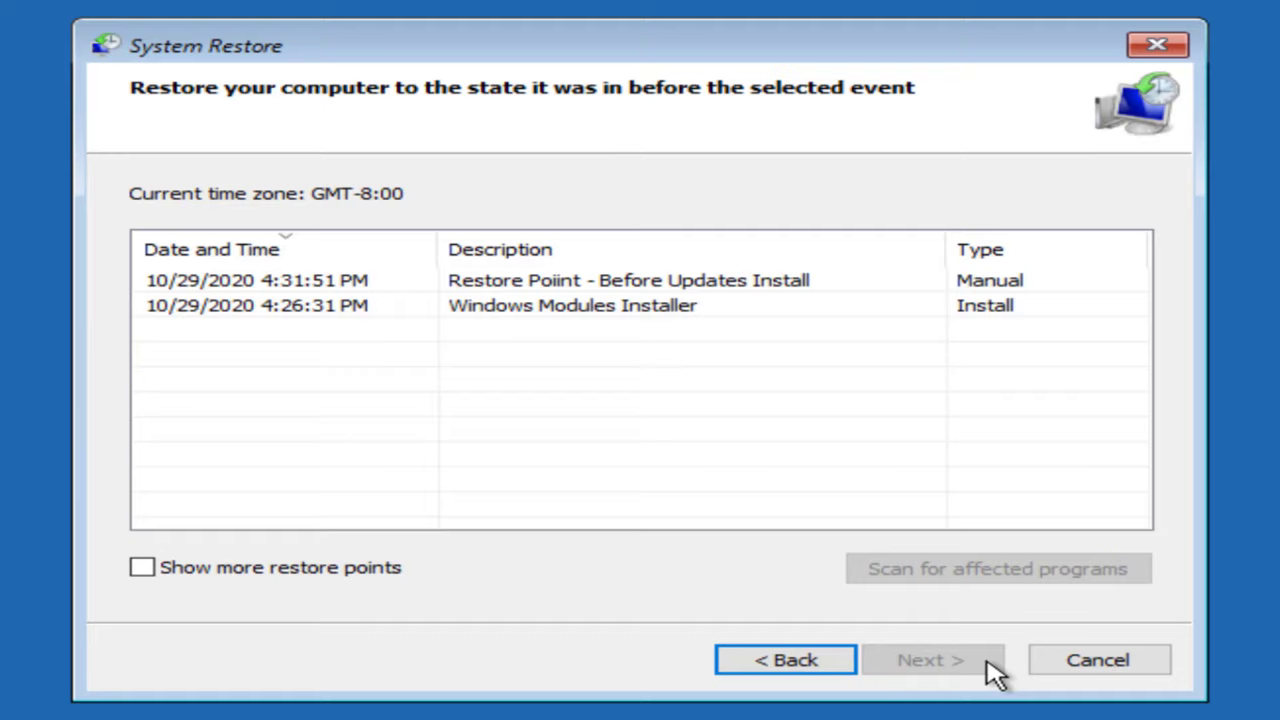
pyautogui.moveTo(656, 360)
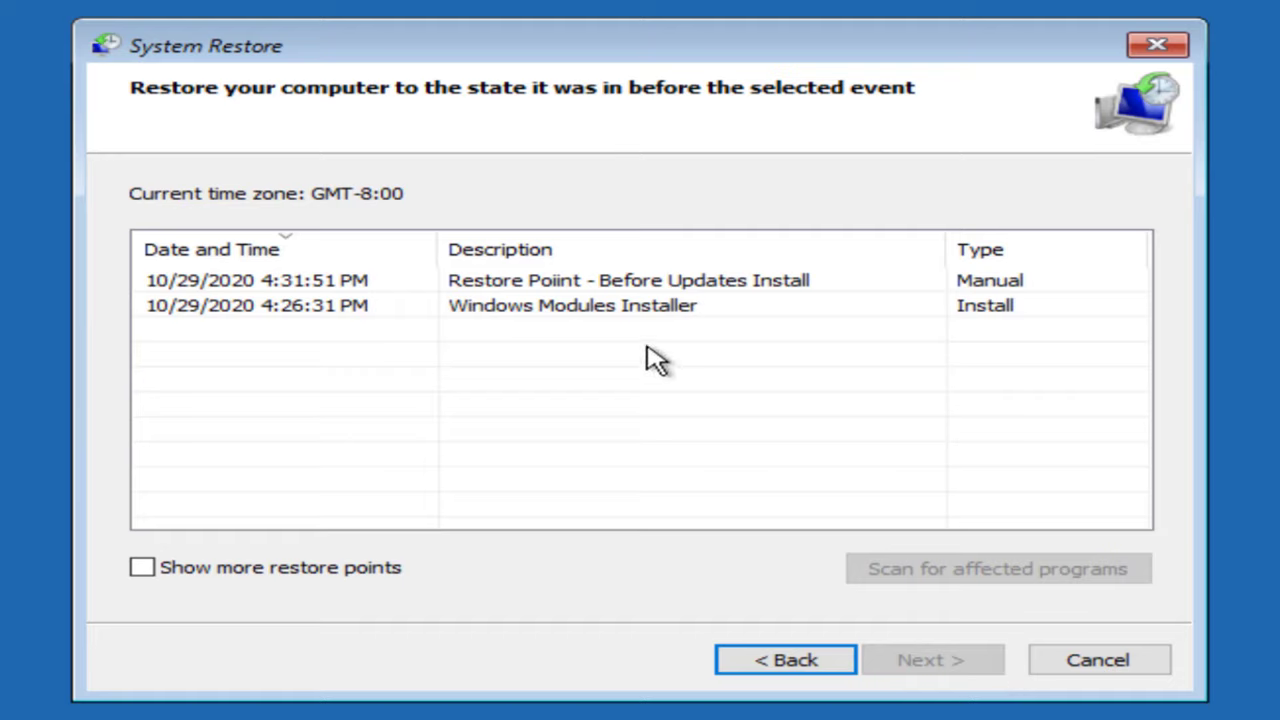
pyautogui.moveTo(640, 336)
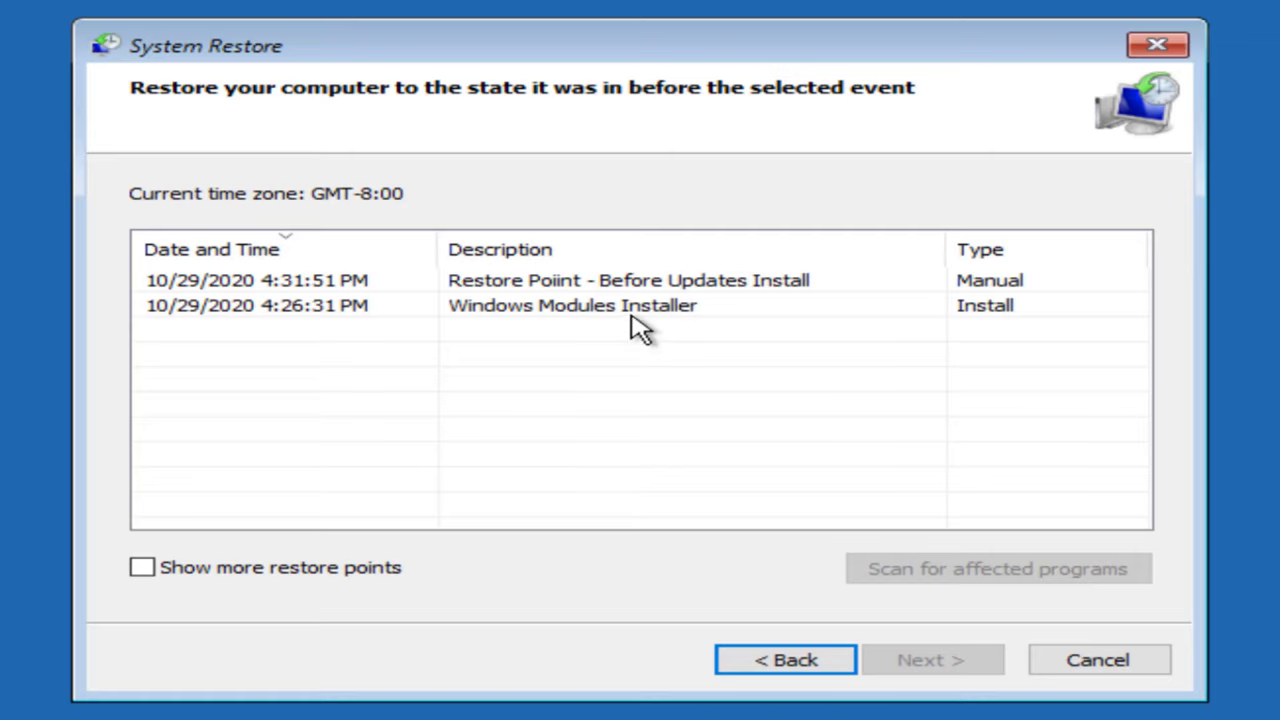
pyautogui.click(628, 280)
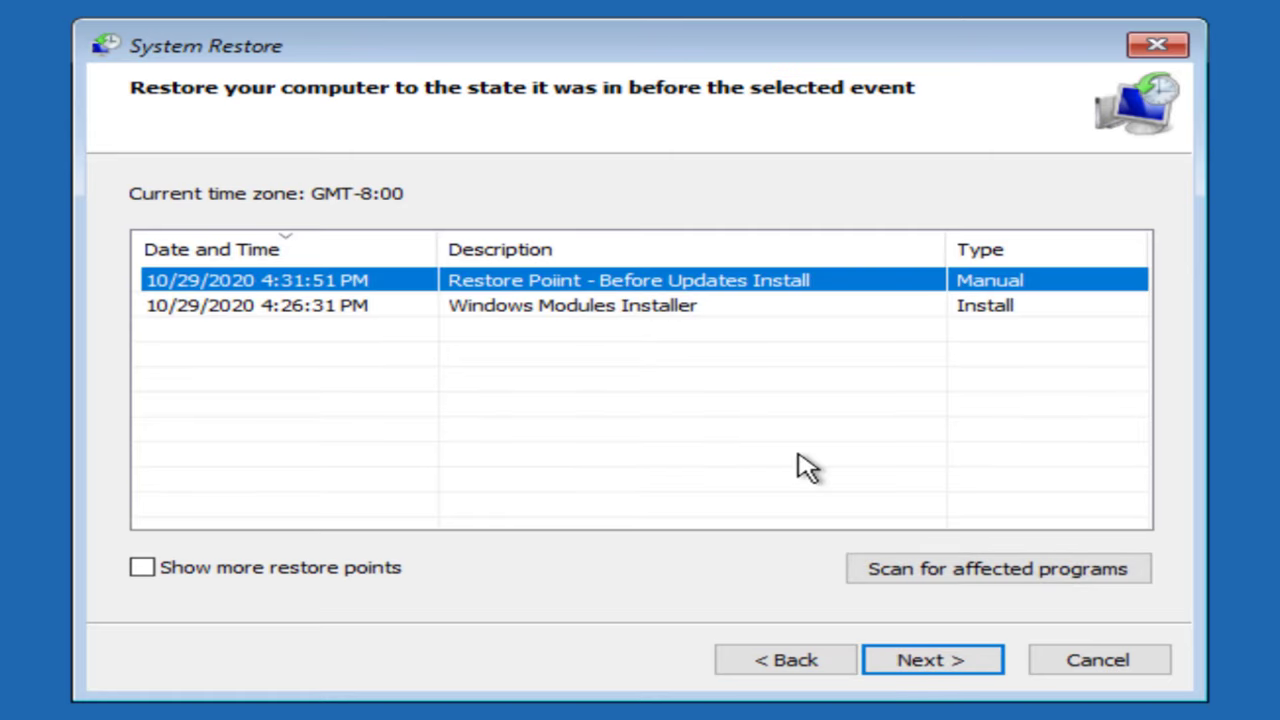
pyautogui.moveTo(932, 660)
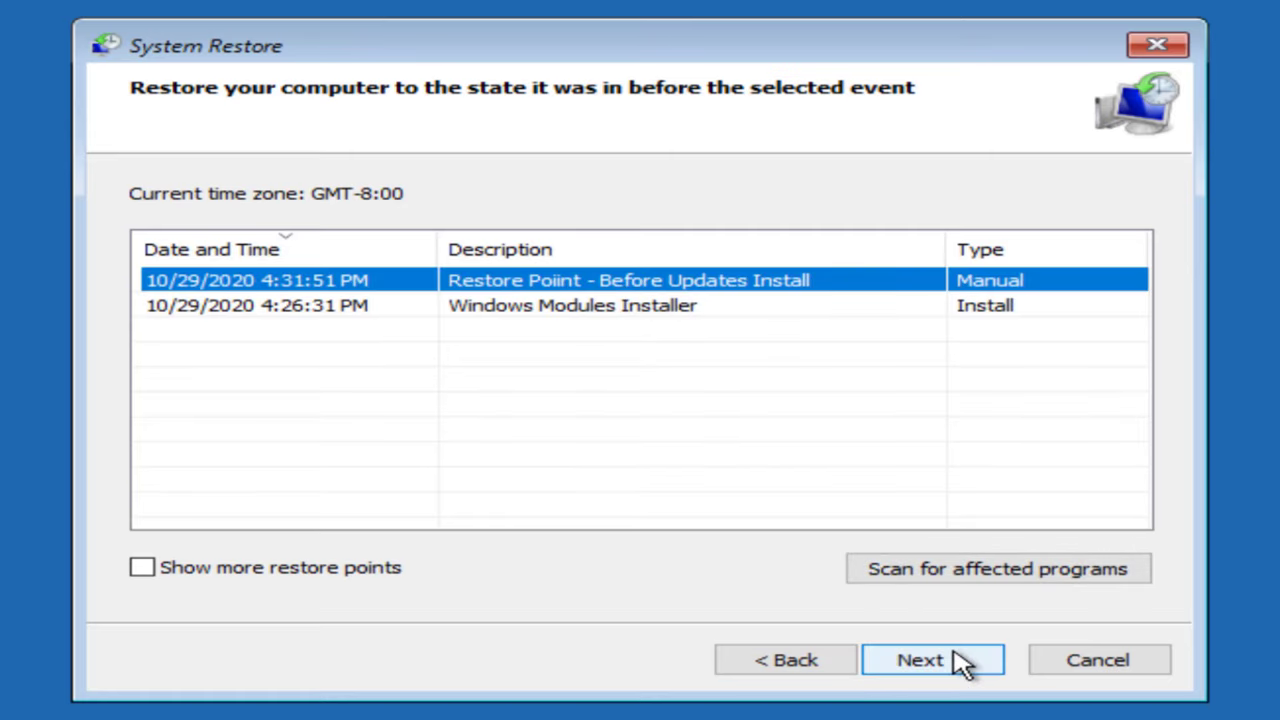
pyautogui.click(932, 660)
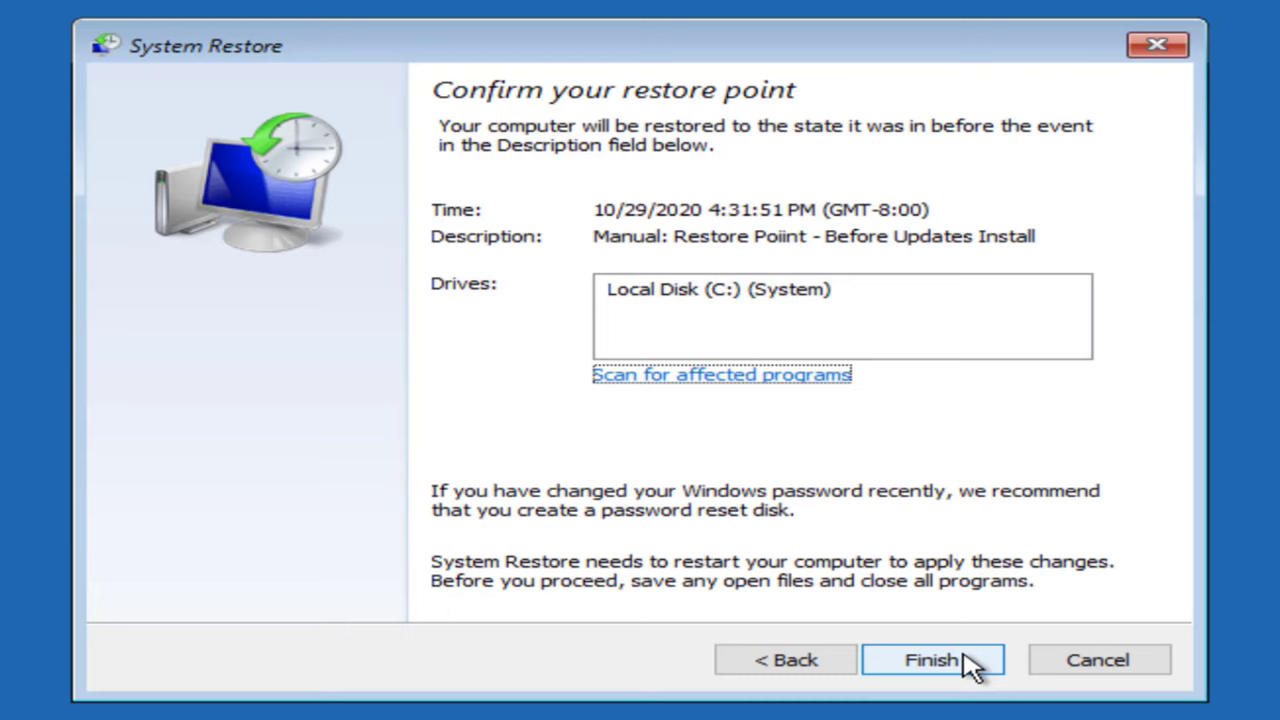
pyautogui.click(932, 660)
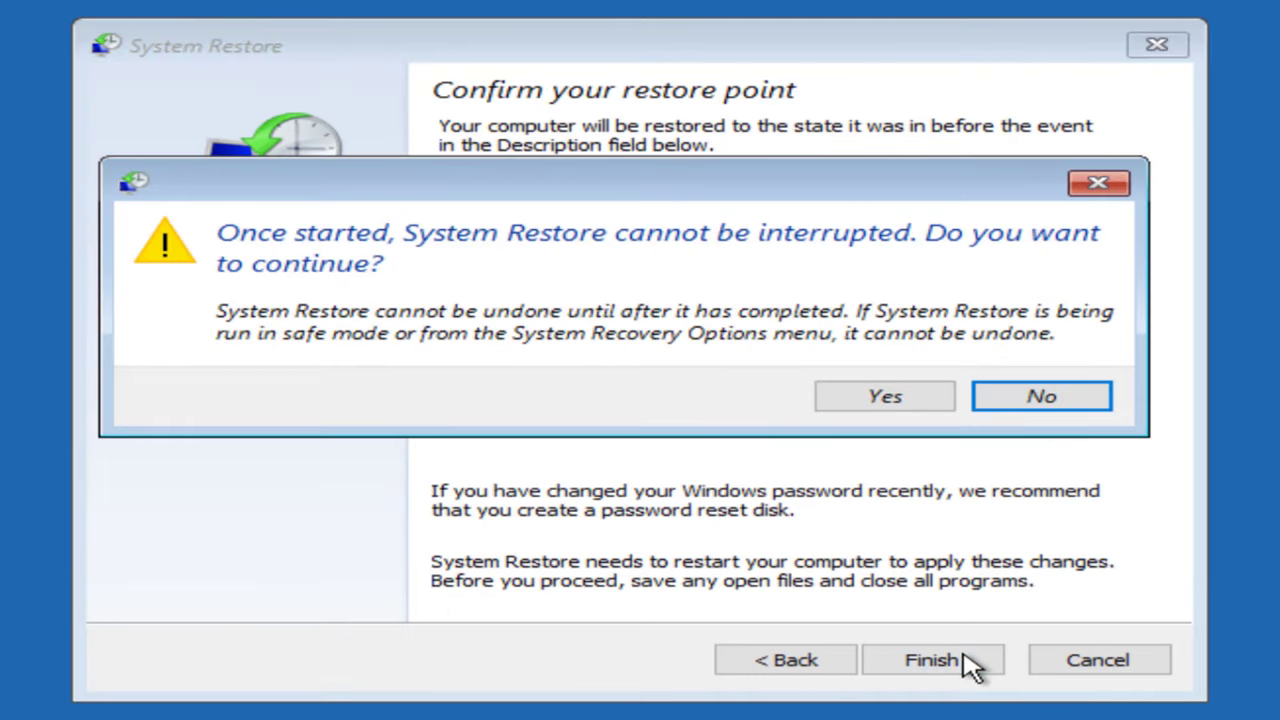
pyautogui.moveTo(930, 464)
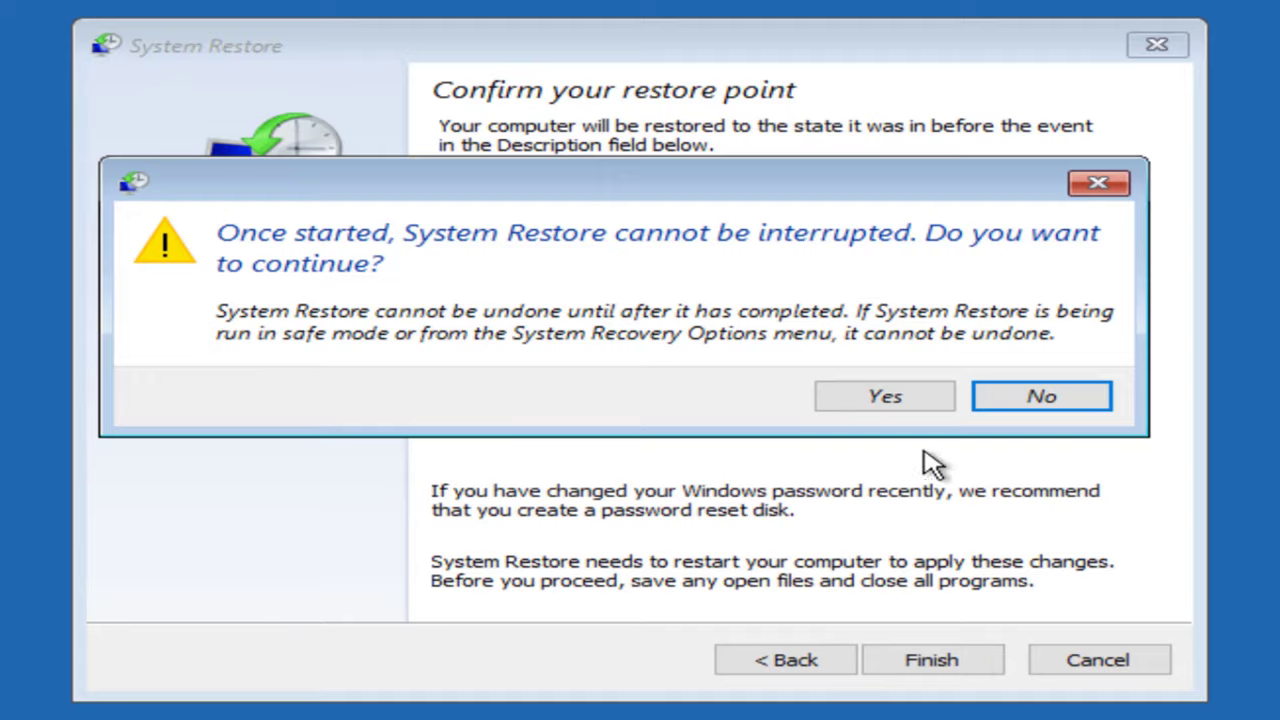
pyautogui.click(884, 396)
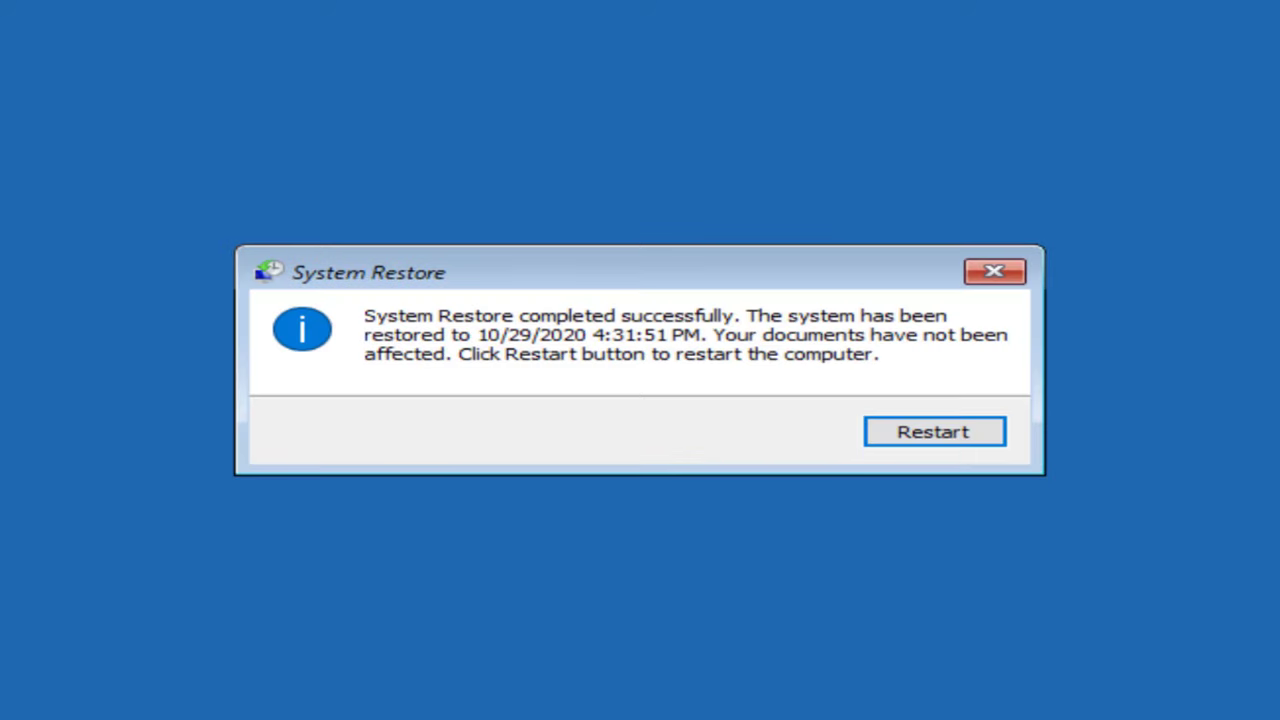
pyautogui.moveTo(1002, 556)
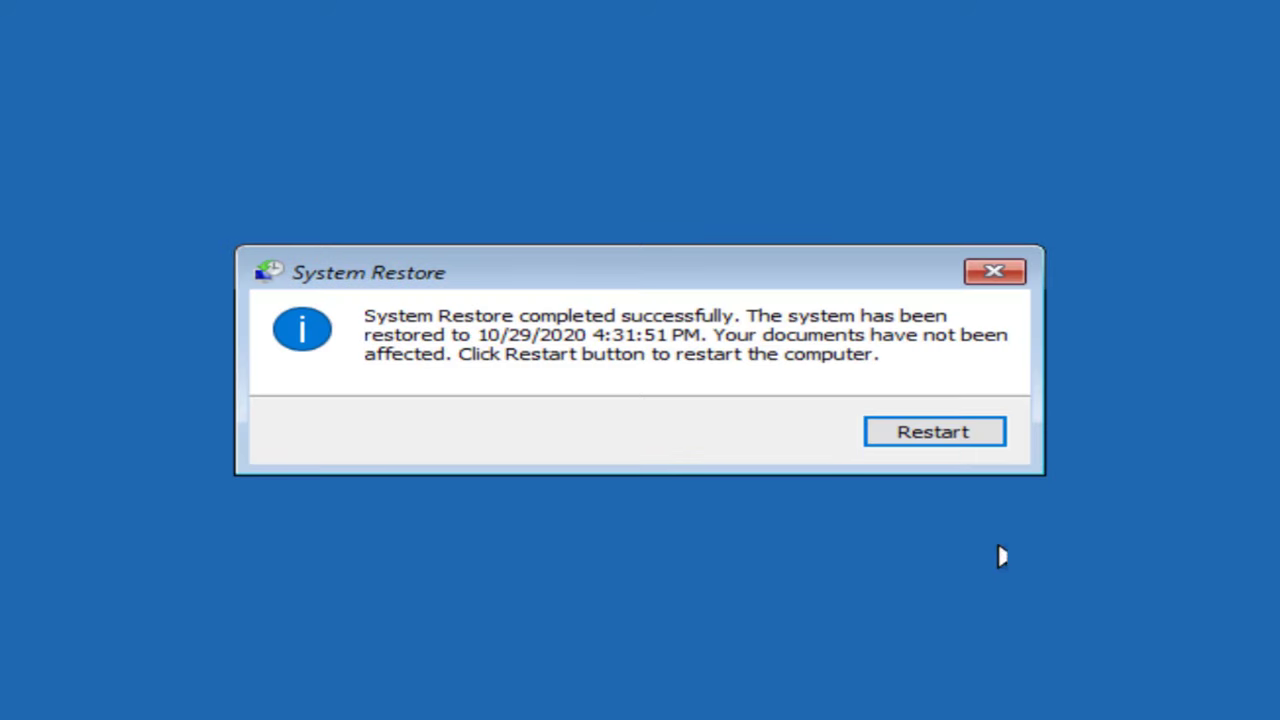
# - Restart after the restore and dismiss the success message to reach the Choose an option screen
pyautogui.click(932, 432)
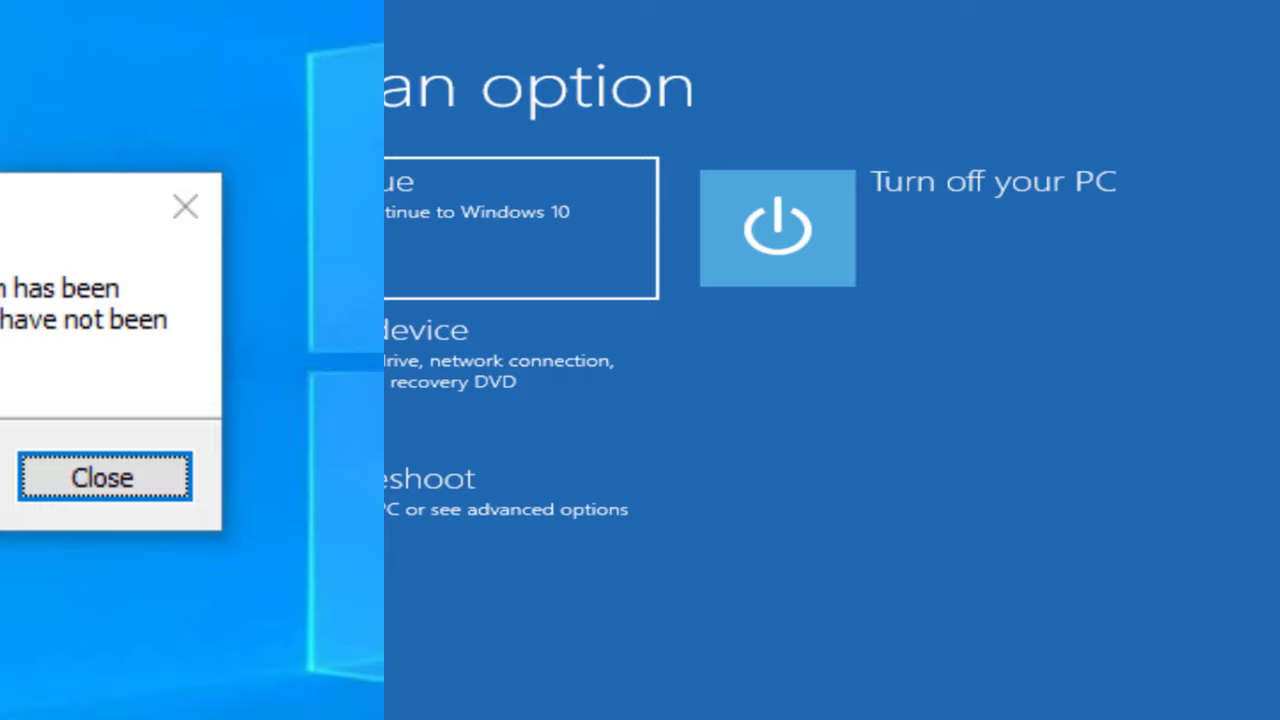
pyautogui.click(104, 476)
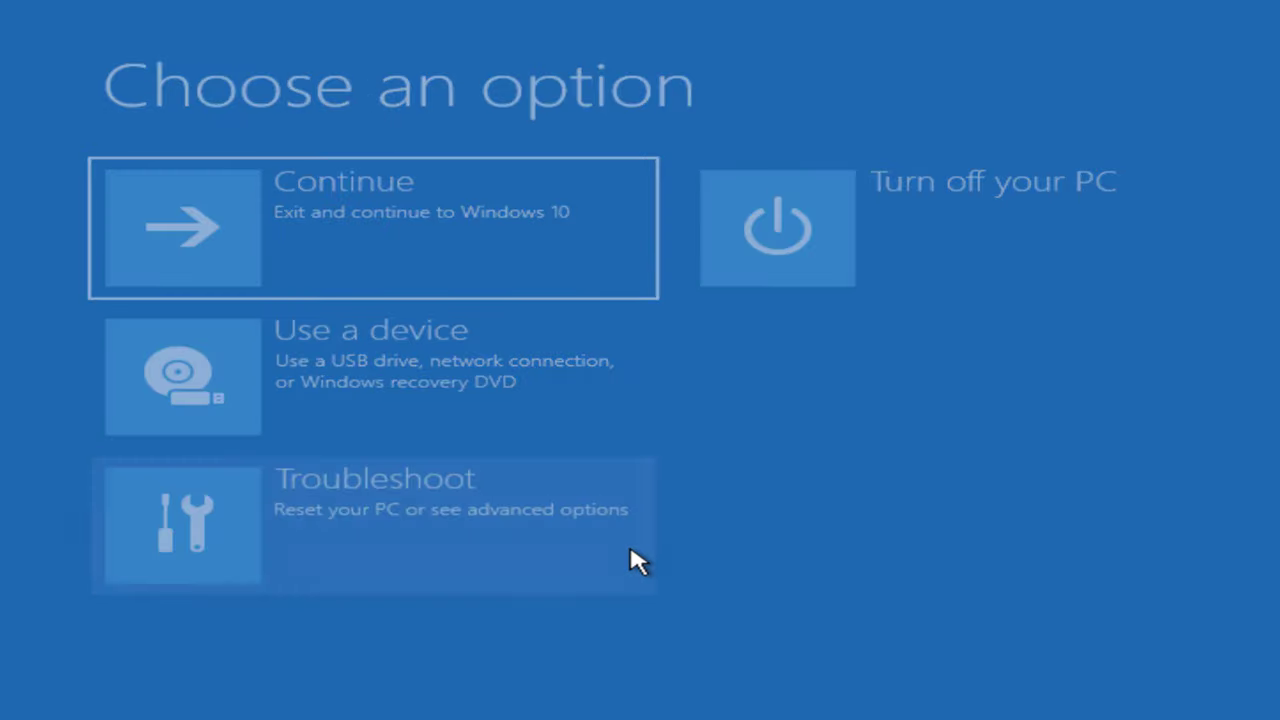
# - Reach a recovery Command Prompt via Troubleshoot and Advanced options
pyautogui.click(372, 524)
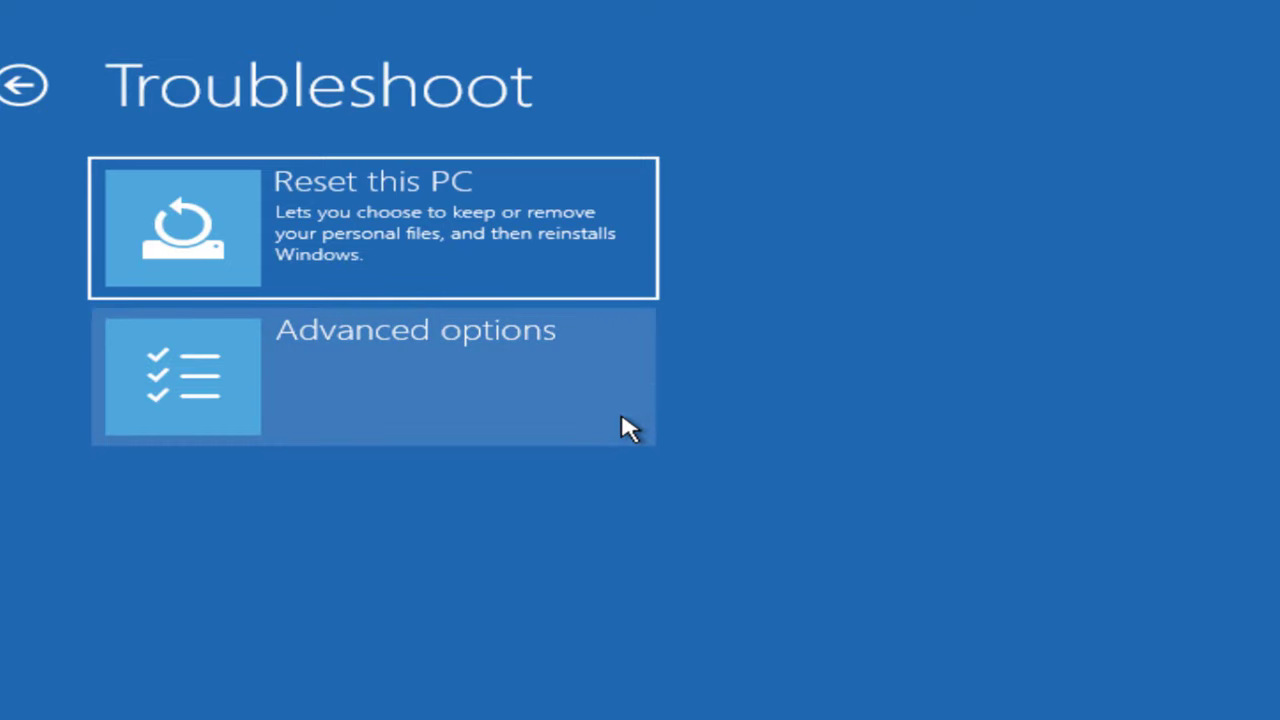
pyautogui.click(372, 376)
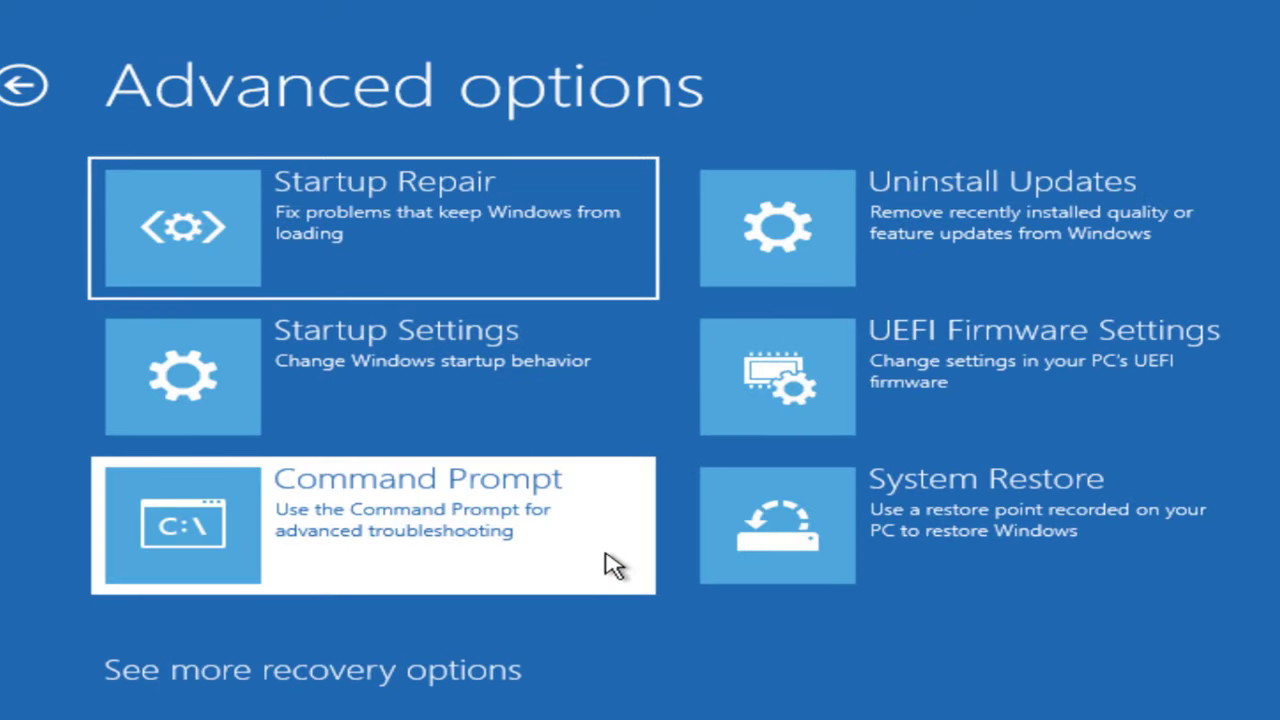
pyautogui.click(372, 524)
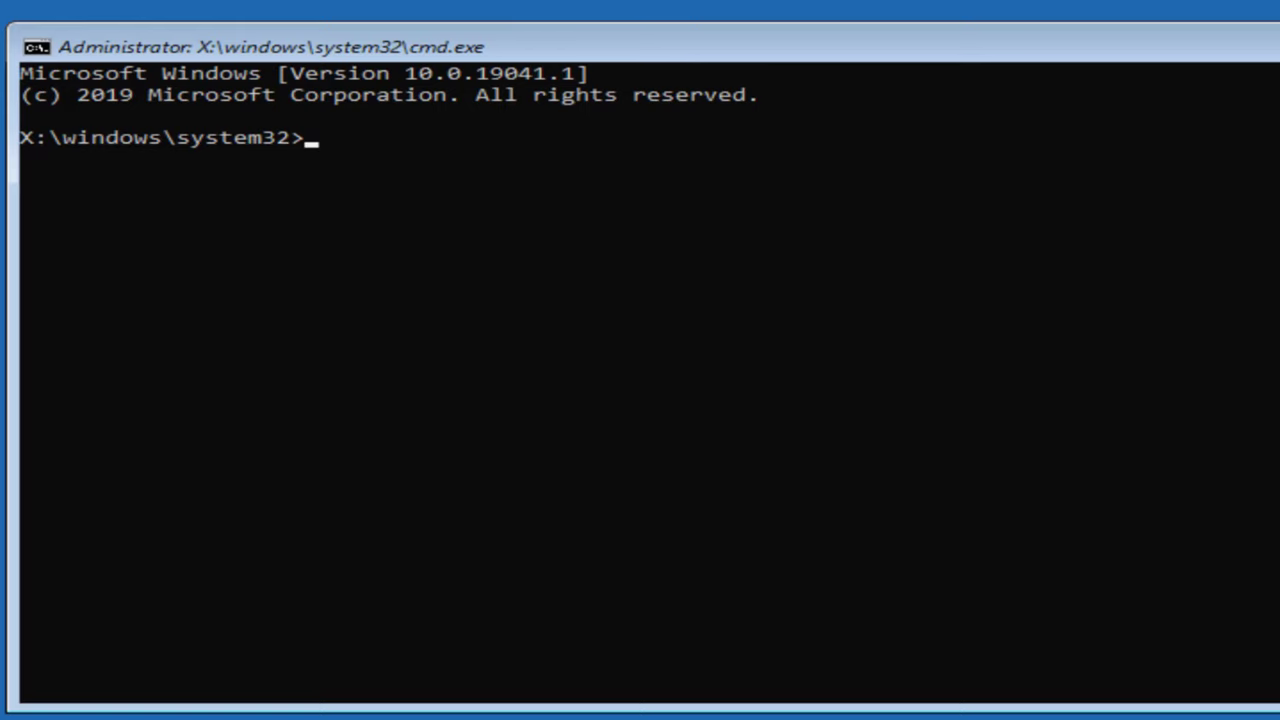
# - Run chkdsk /f /r c:, finding no file system problems, then exit the prompt
pyautogui.write('c')
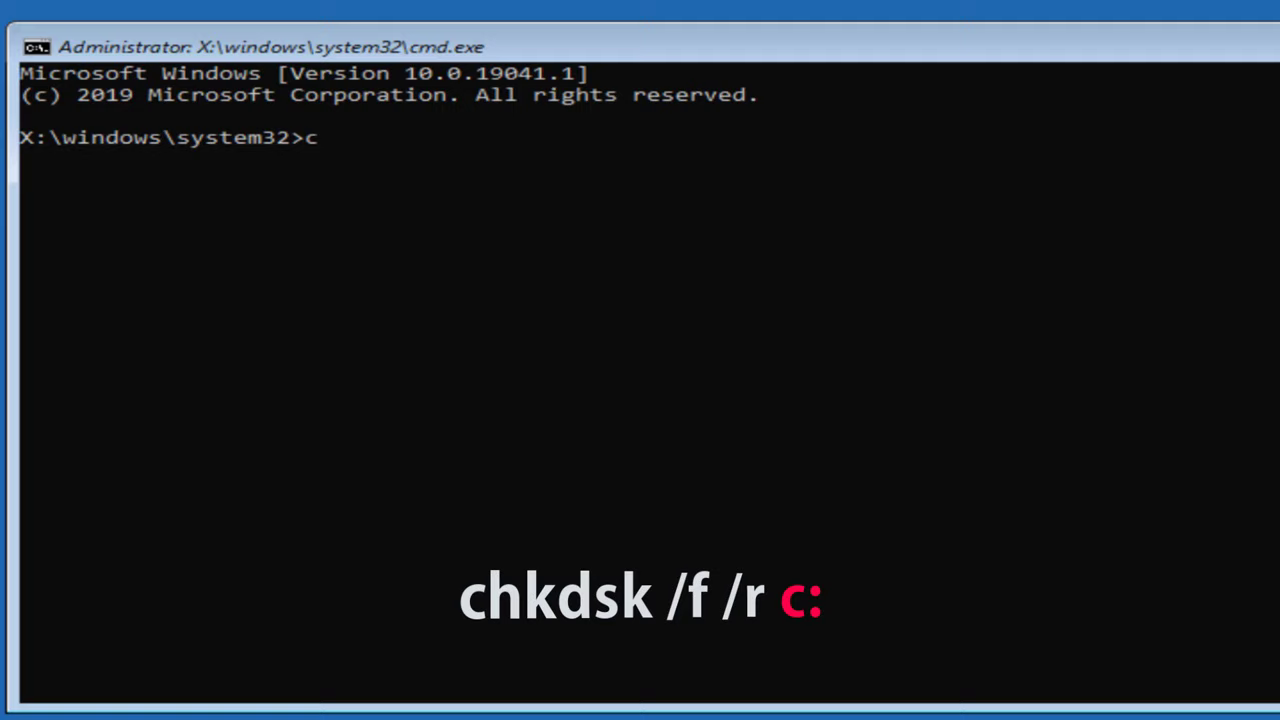
pyautogui.write('hkds')
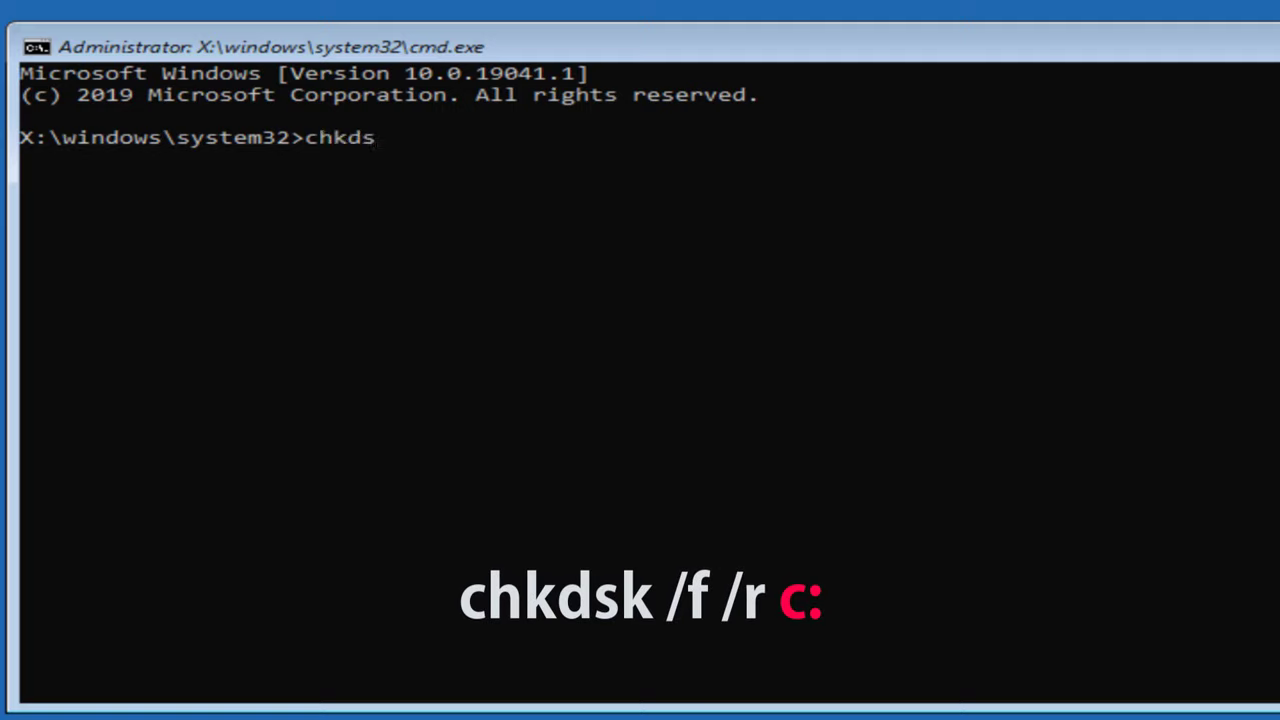
pyautogui.write('k')
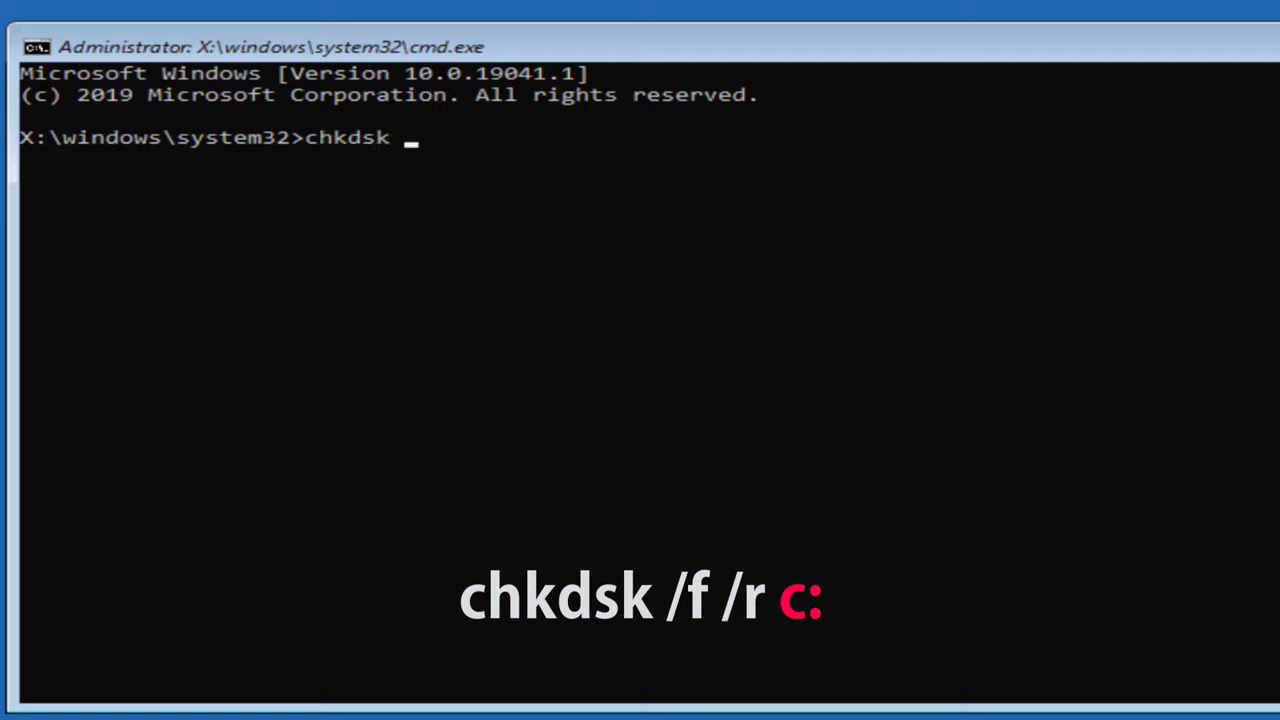
pyautogui.write('/f')
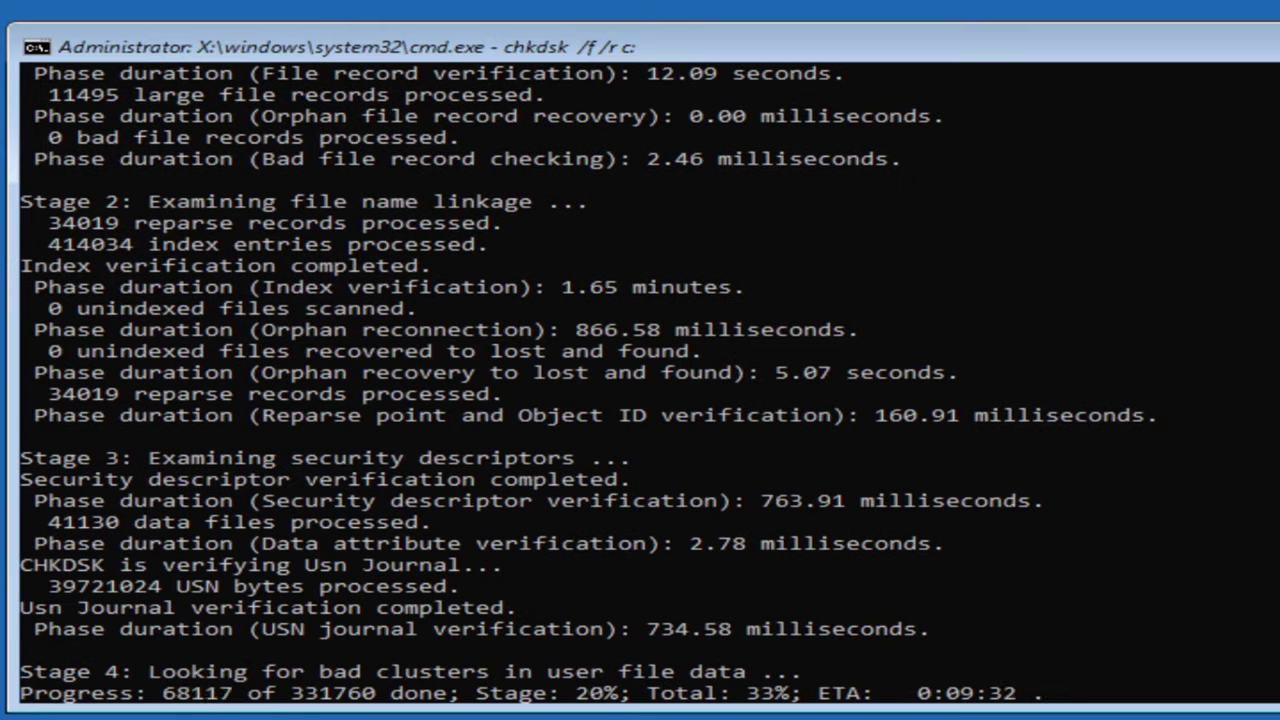
pyautogui.scroll(-3)
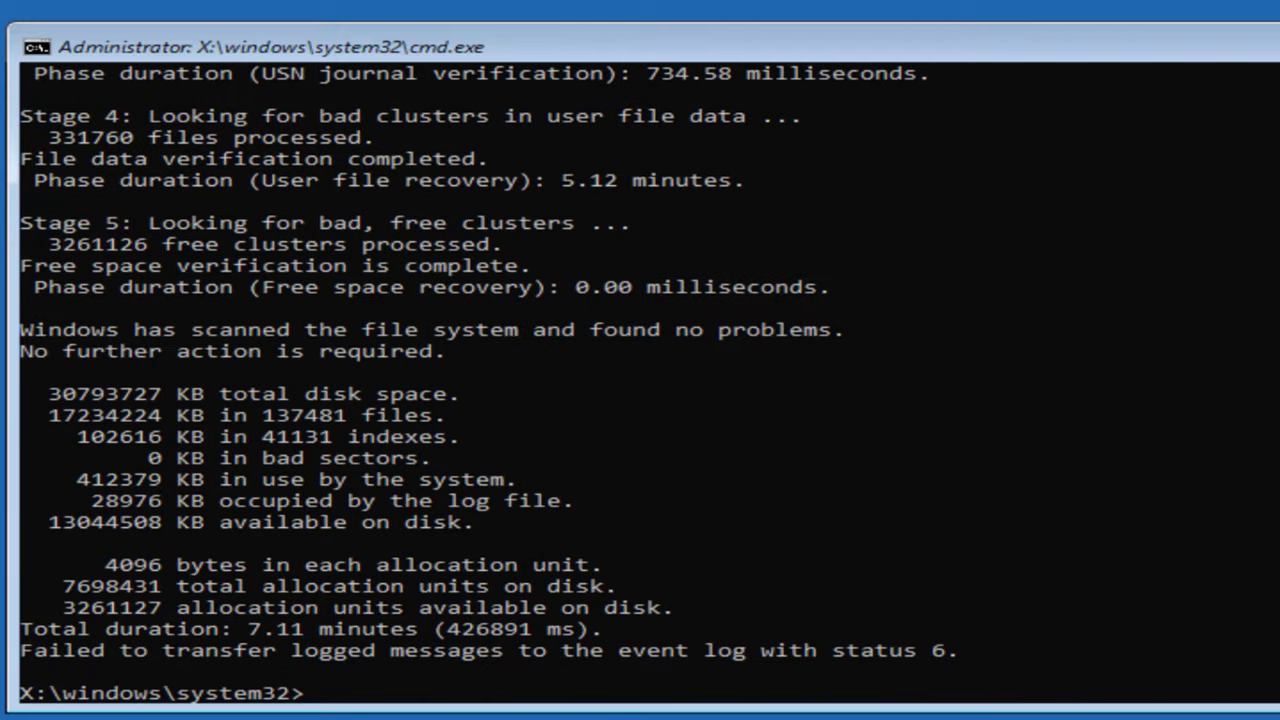
pyautogui.write('exi')
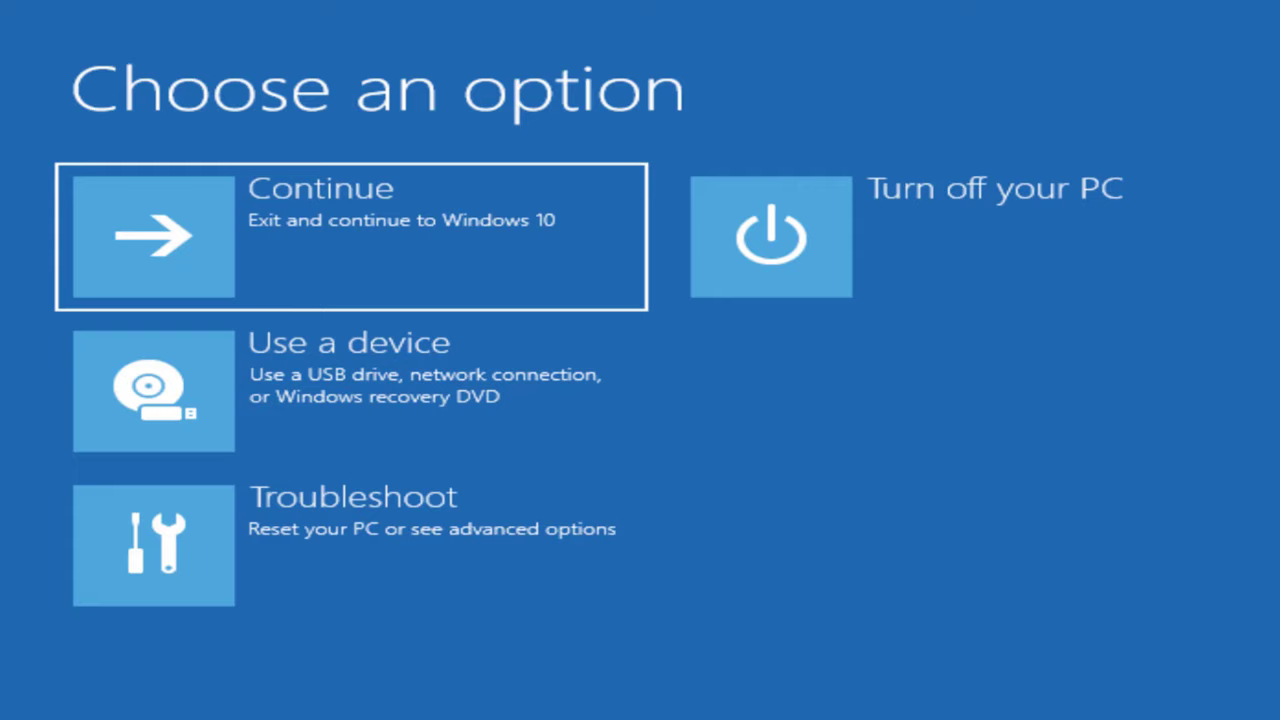
pyautogui.moveTo(636, 584)
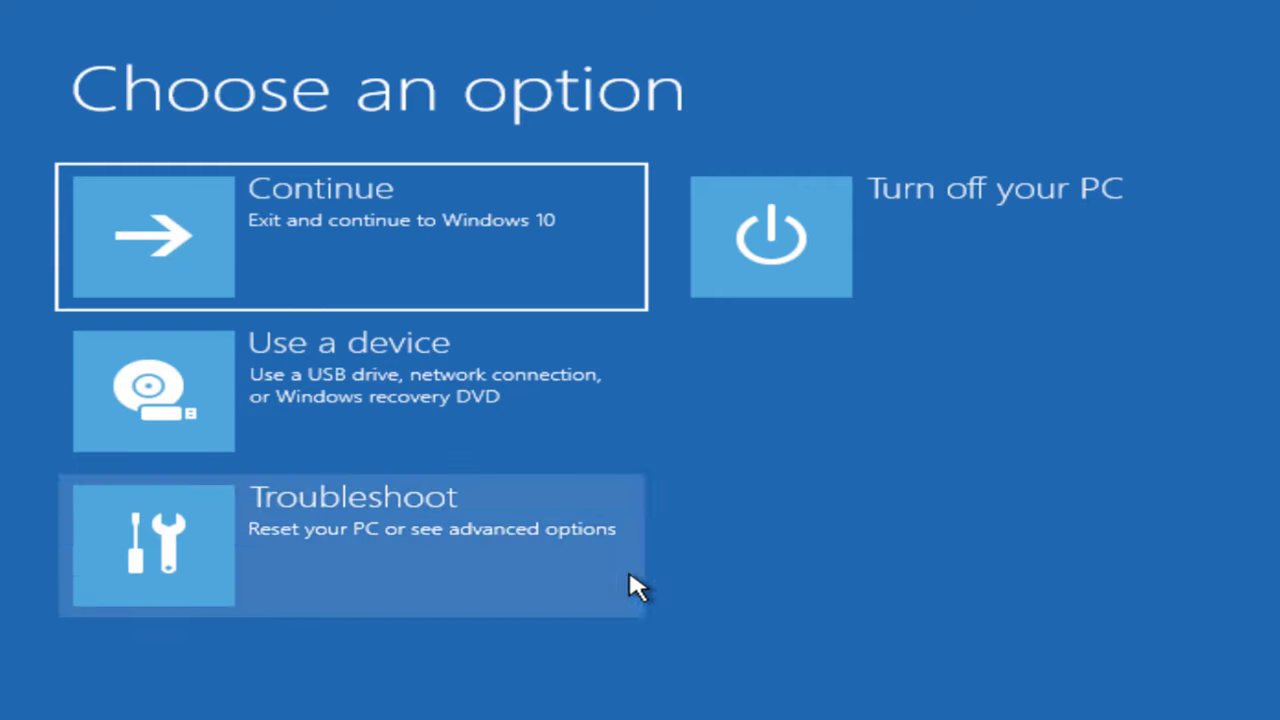
# - Start DiskPart, list the volumes and select the 529 MB Recovery volume 0
pyautogui.click(350, 544)
pyautogui.write('d')
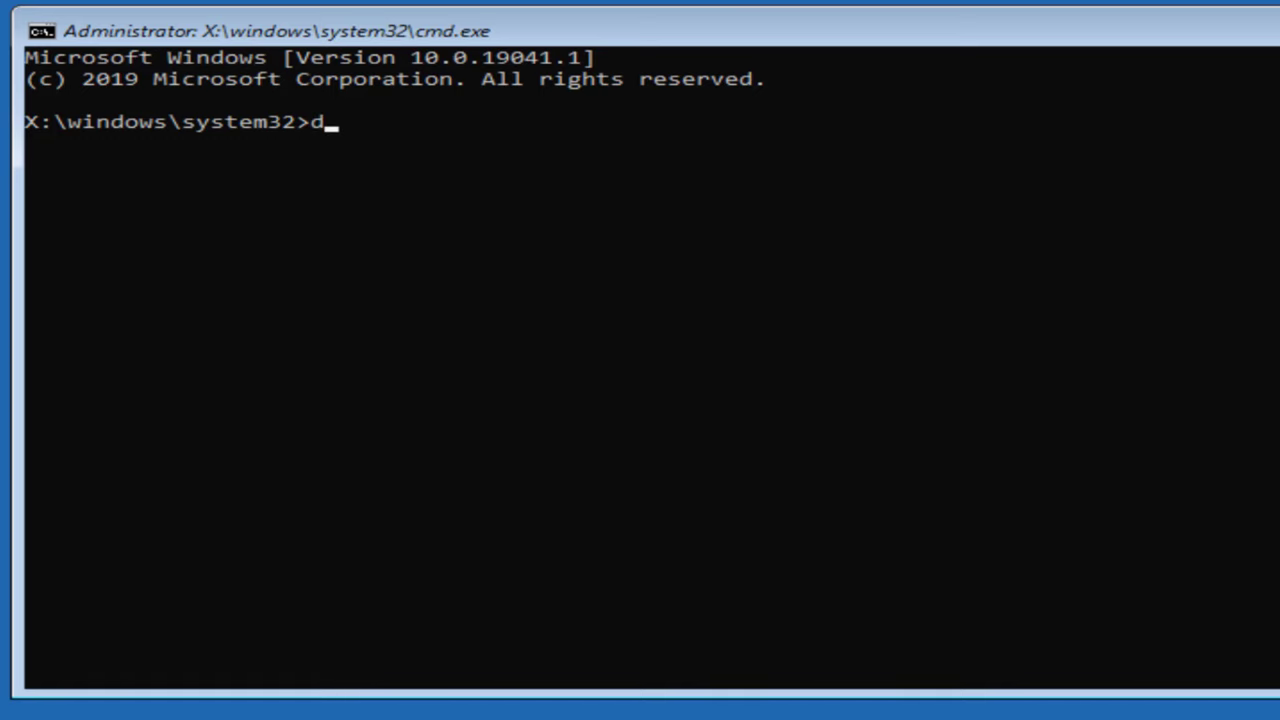
pyautogui.write('iskpart')
pyautogui.write('l')
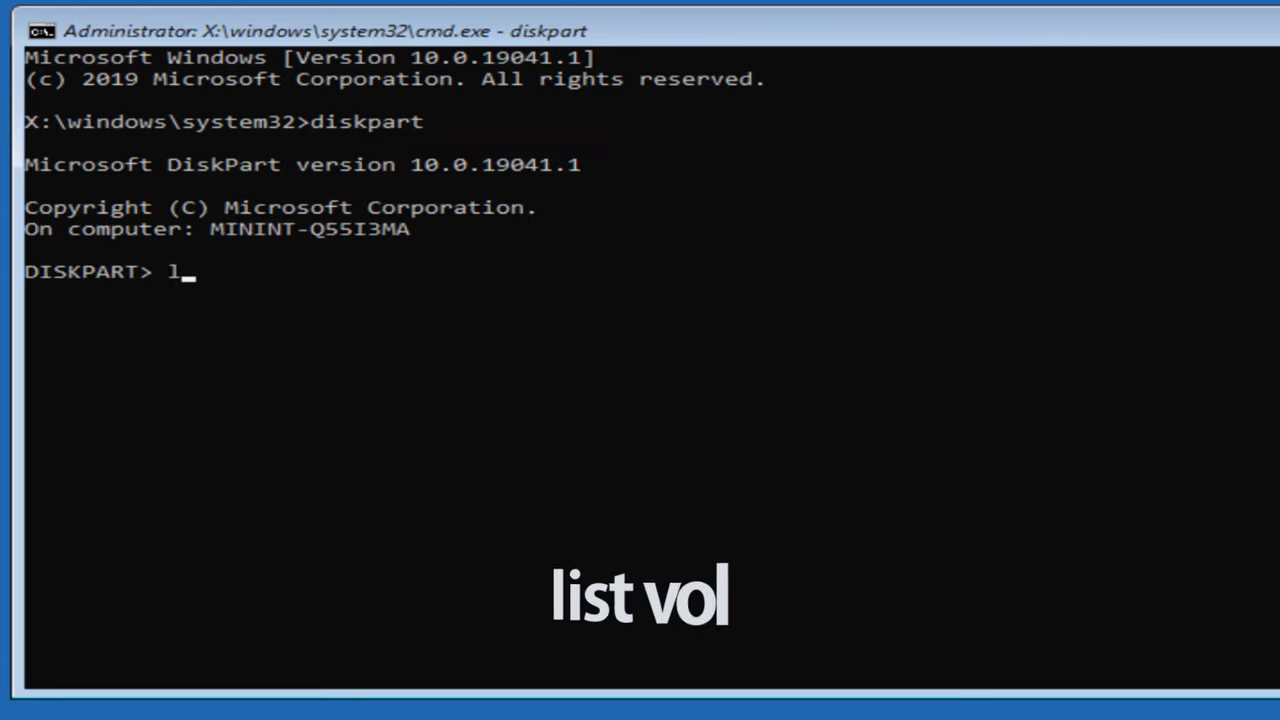
pyautogui.write('ist vol')
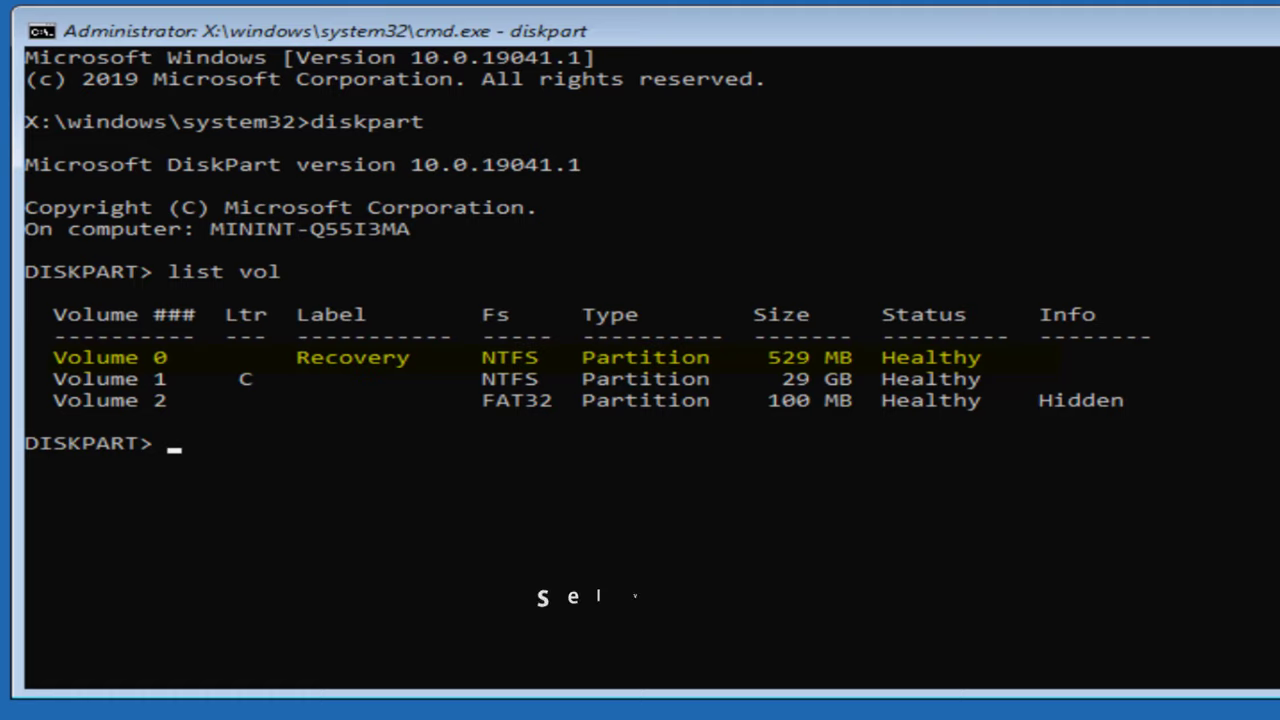
pyautogui.write('se')
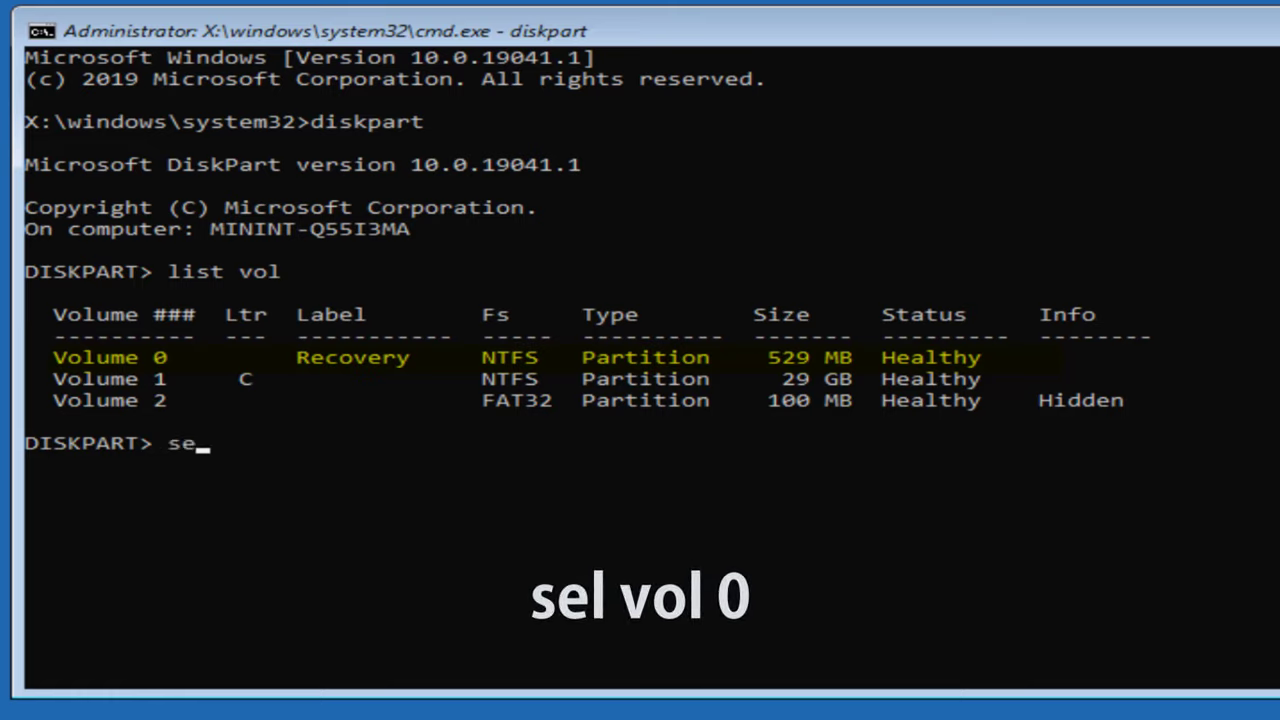
pyautogui.write('l vol 0')
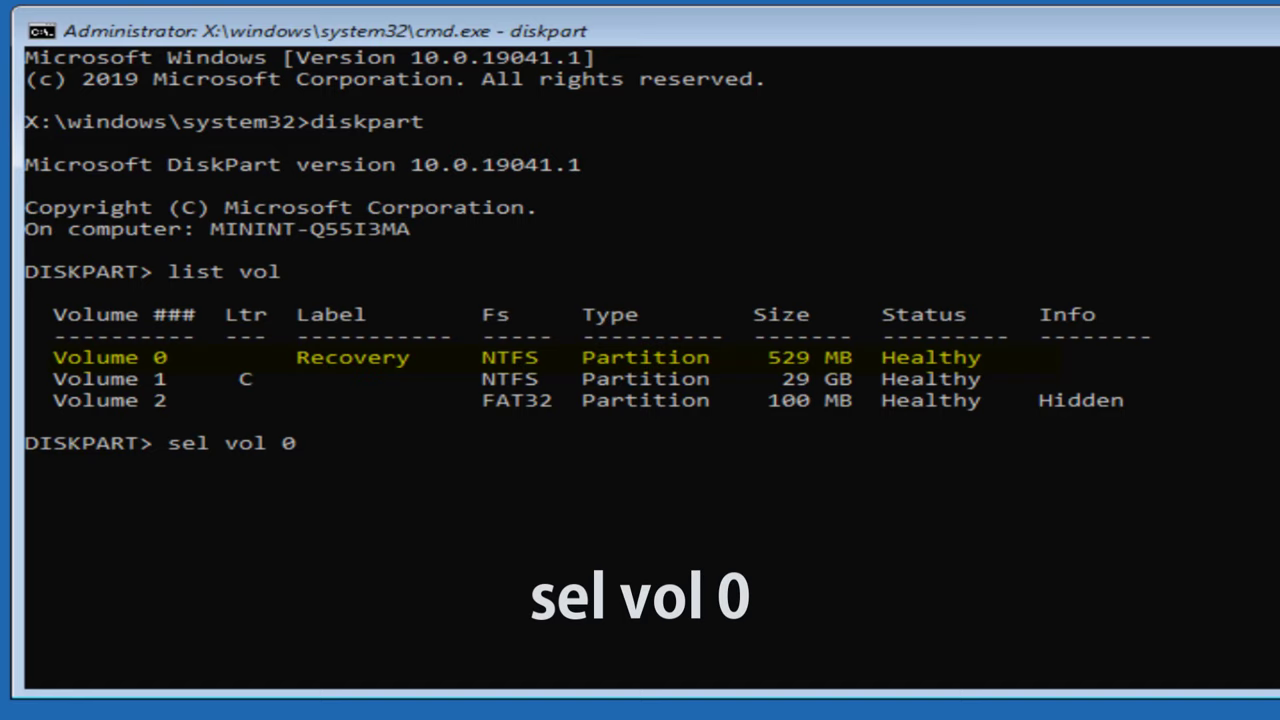
pyautogui.press('Return')
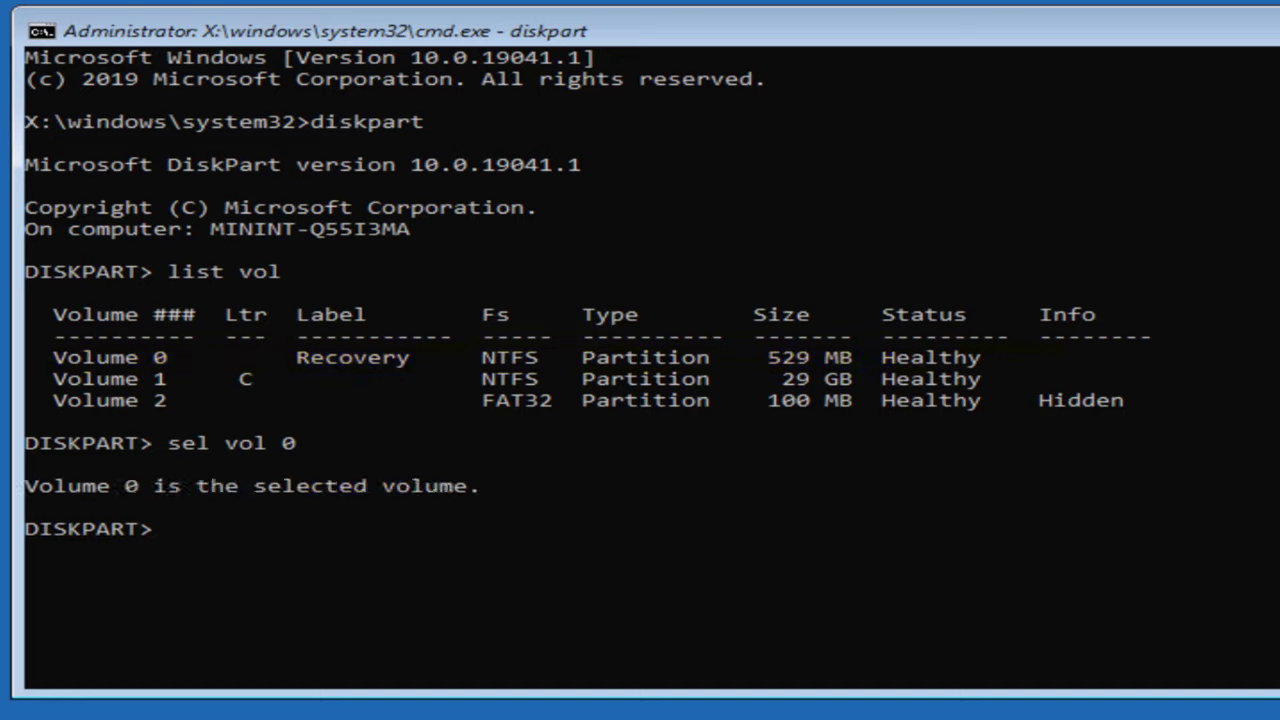
# - Assign letter Z to the Recovery volume, verify it in the volume list, then leave DiskPart
pyautogui.write('assign letter')
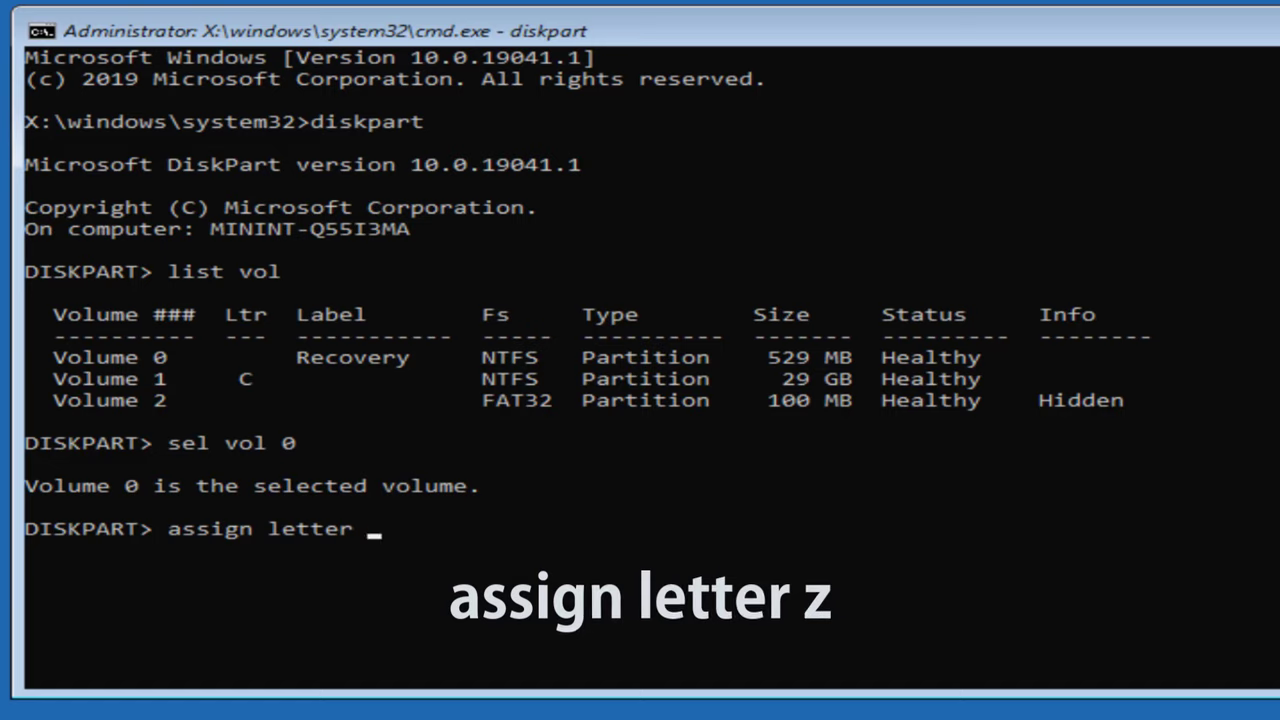
pyautogui.write('z')
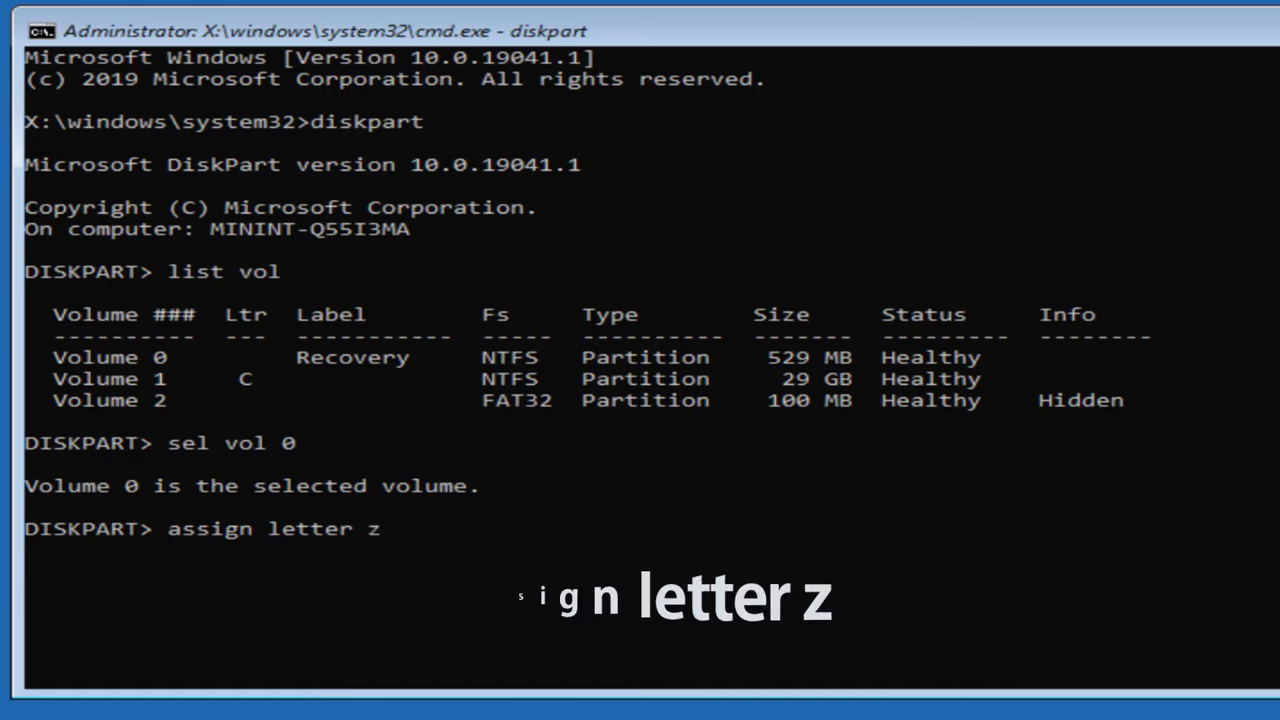
pyautogui.press('Return')
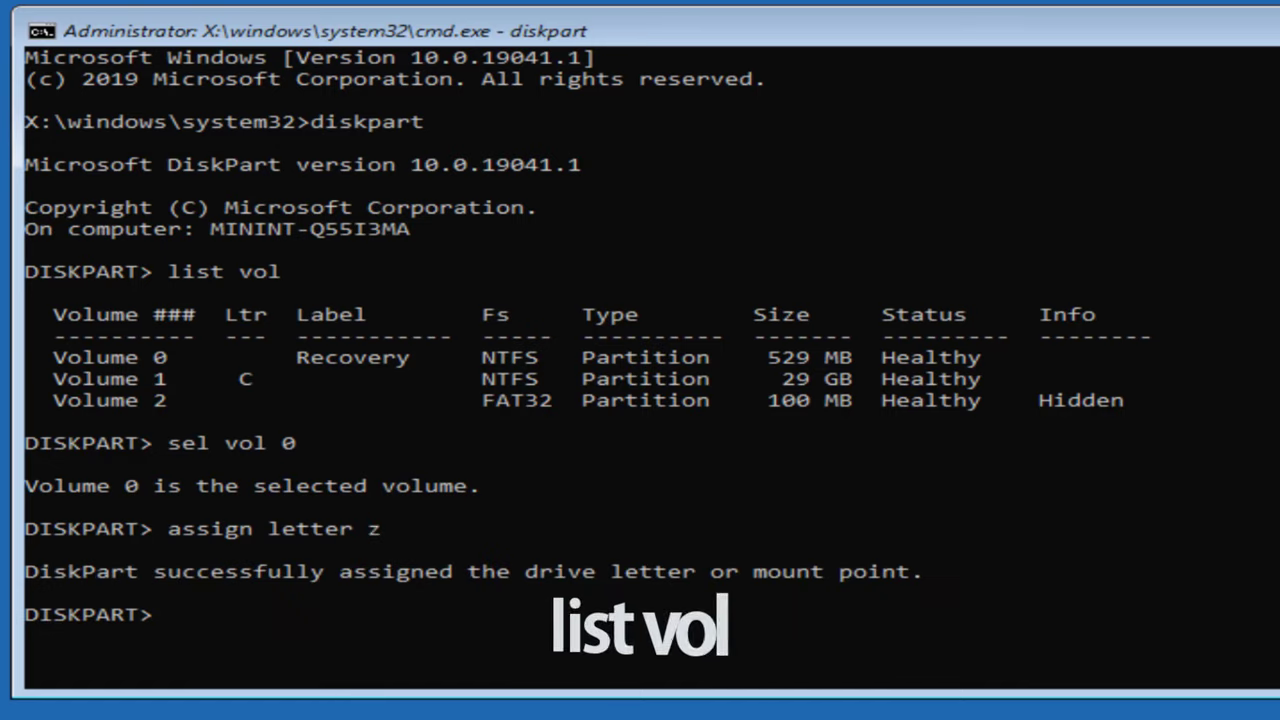
pyautogui.write('lis')
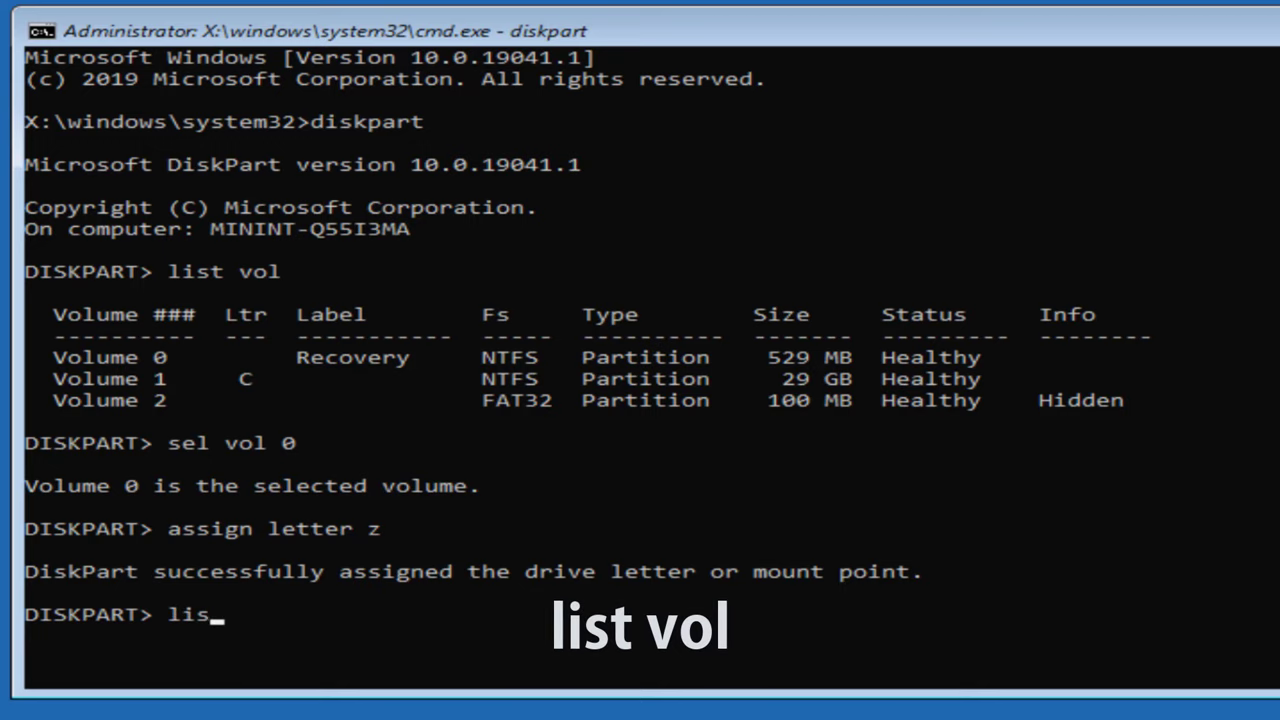
pyautogui.press('Return')
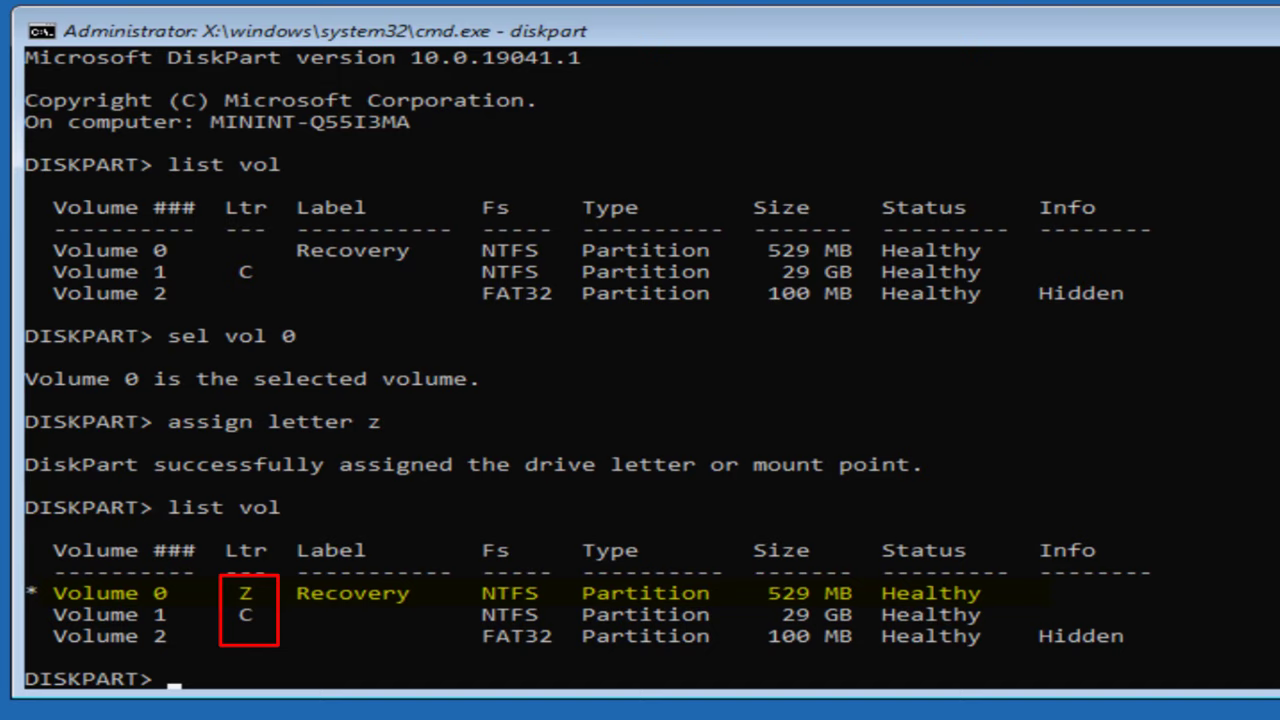
pyautogui.write('exit')
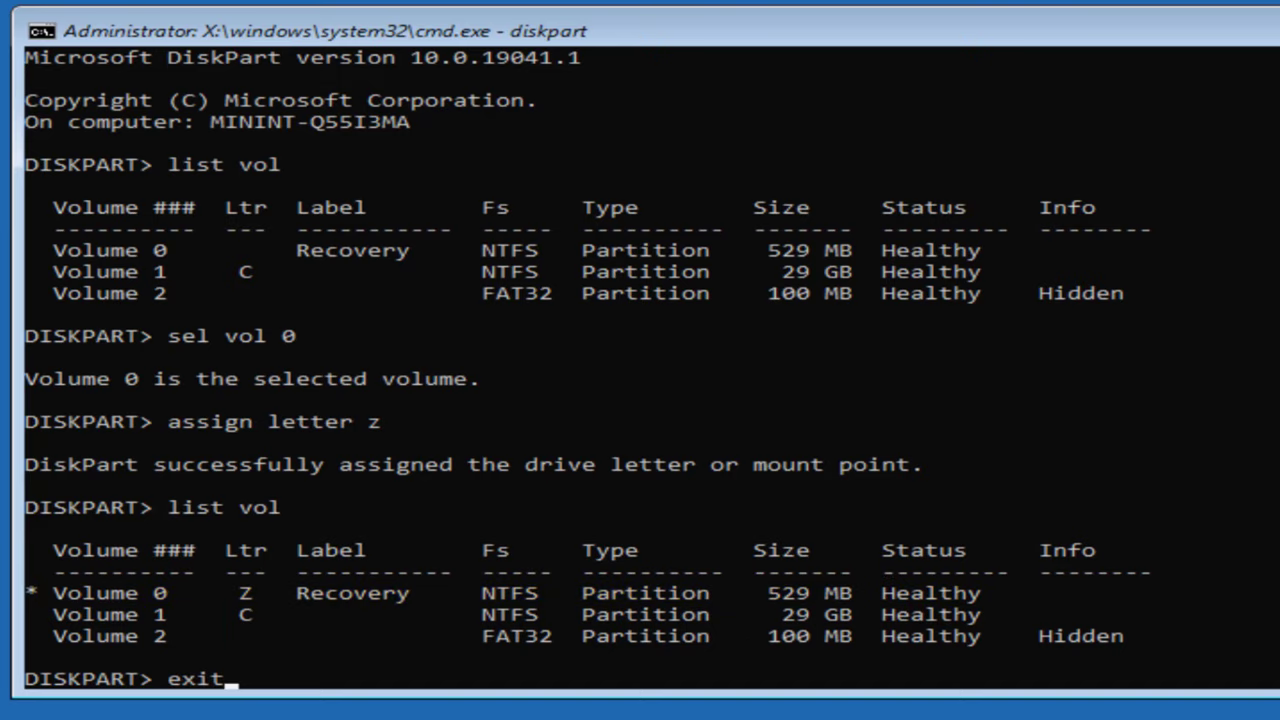
pyautogui.press('Return')
pyautogui.write('bc')
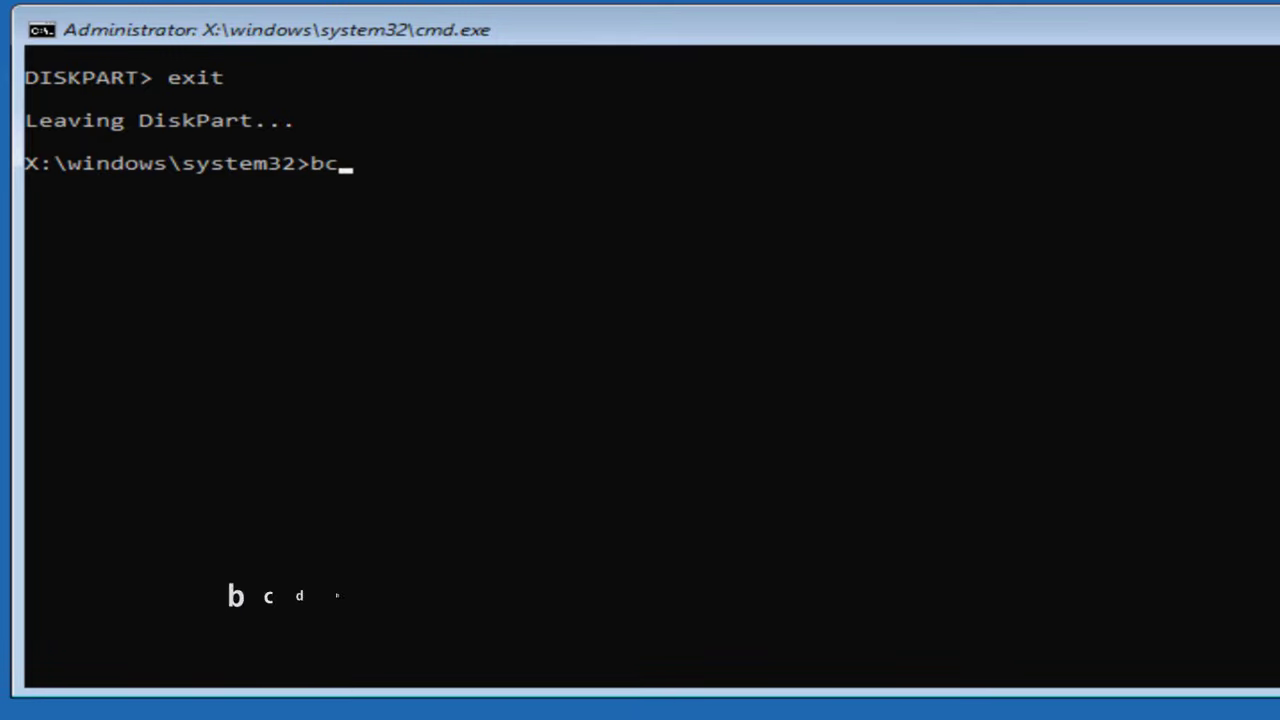
# - Run bcdboot c:\windows /s z: /f ALL to create boot files for BIOS and UEFI on Z
pyautogui.write('dboo')
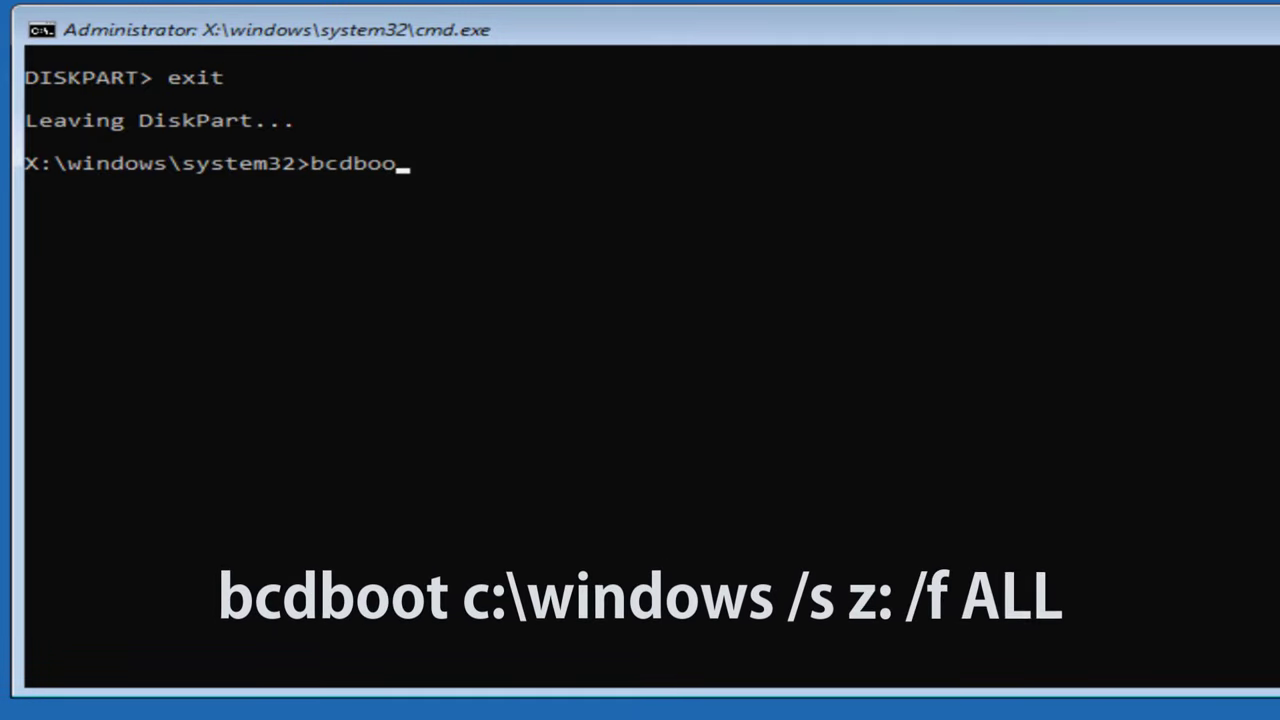
pyautogui.write('t c')
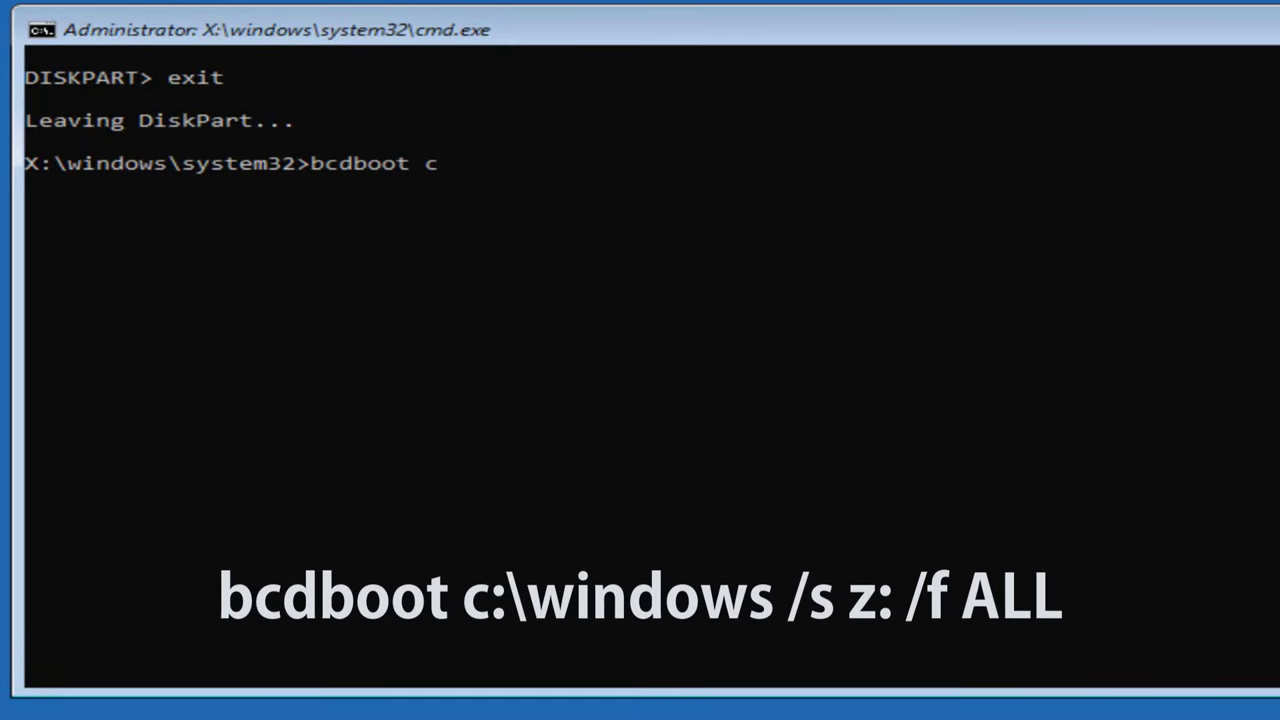
pyautogui.write(':\\windo')
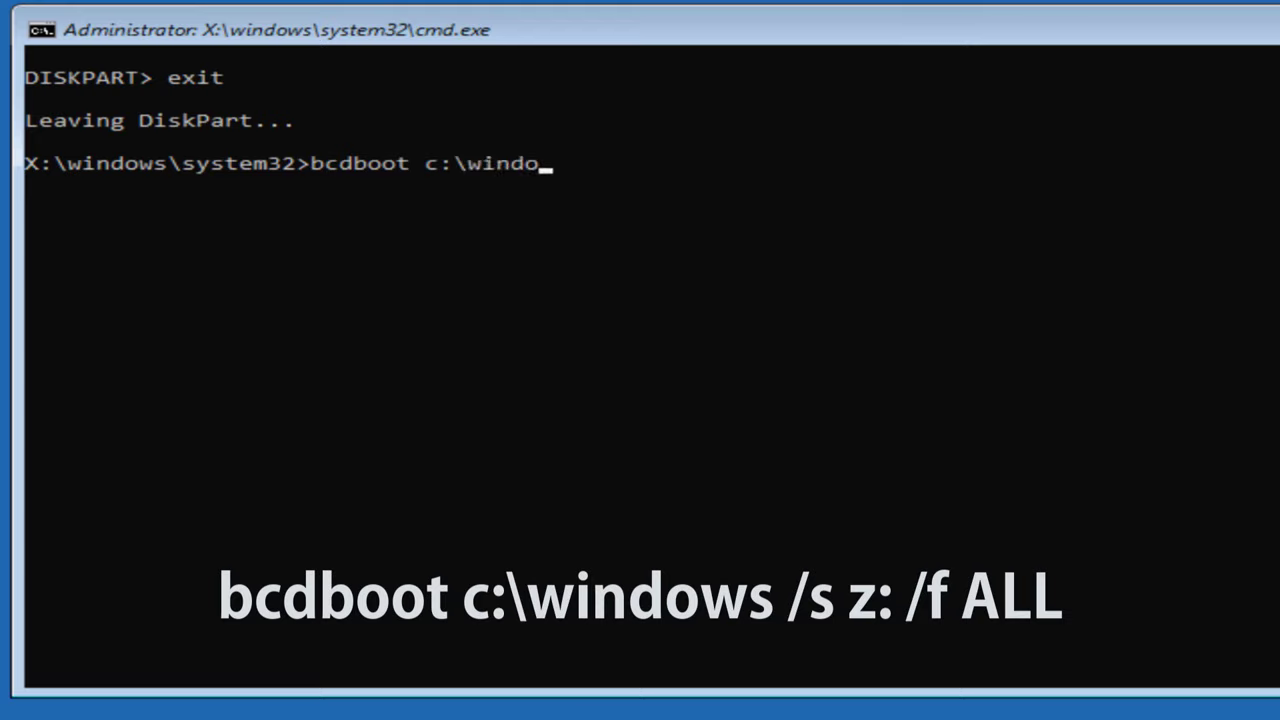
pyautogui.write('ws')
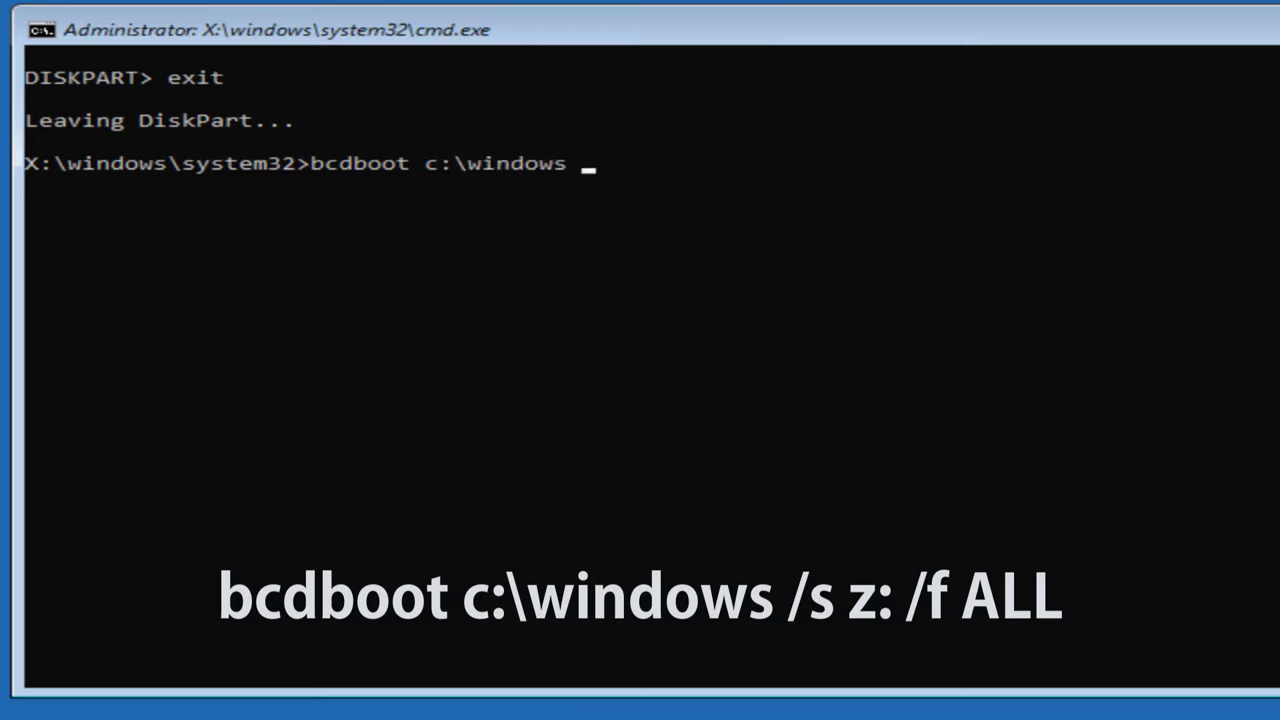
pyautogui.write('/s z:')
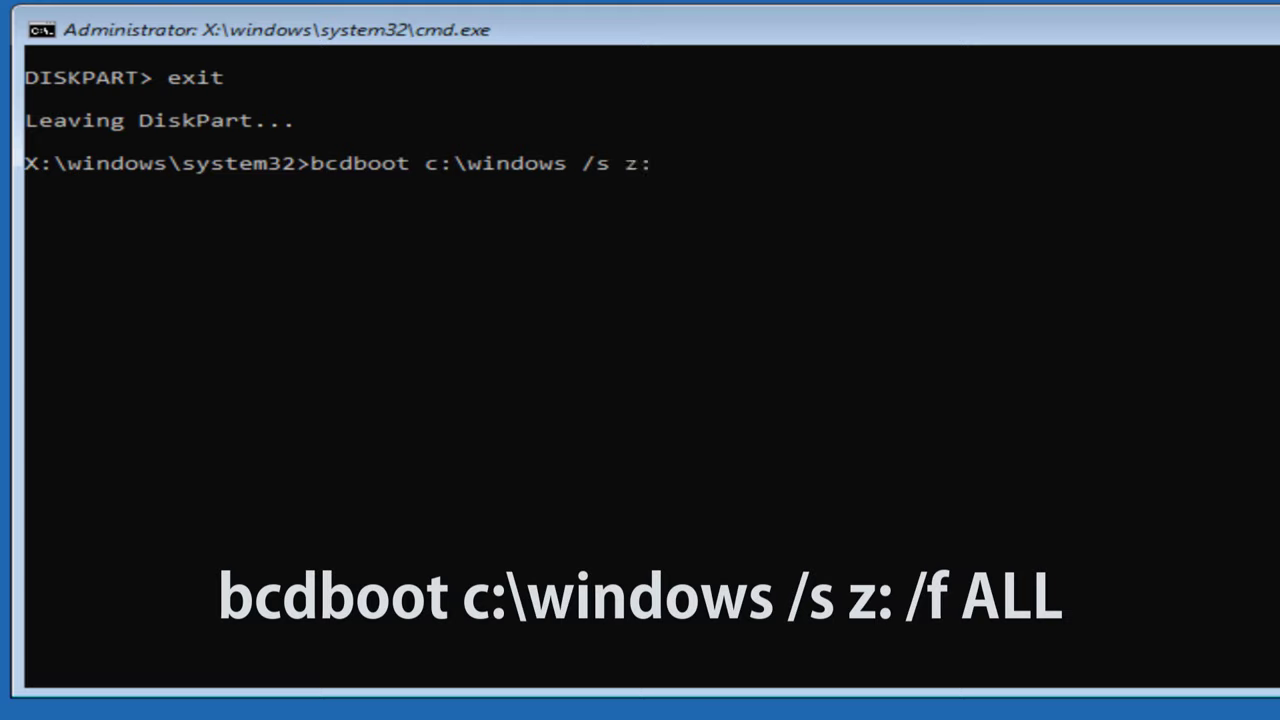
pyautogui.write('/f ALL')
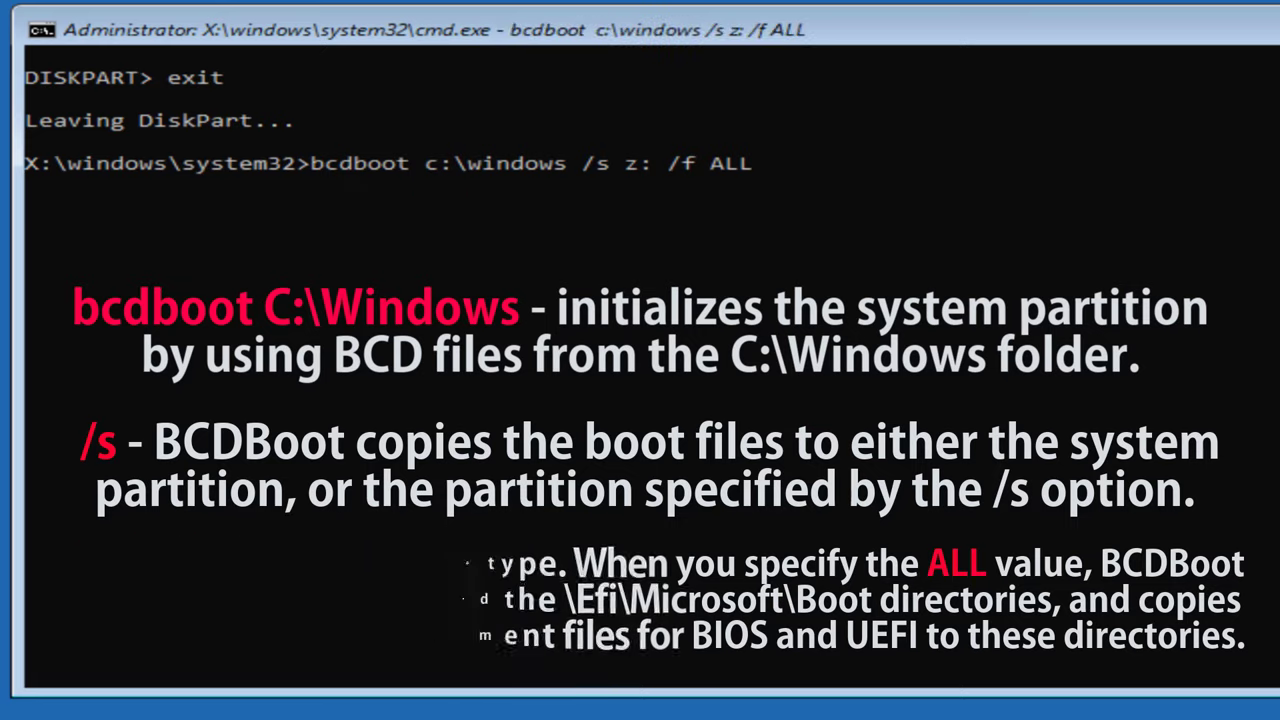
pyautogui.press('Return')
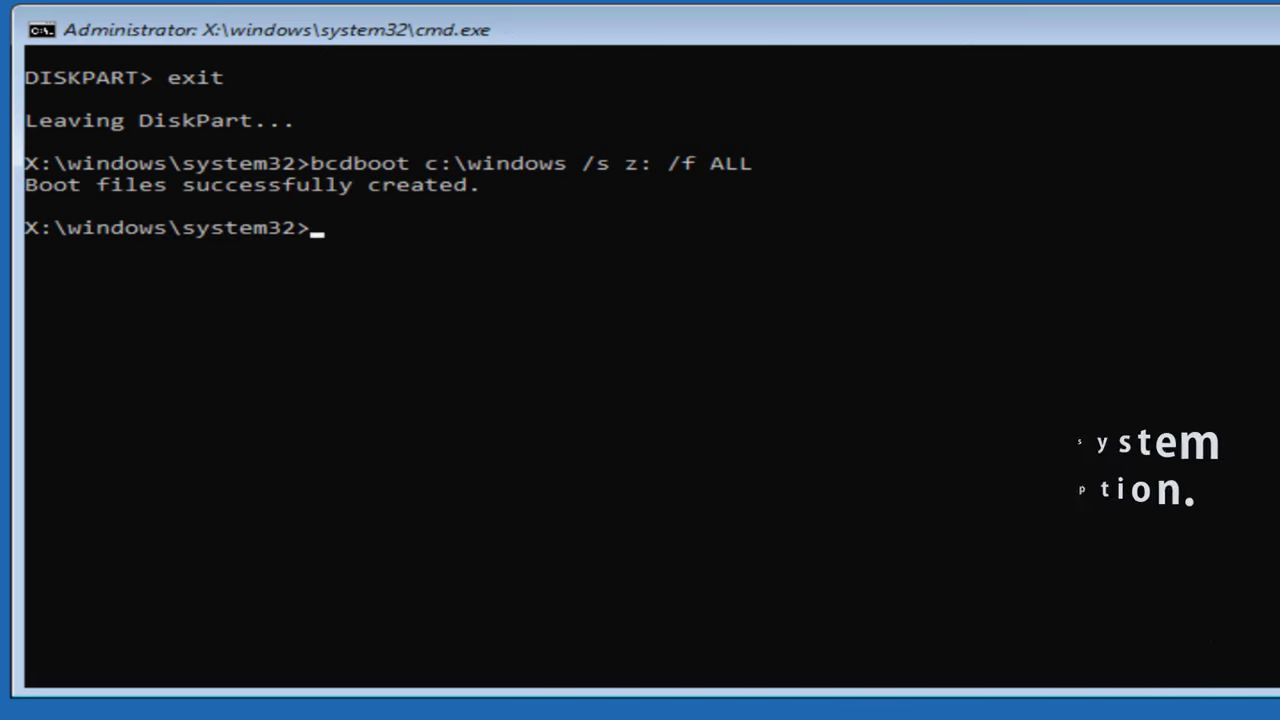
# - Repair the master boot record and boot sector with bootrec /fixmbr and /fixboot
pyautogui.write('boot')
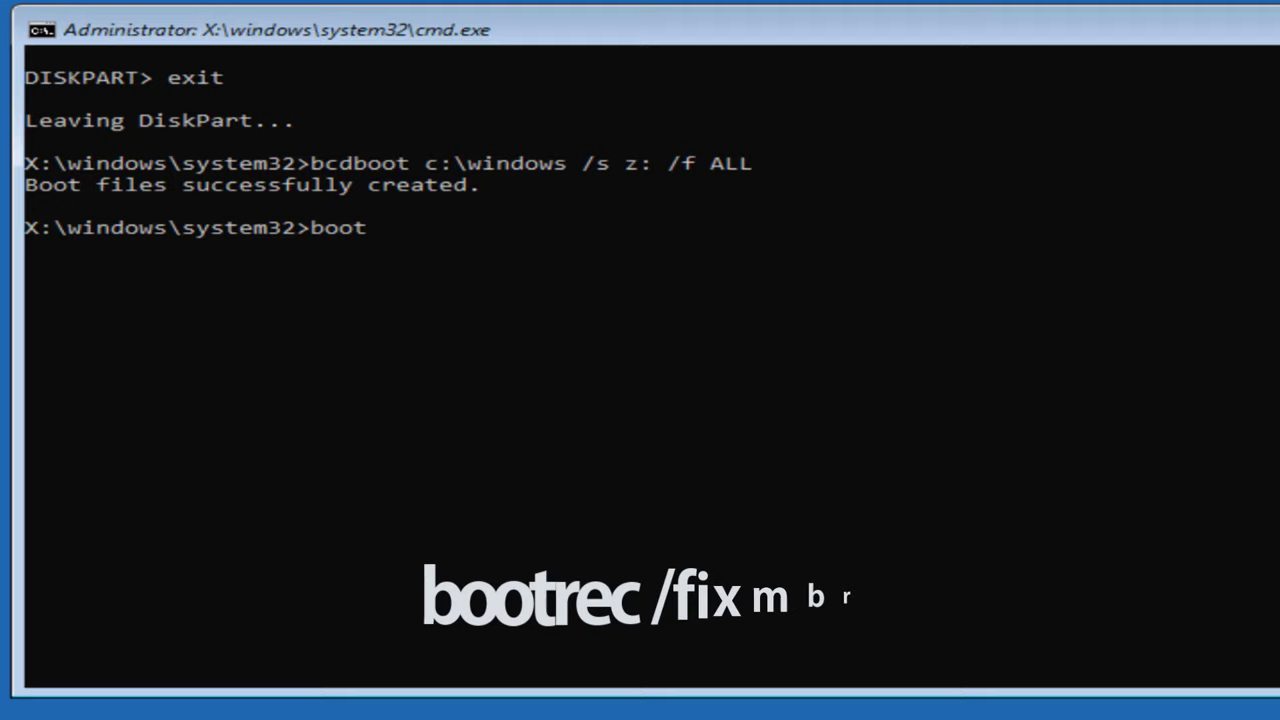
pyautogui.write('rec')
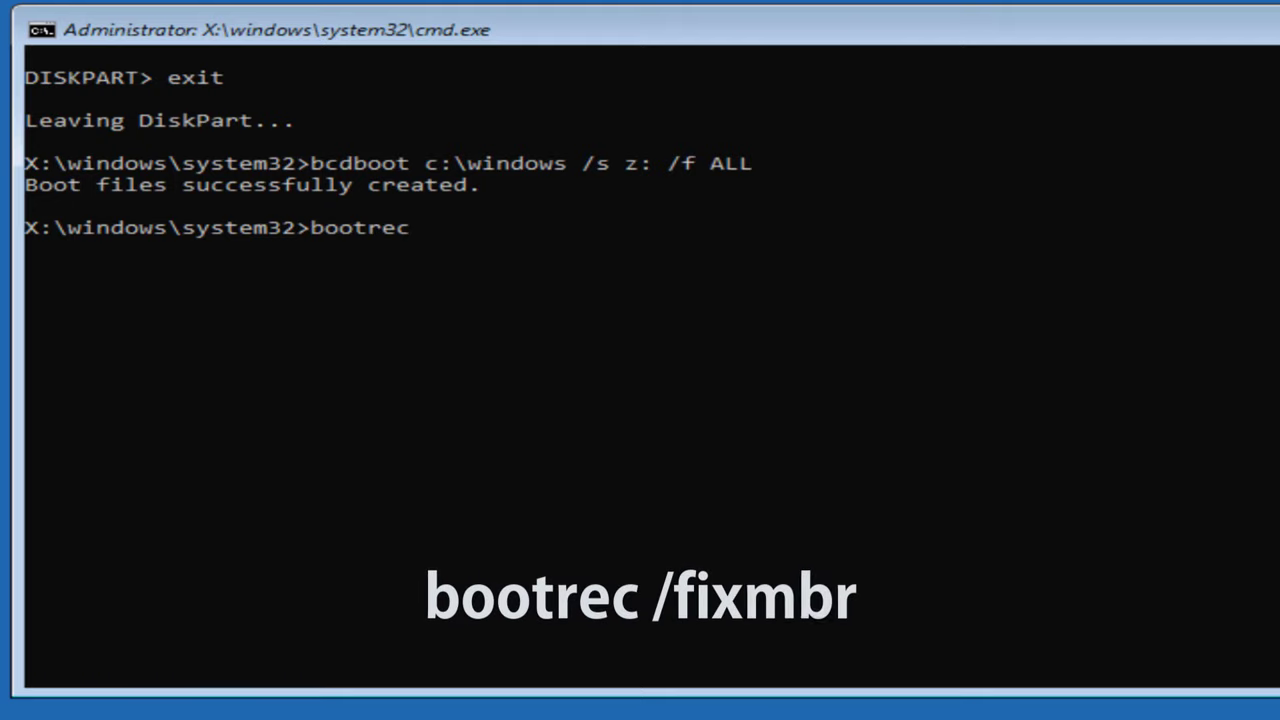
pyautogui.write('/f')
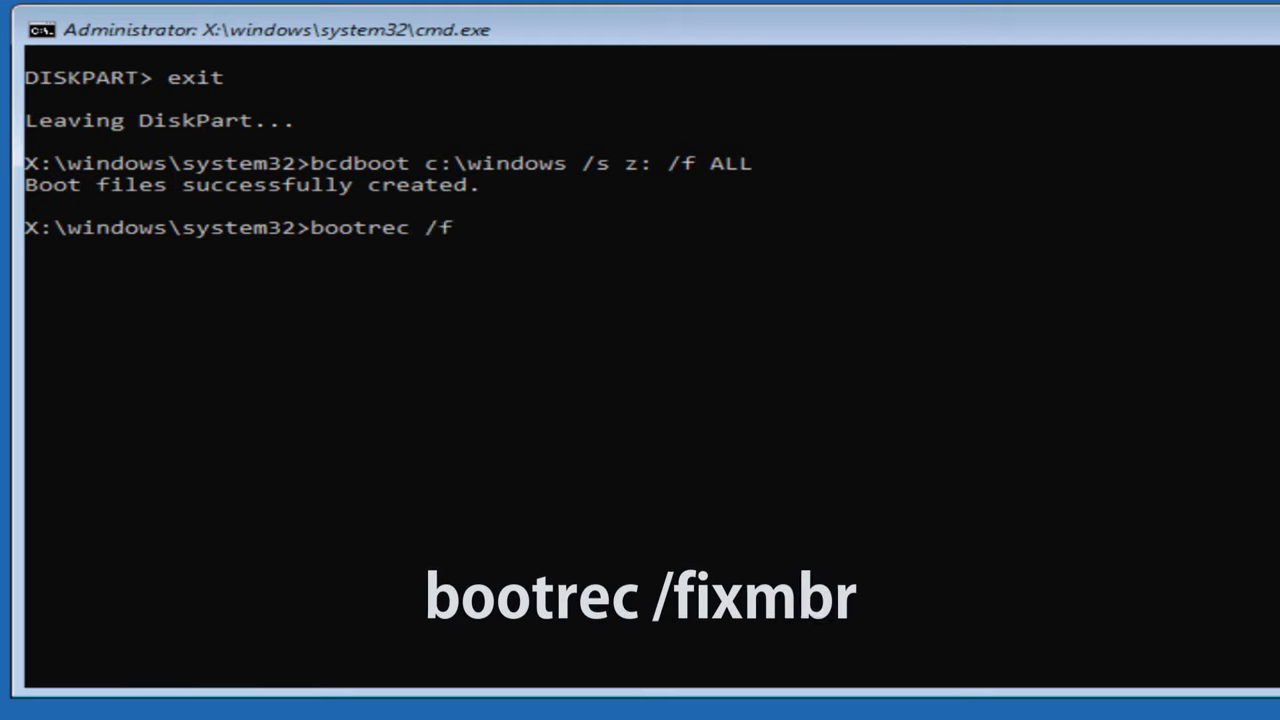
pyautogui.write('ixmbr')
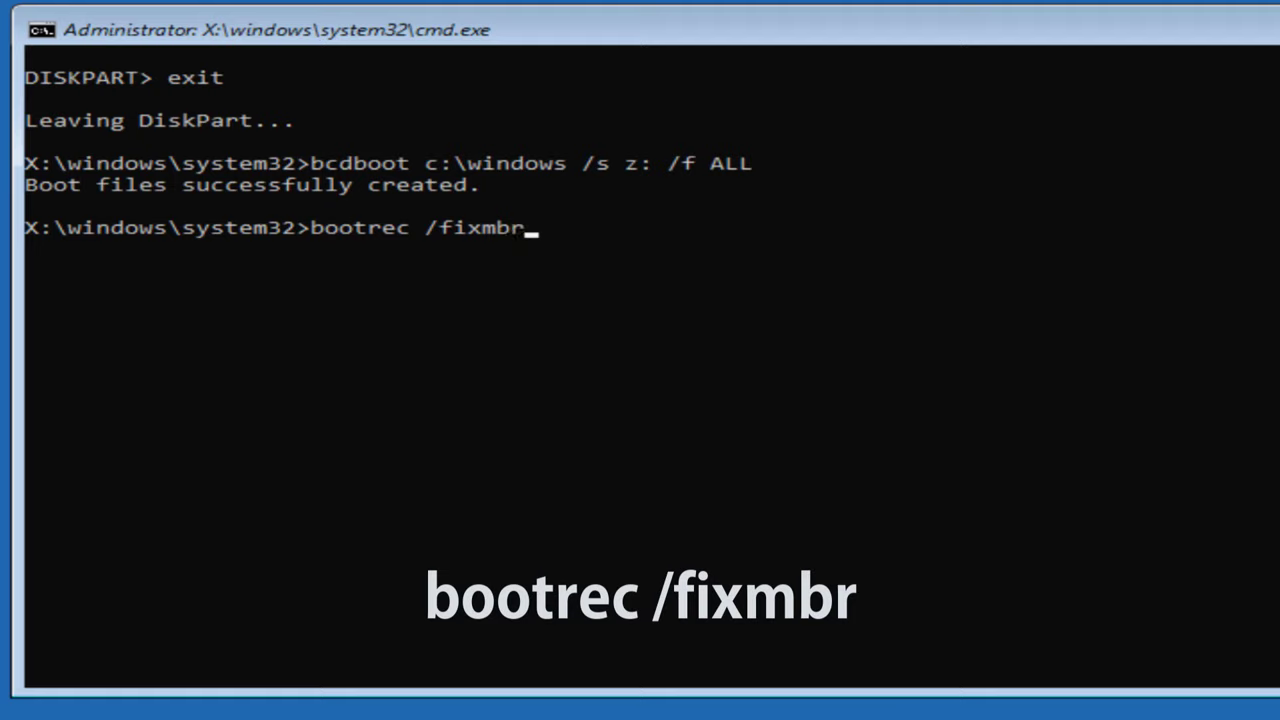
pyautogui.press('Return')
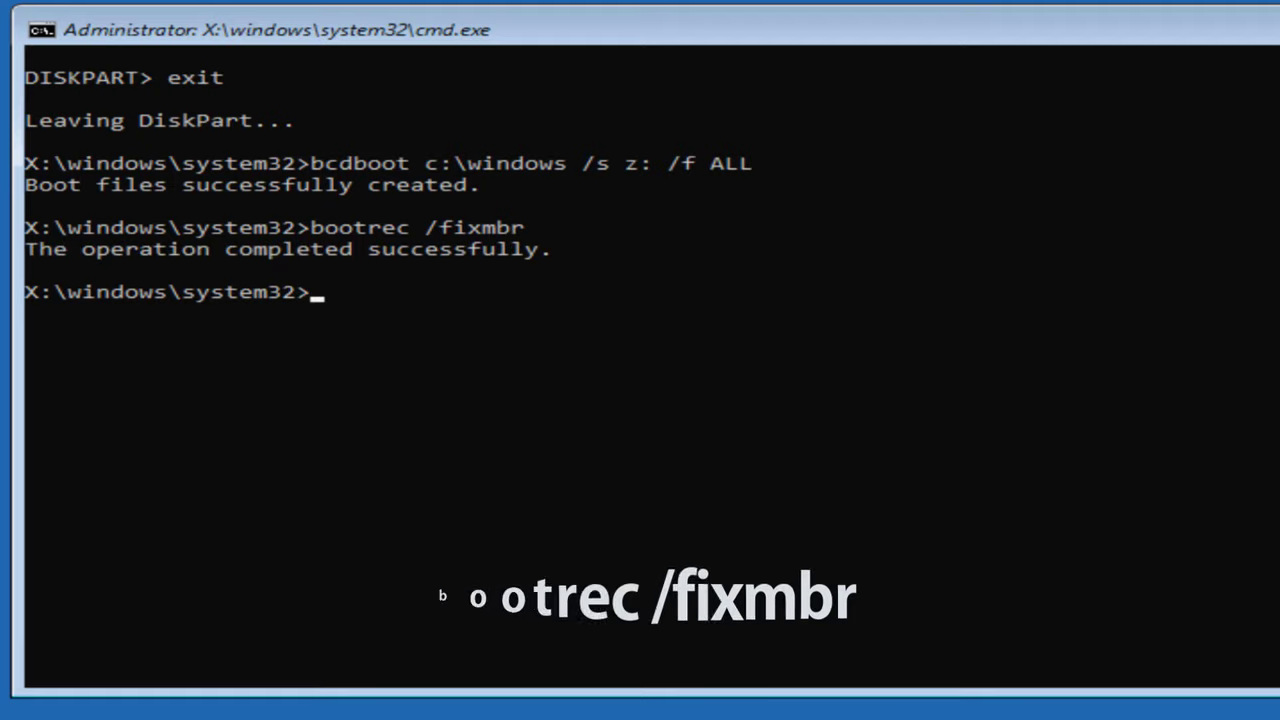
pyautogui.write('b')
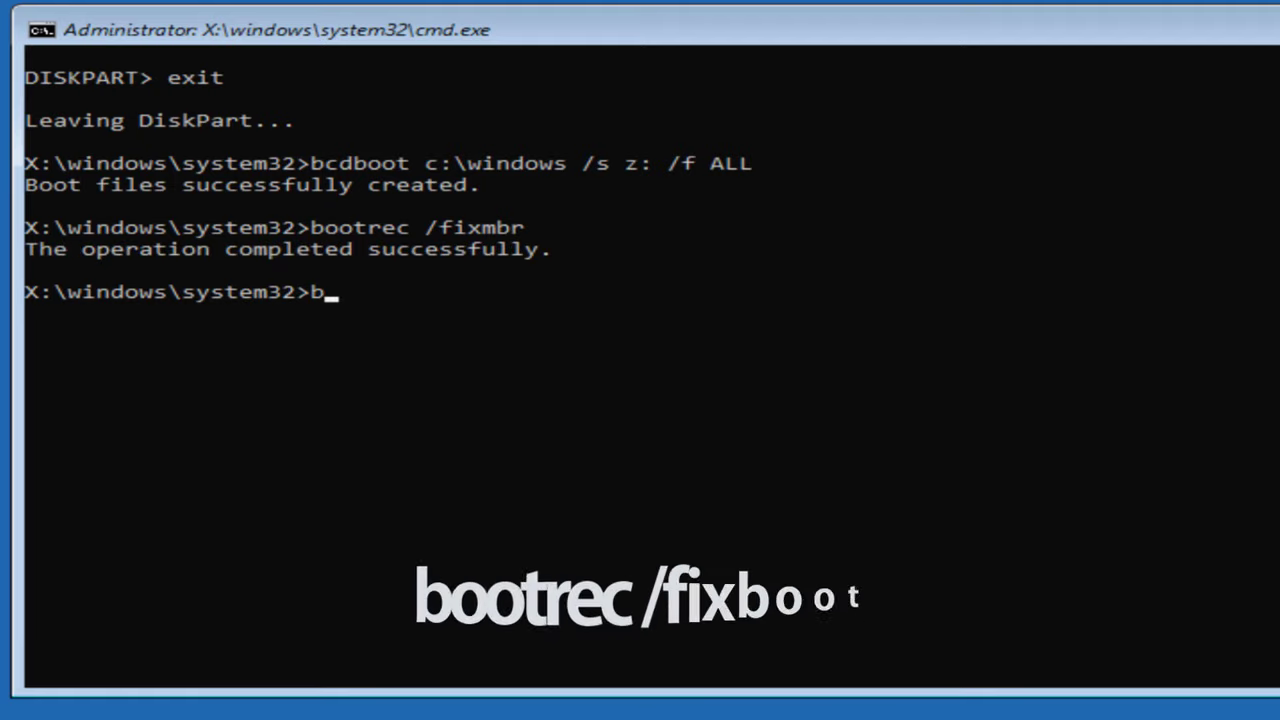
pyautogui.write('ootrec')
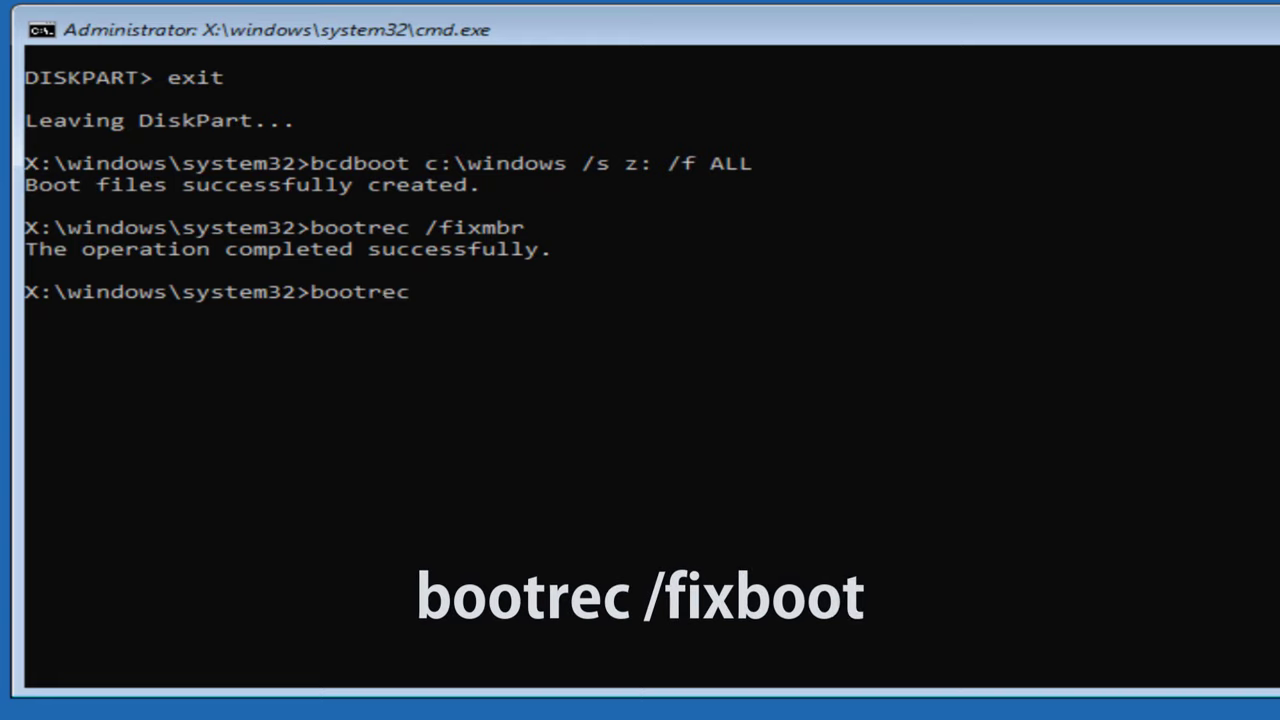
pyautogui.write('/fi')
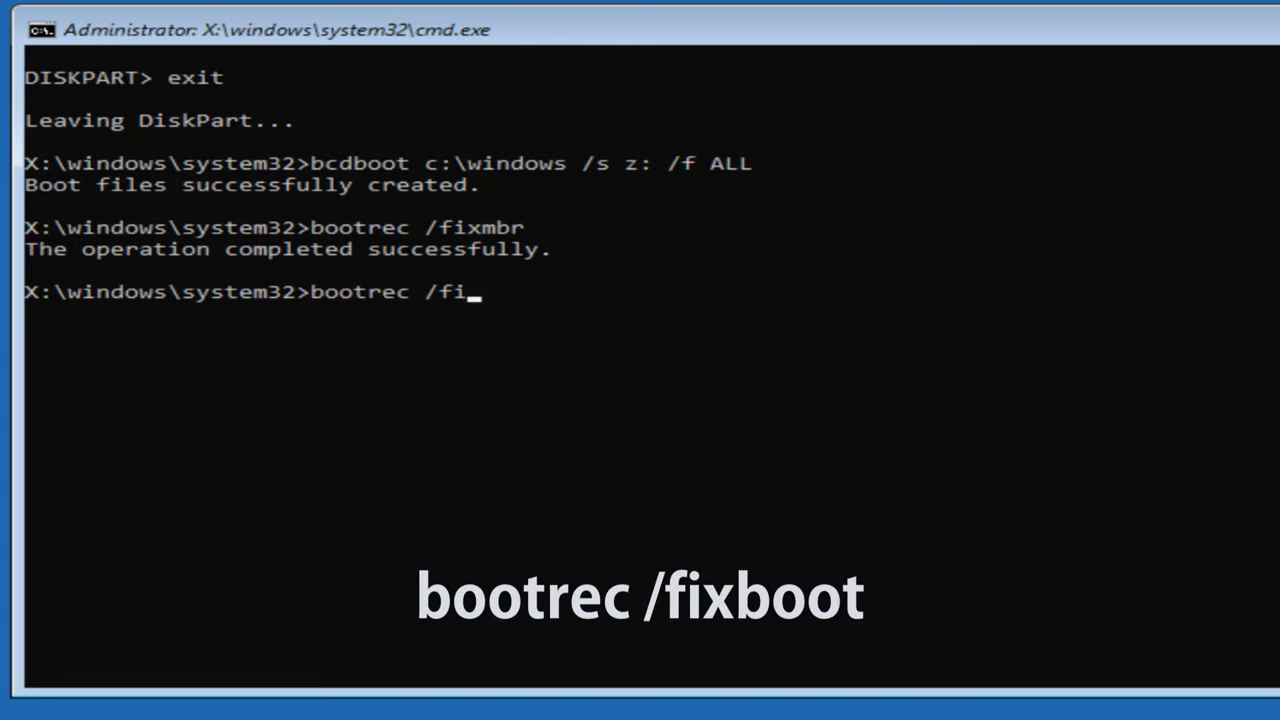
pyautogui.write('xboot')
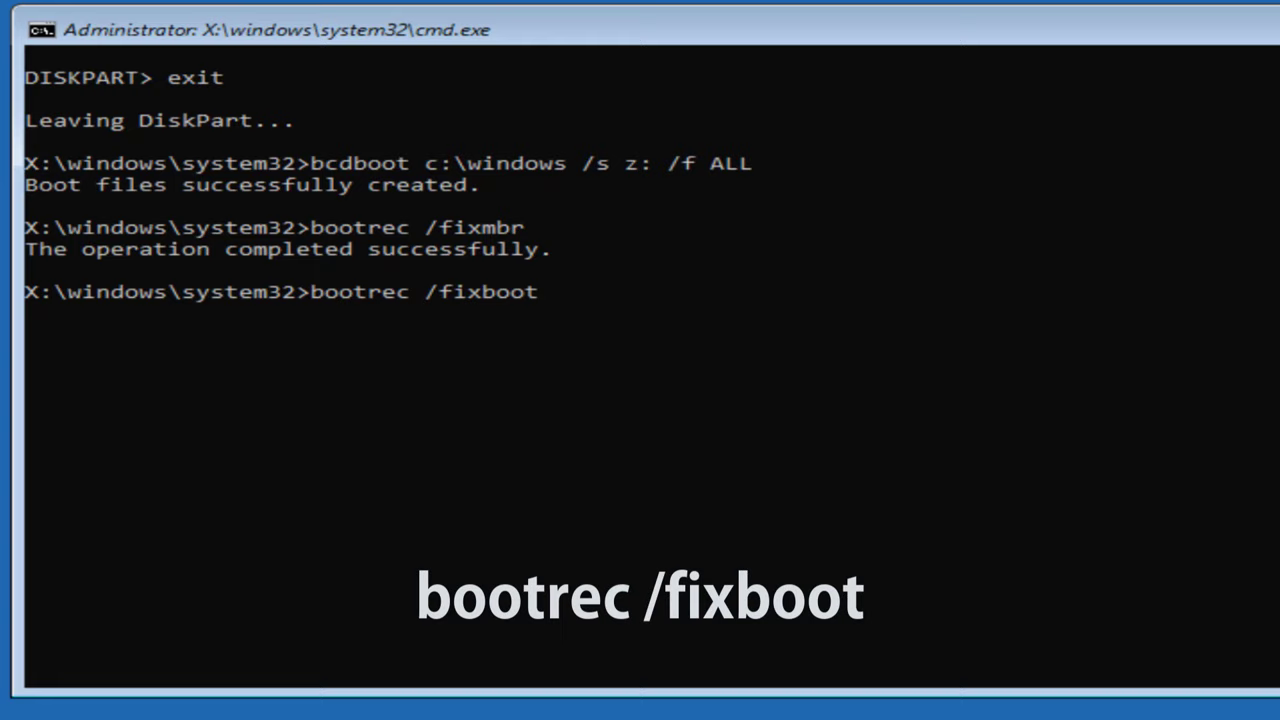
pyautogui.press('Return')
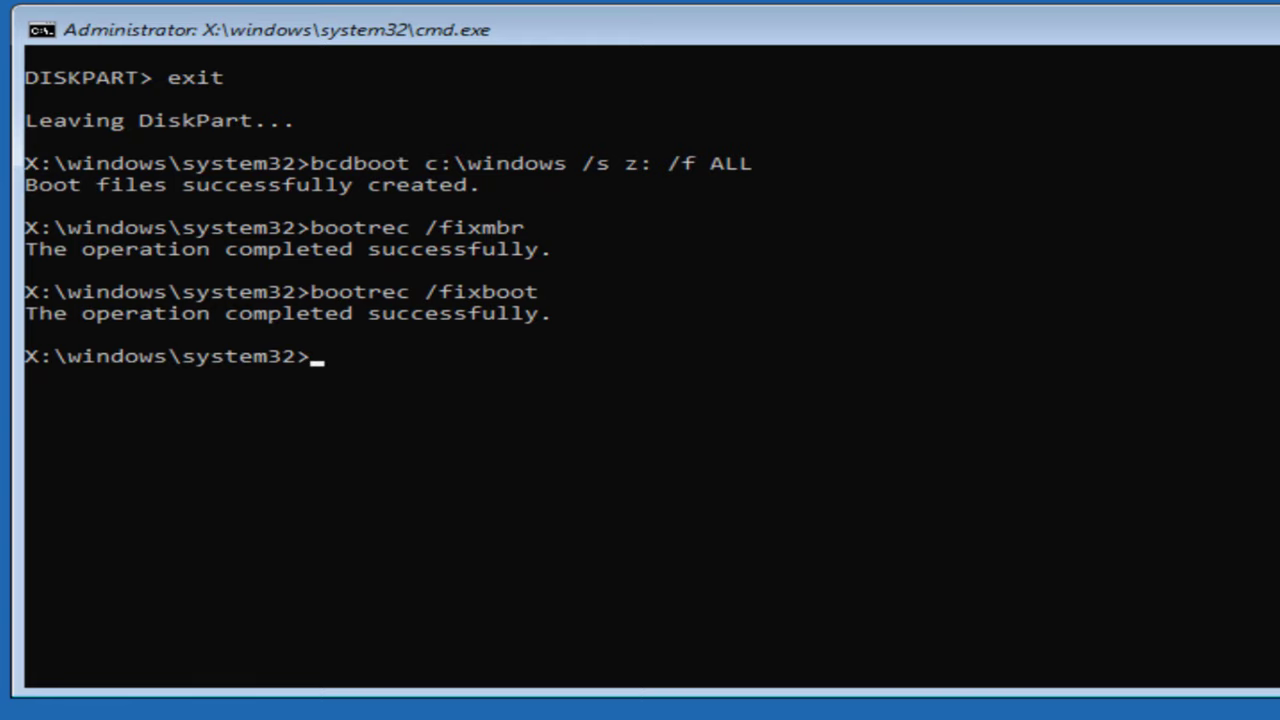
# - Rebuild the boot configuration data with bootrec /rebuildbcd
pyautogui.write('bootrec')
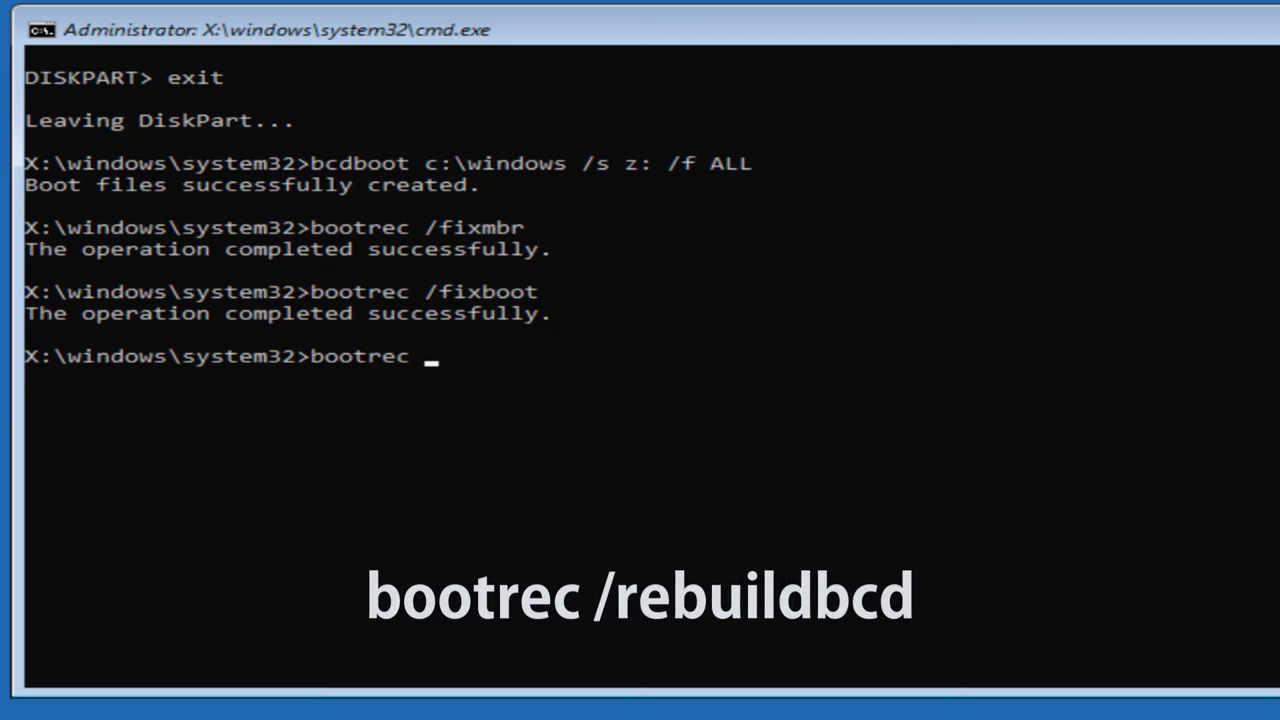
pyautogui.write('/re')
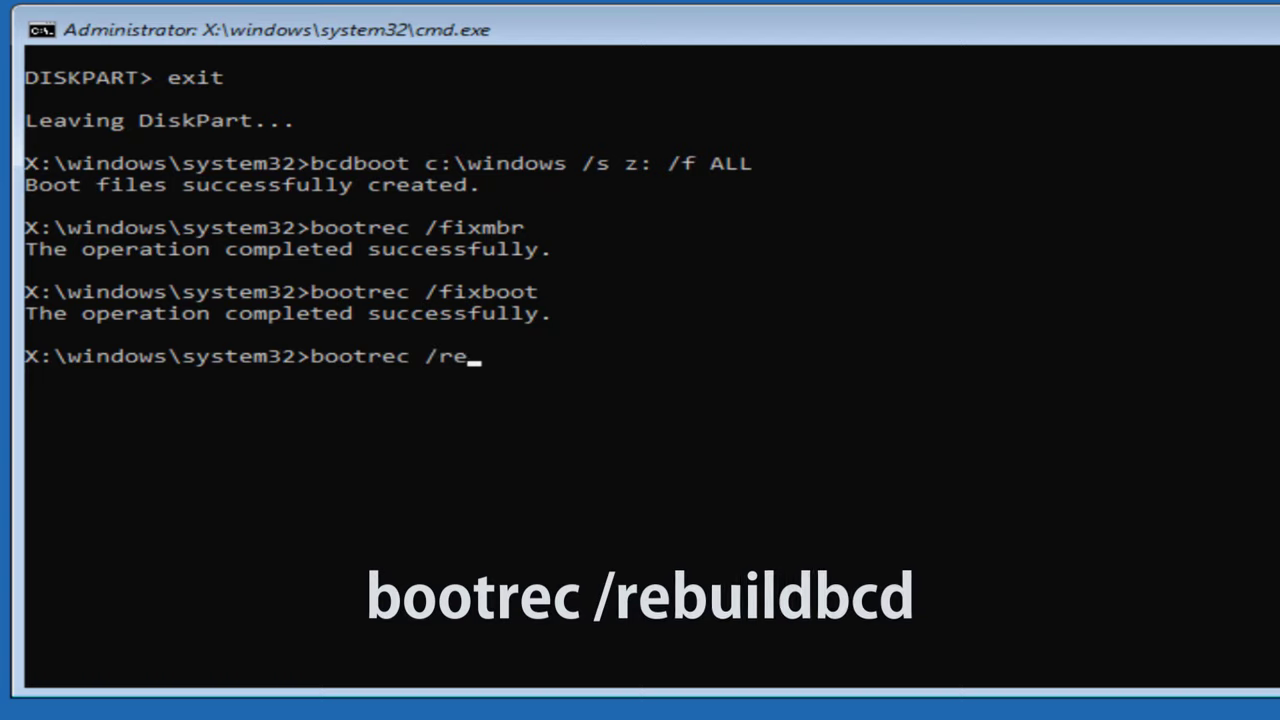
pyautogui.write('buil')
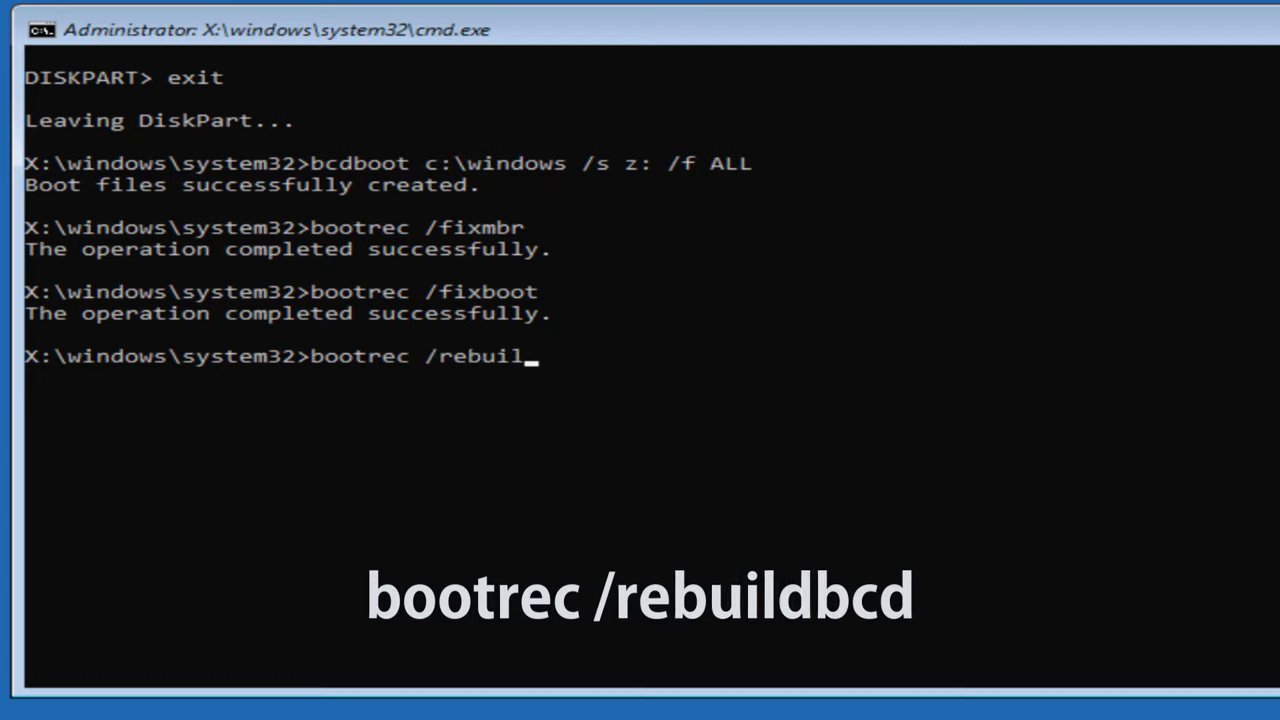
pyautogui.write('d')
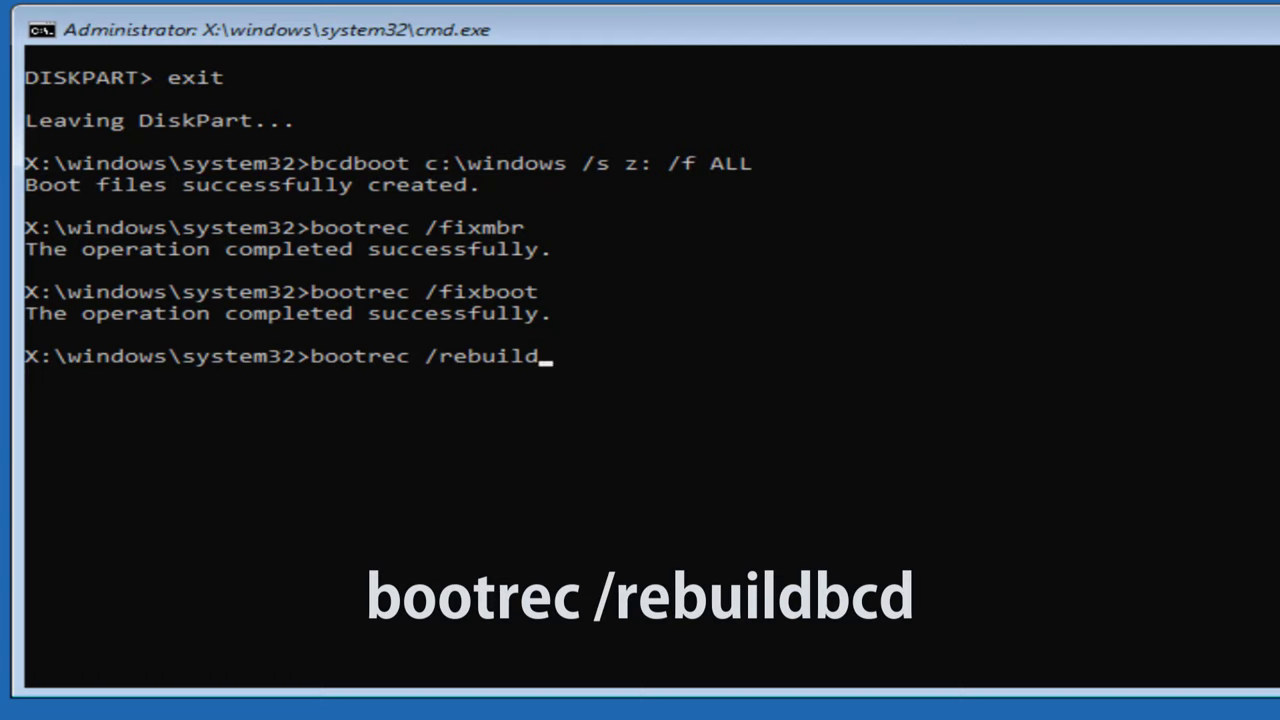
pyautogui.write('bcd')
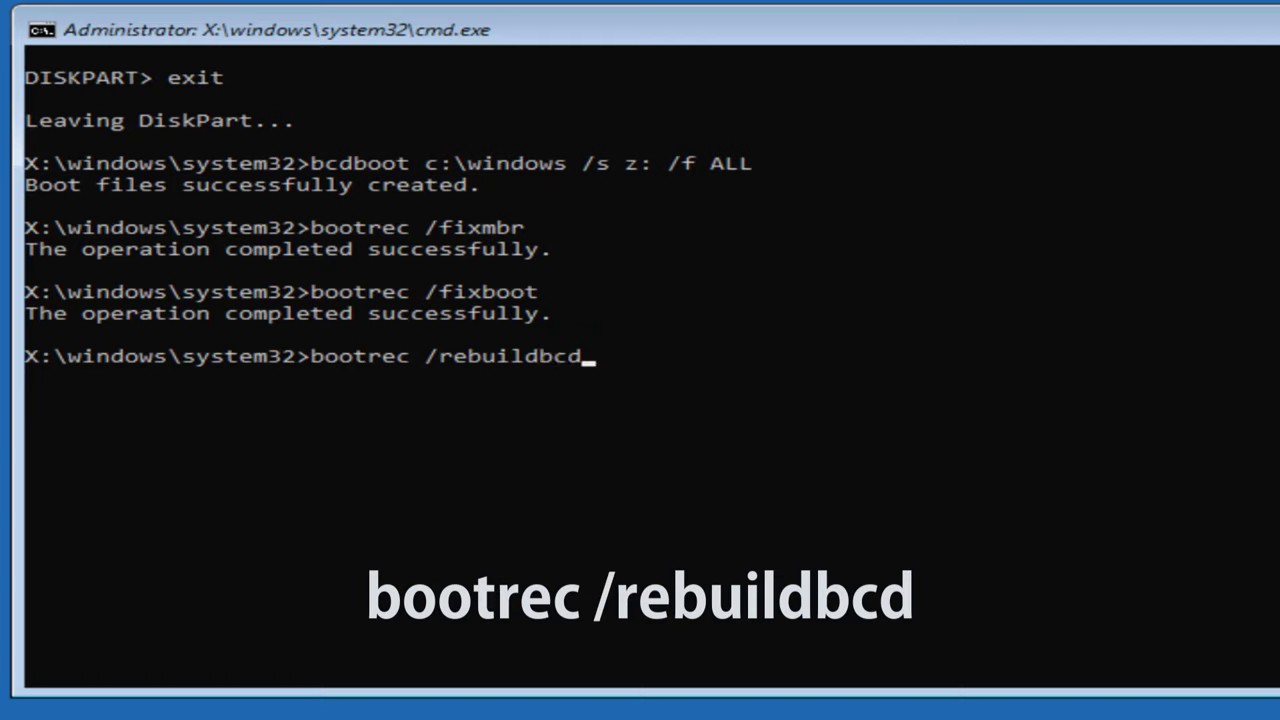
pyautogui.press('Return')
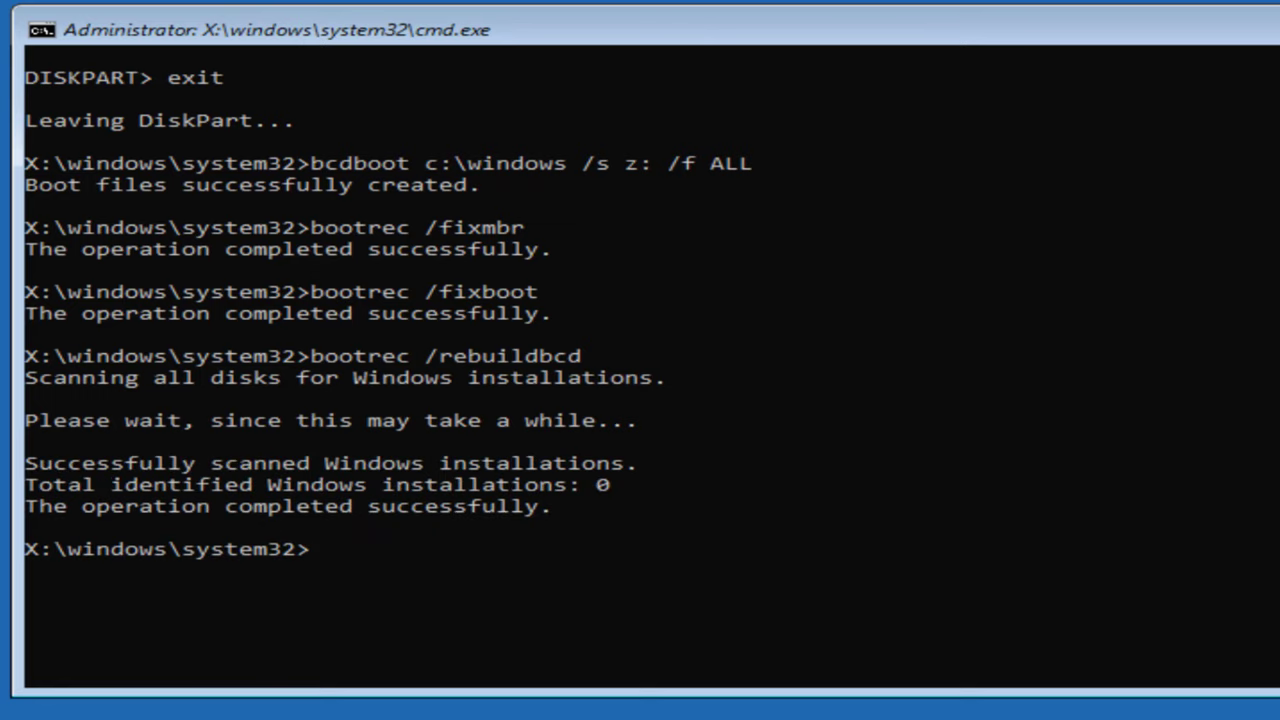
# - Exit the command session and return through Advanced options to a fresh Command Prompt
pyautogui.write('exit')
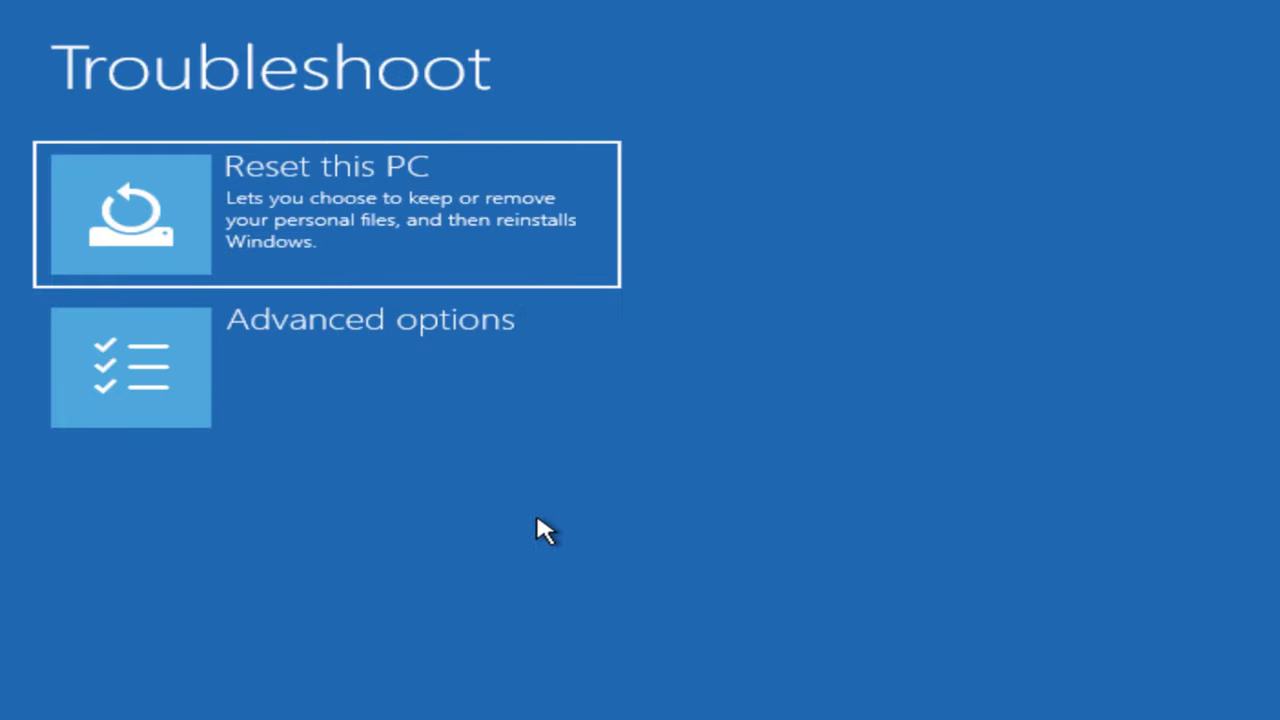
pyautogui.click(370, 368)
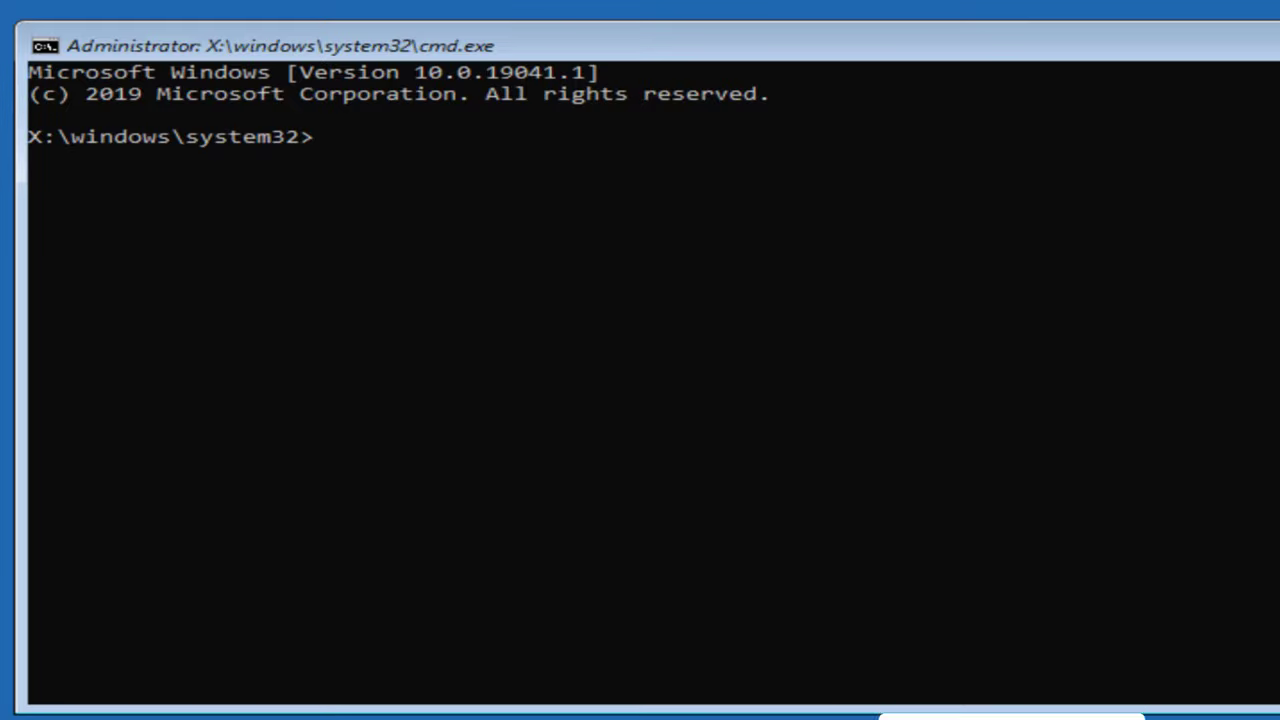
# - Run diskpart list volume to confirm Windows is on C, then exit DiskPart
pyautogui.write('diskpa')
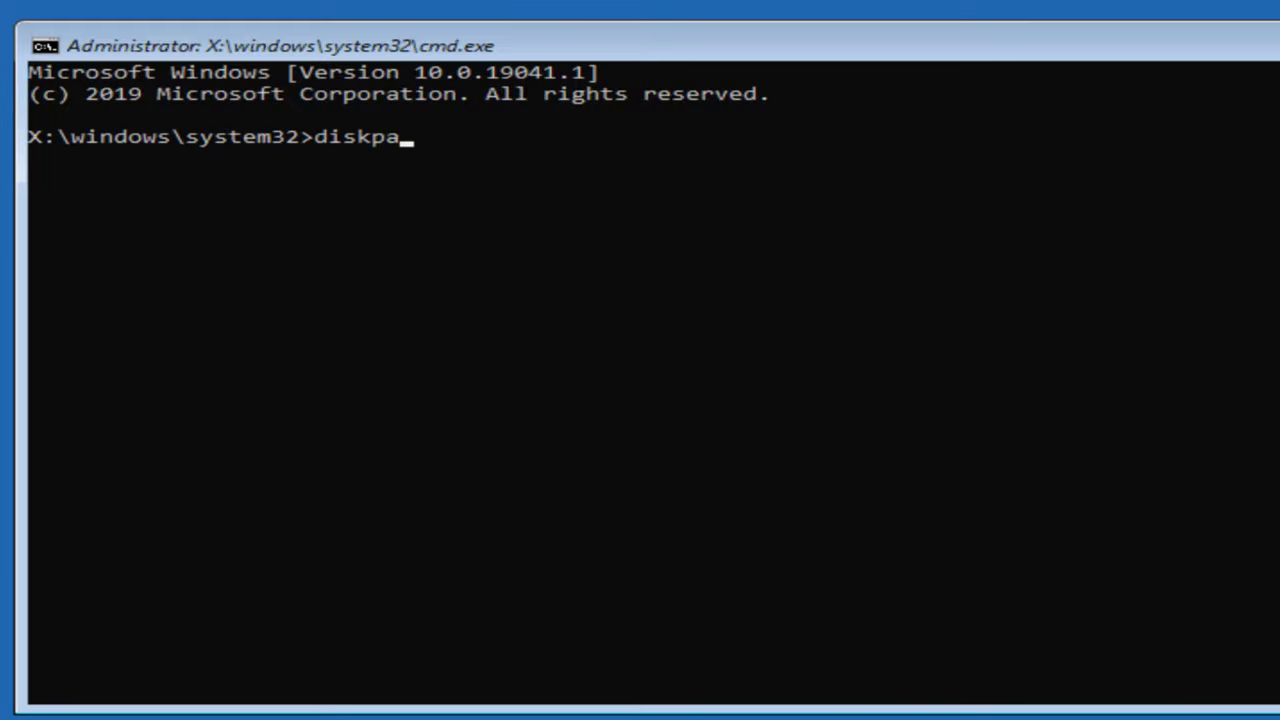
pyautogui.write('rt')
pyautogui.write('l')
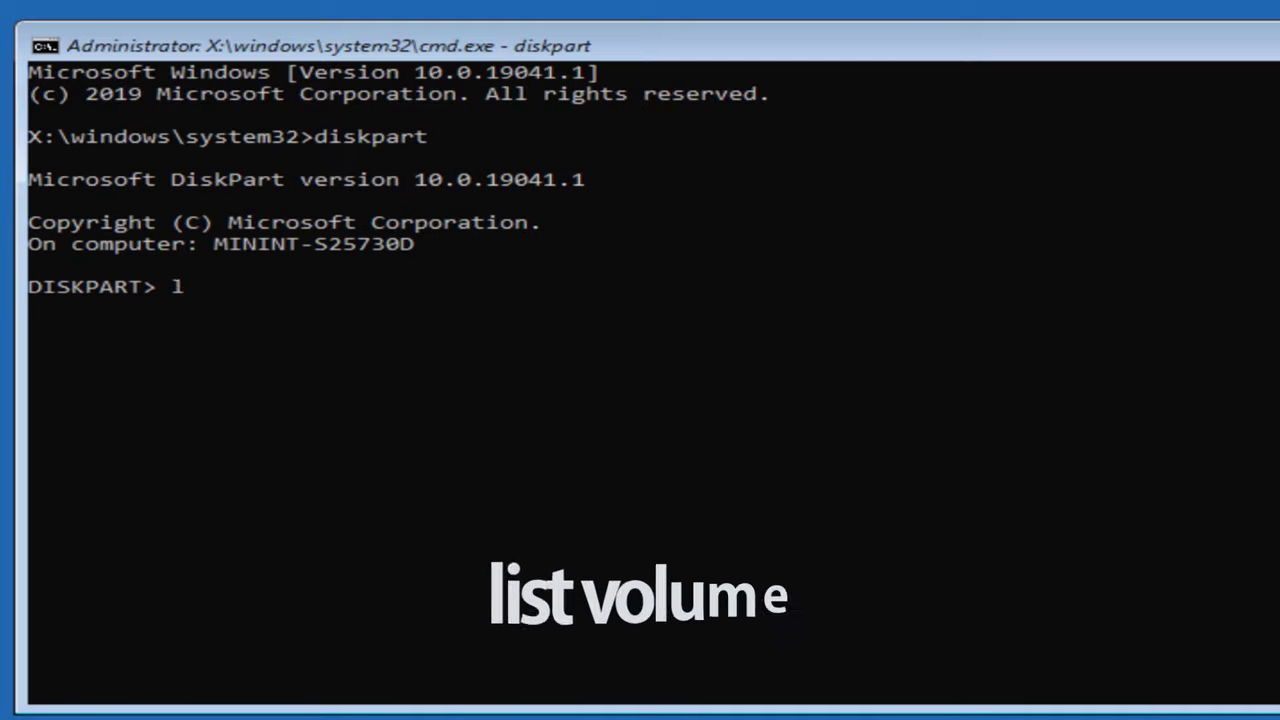
pyautogui.write('ist volume')
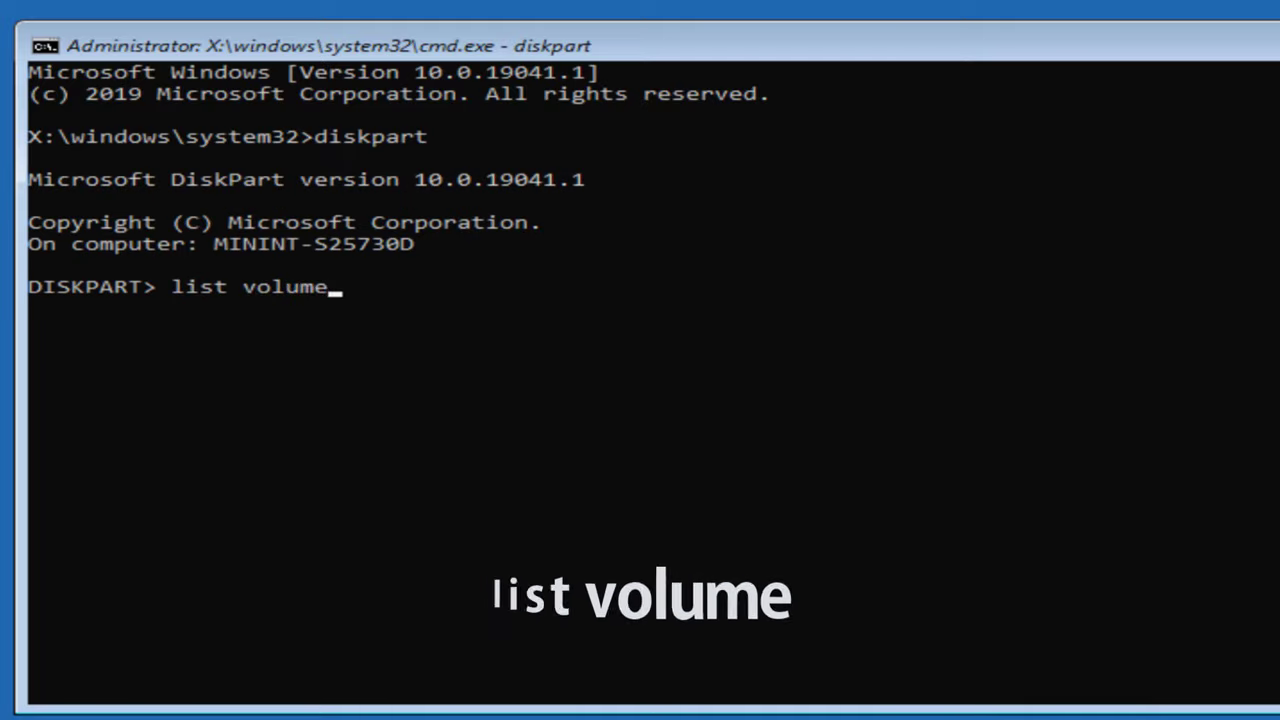
pyautogui.press('Return')
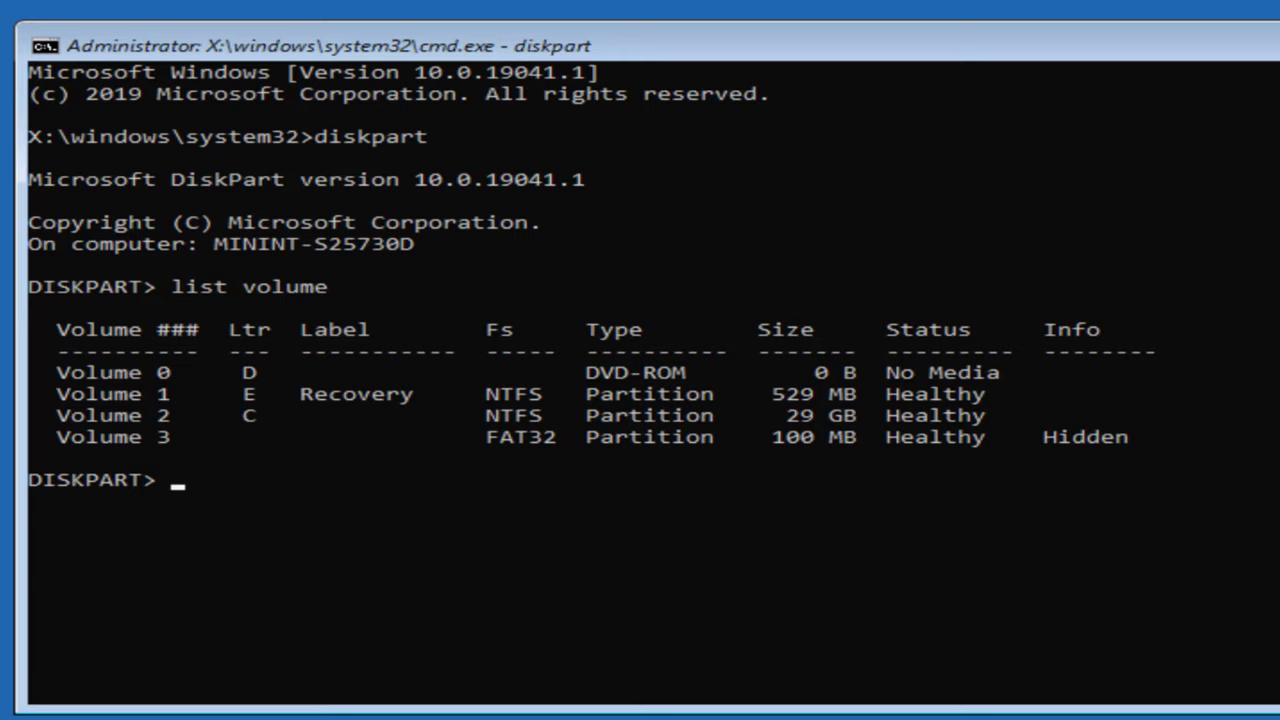
pyautogui.write('exit')
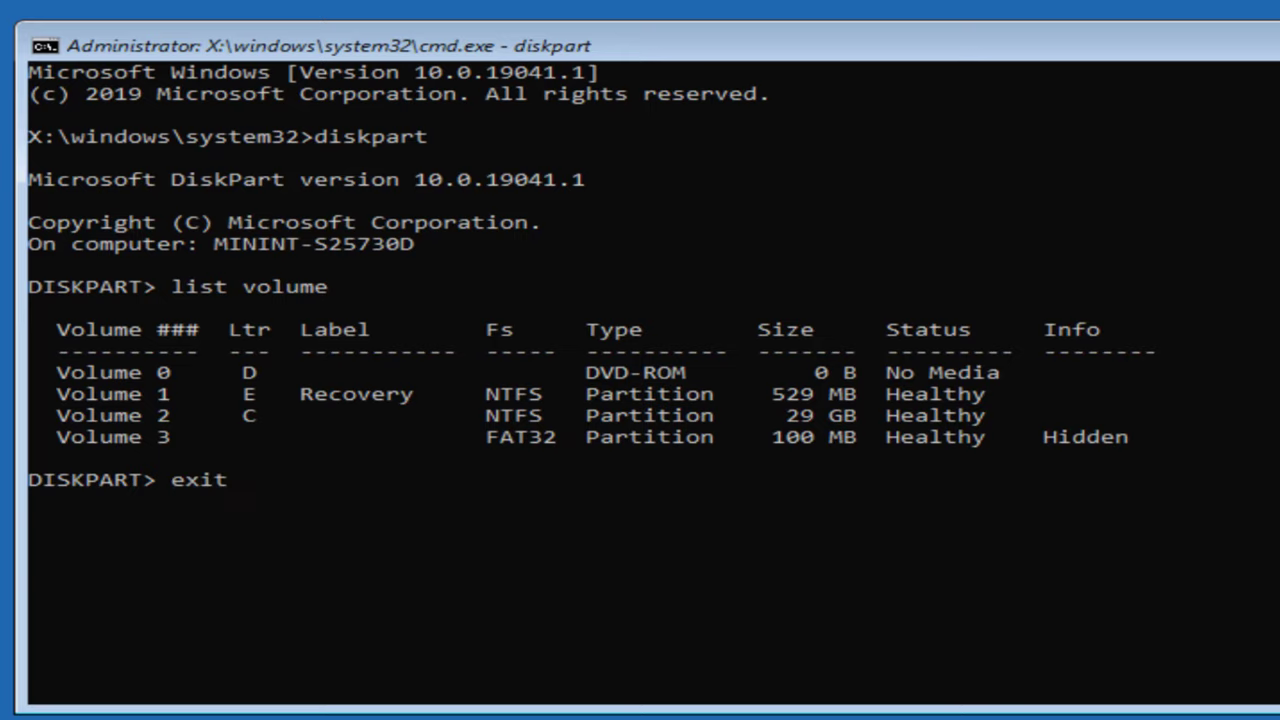
pyautogui.press('Return')
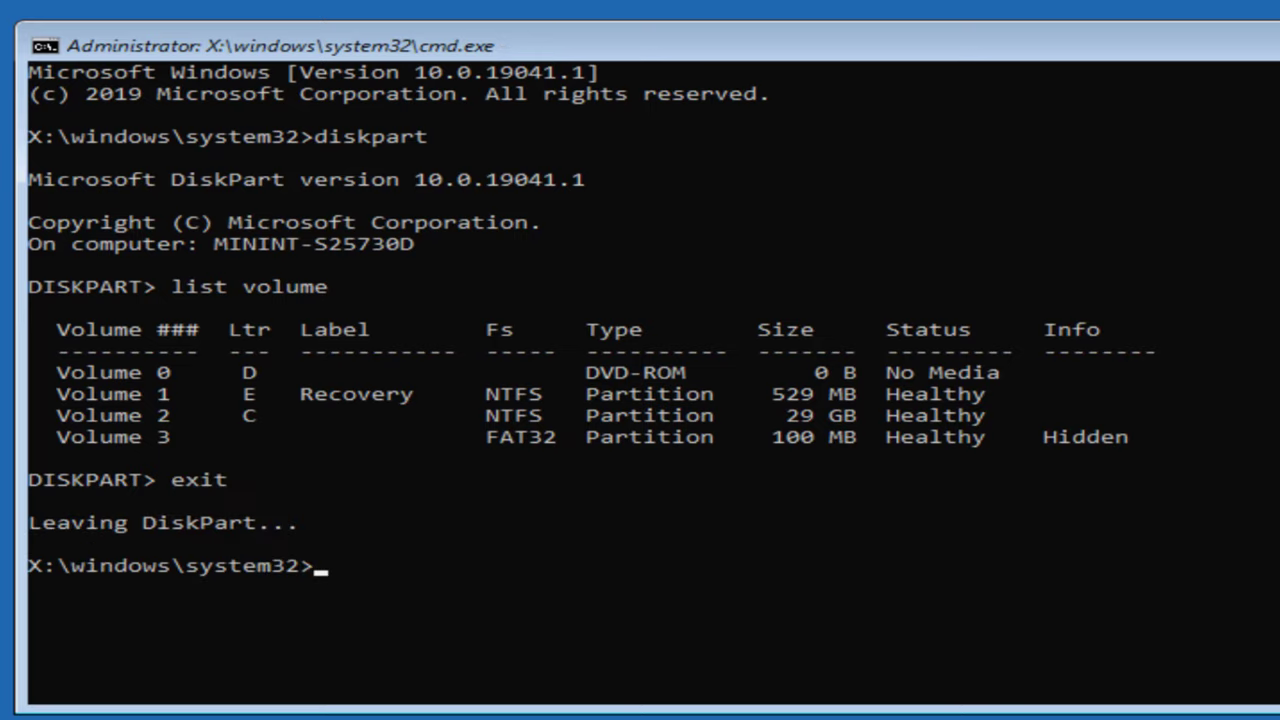
# - Switch to drive C and move into \windows\system32\config, listing its registry hive files
pyautogui.write('c:')
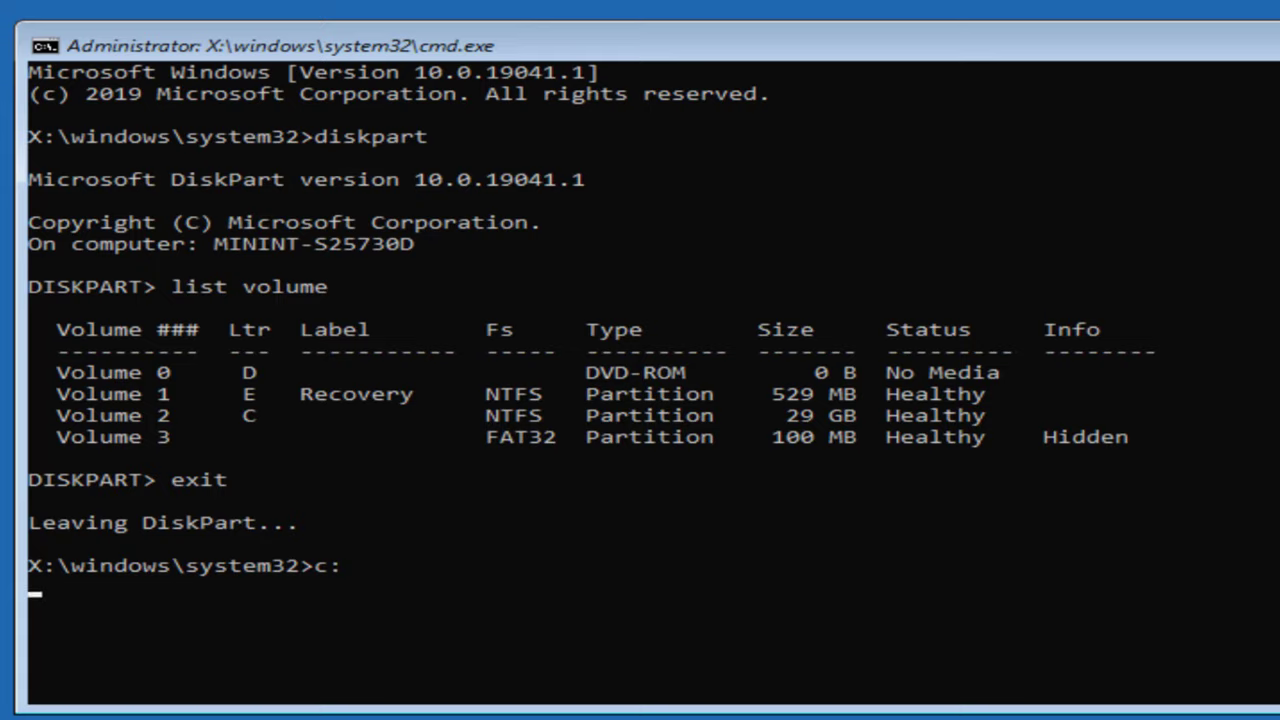
pyautogui.press('Return')
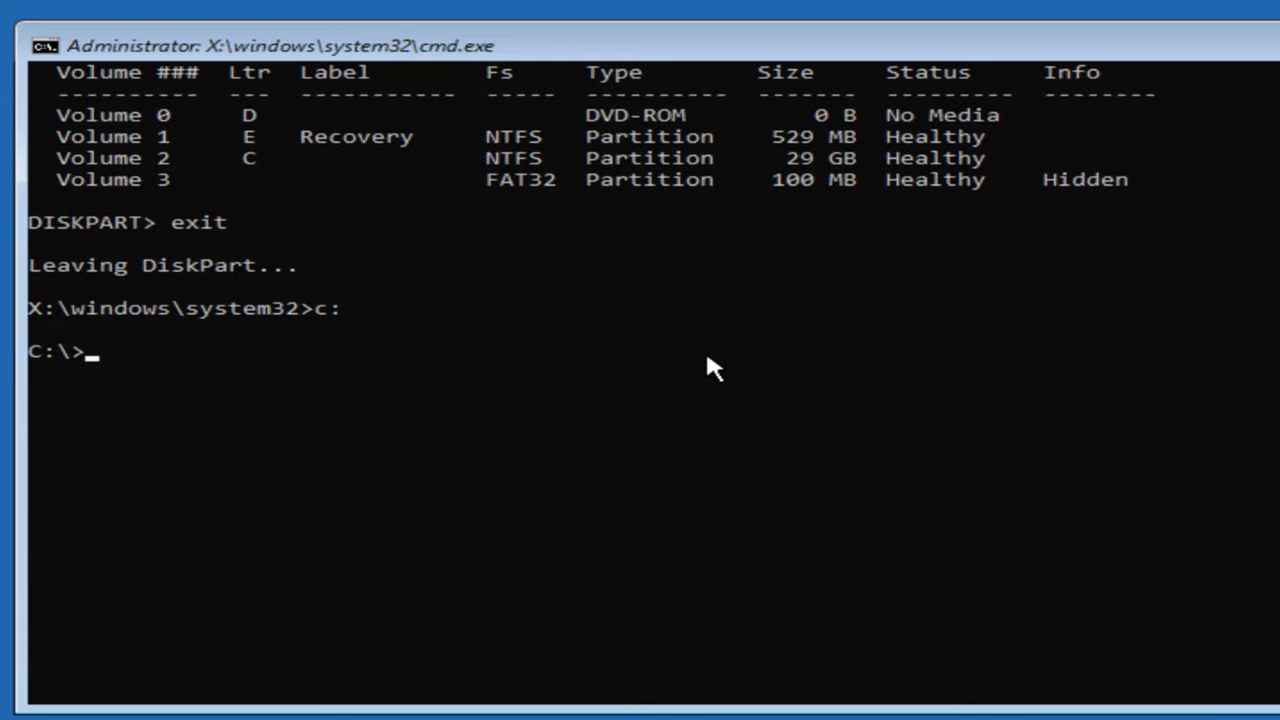
pyautogui.write('dir')
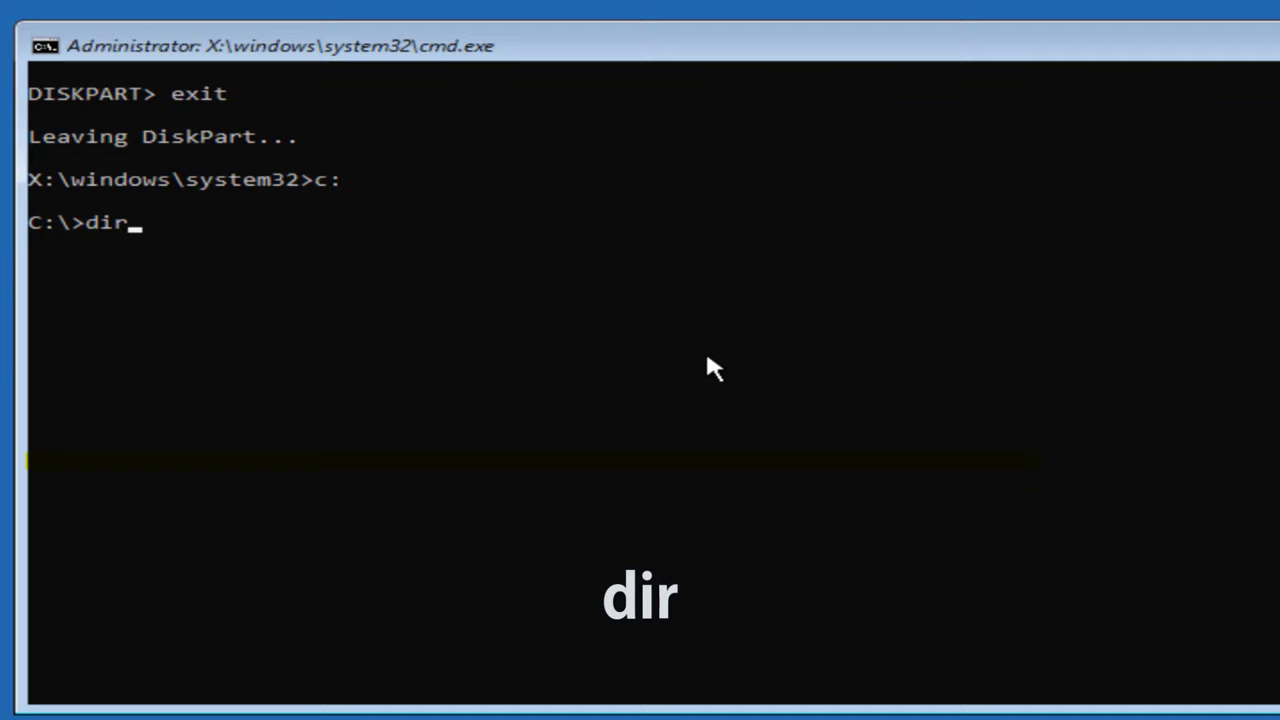
pyautogui.press('Return')
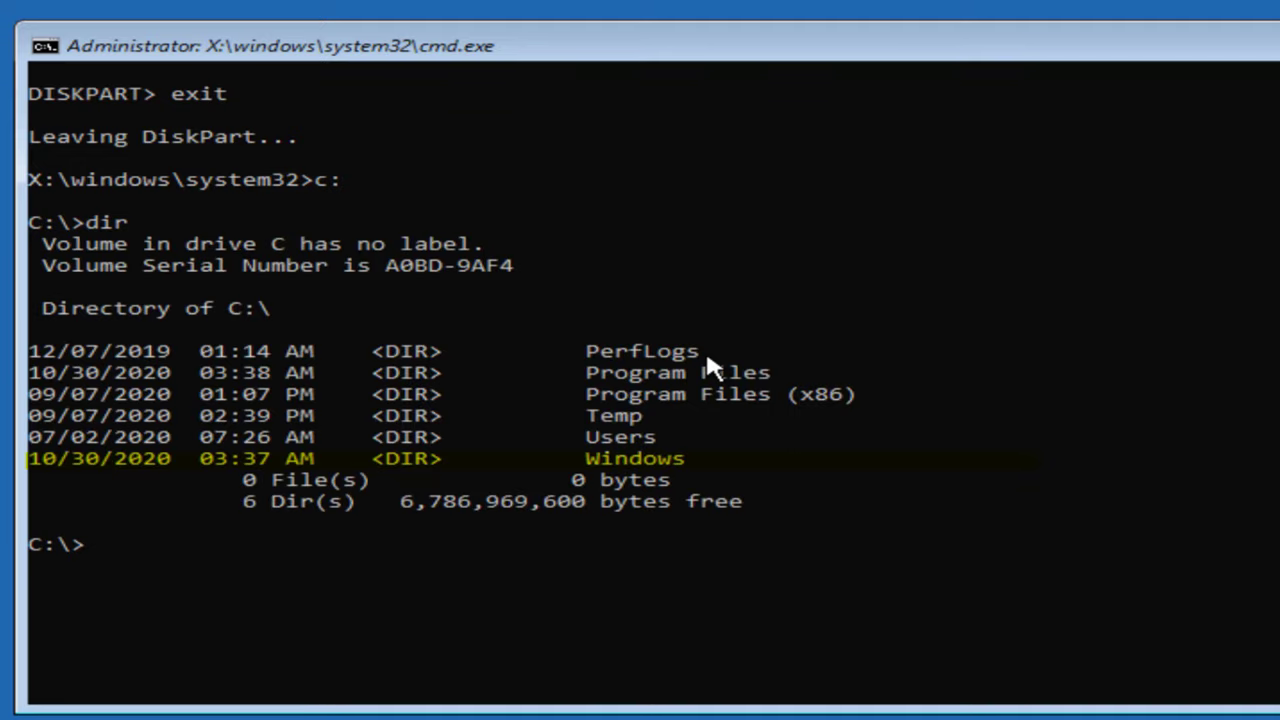
pyautogui.write('cd \\')
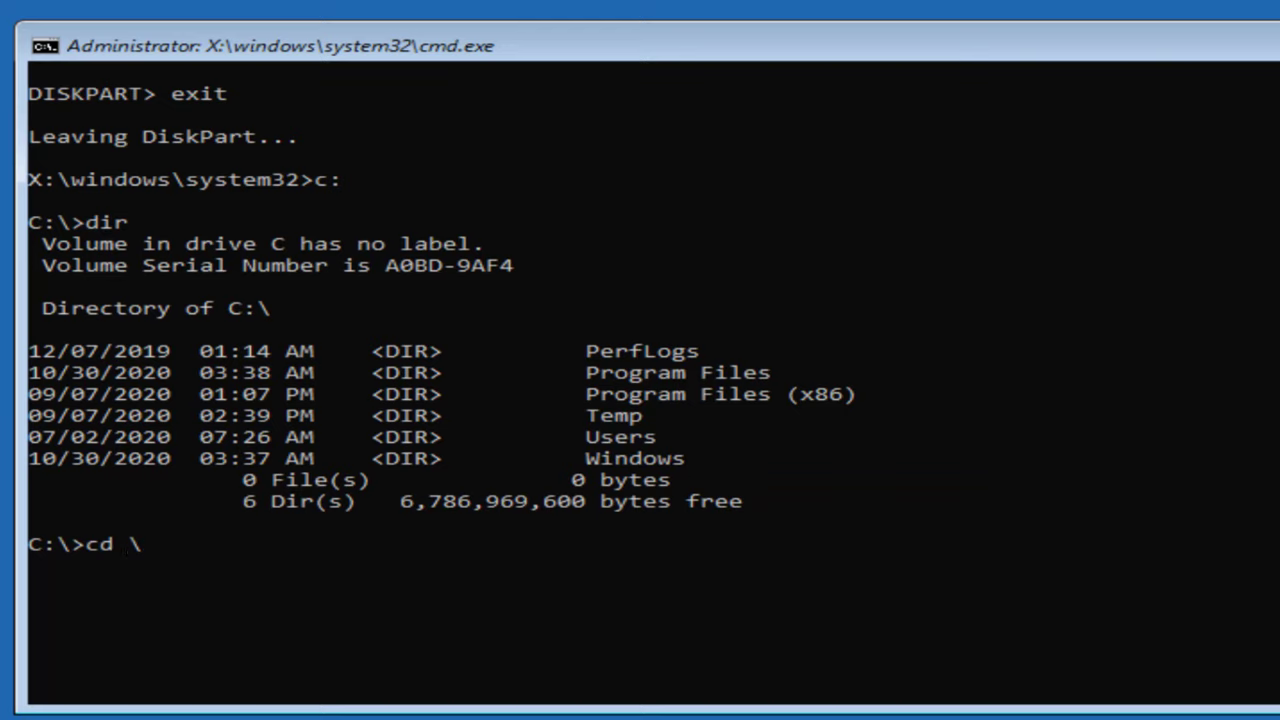
pyautogui.write('windows\\syste')
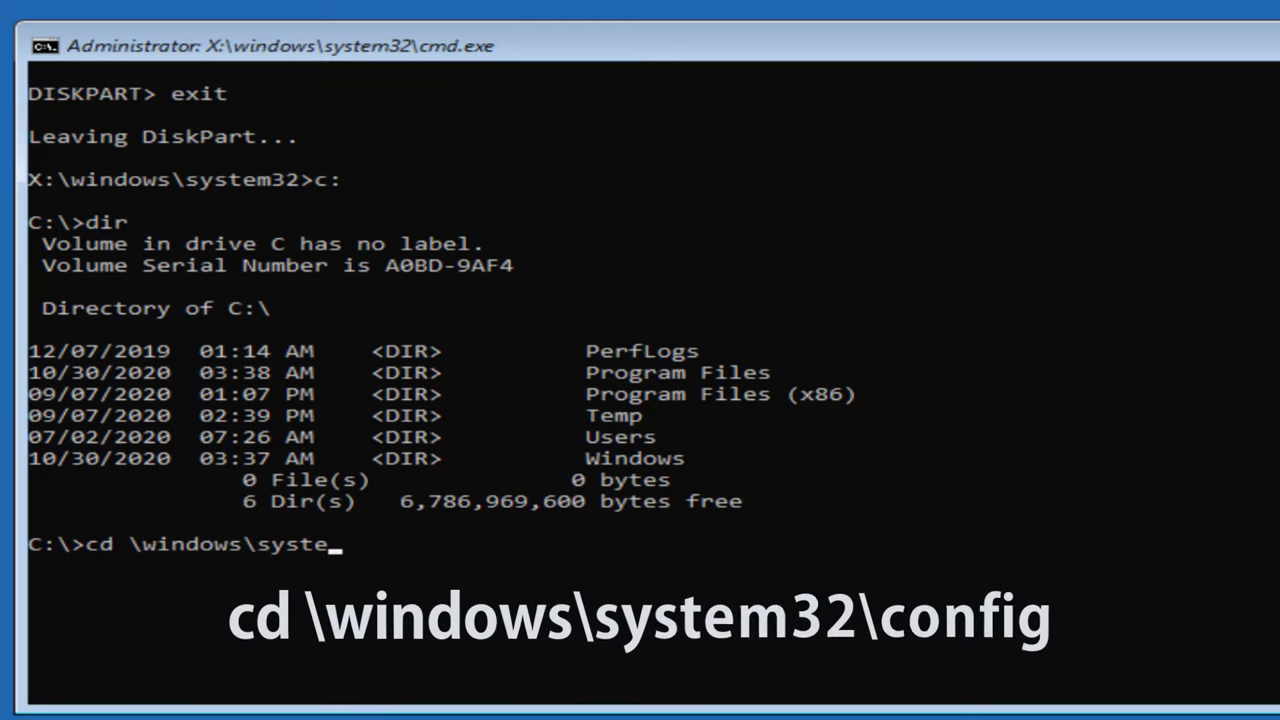
pyautogui.write('m32\\config')
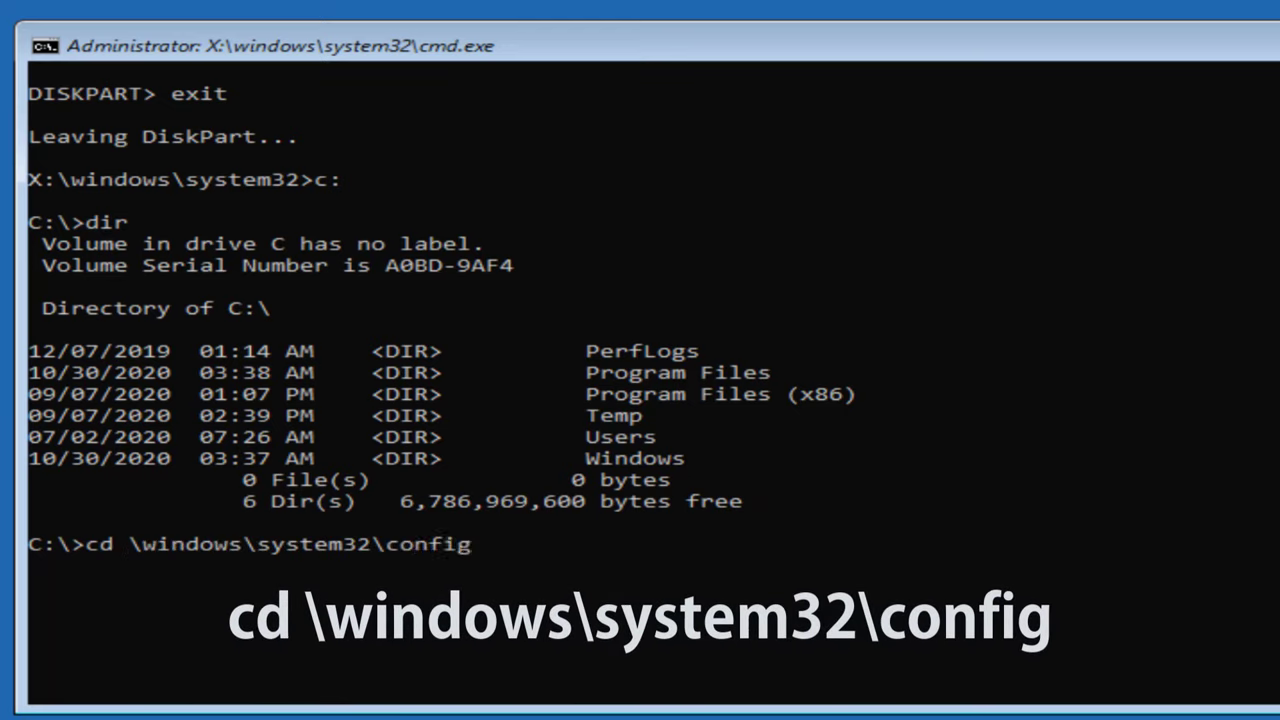
pyautogui.press('Return')
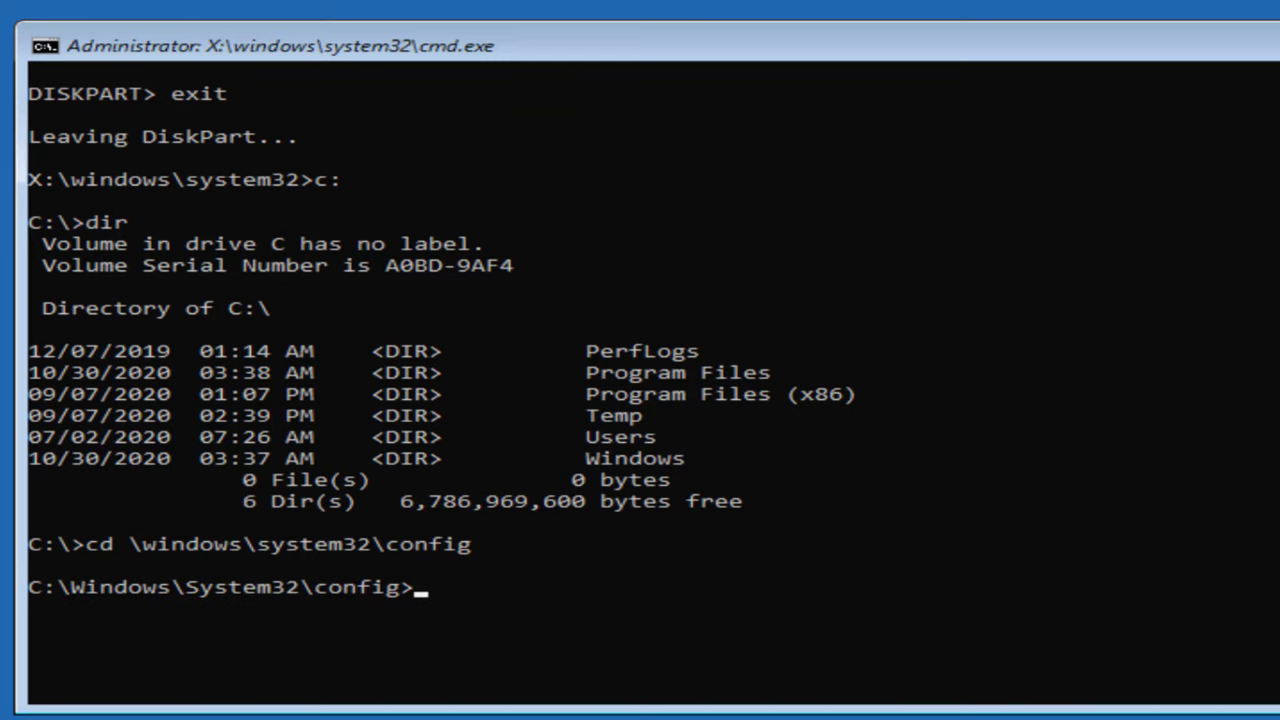
pyautogui.write('di')
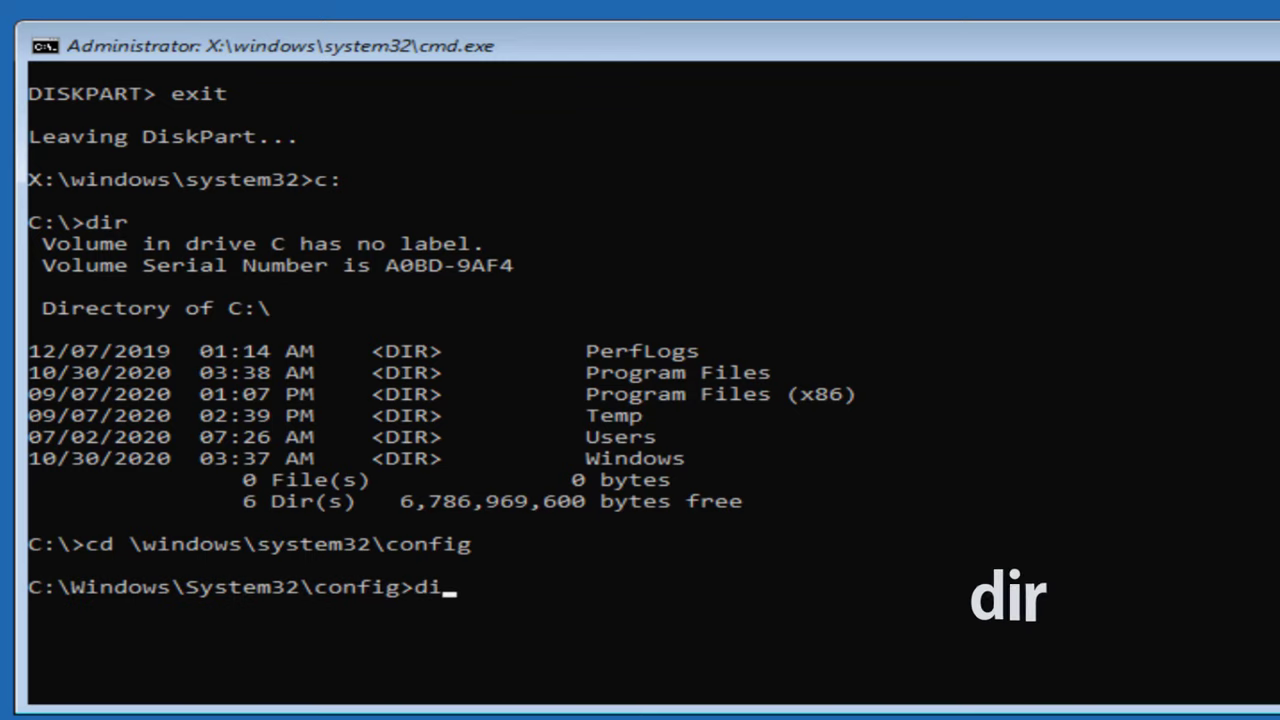
pyautogui.press('Return')
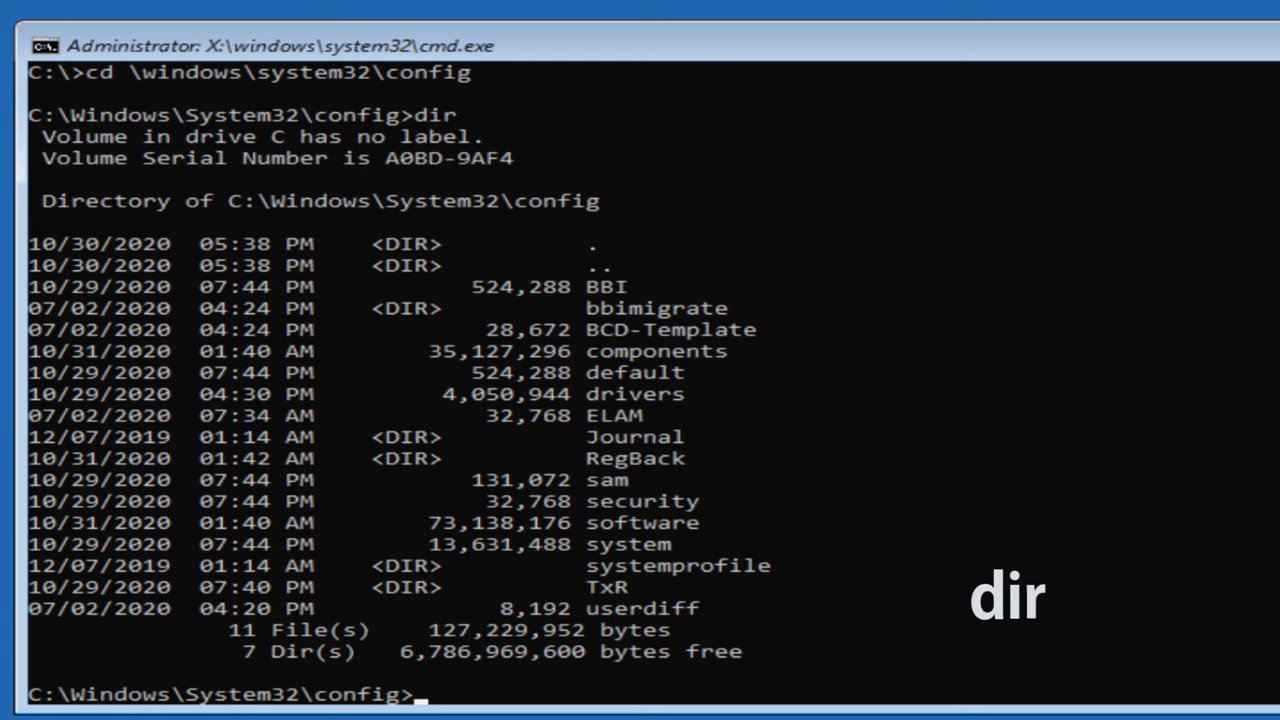
# - Create a Backup1 folder and copy all config files into it with copy *.* Backup1
pyautogui.write('md')
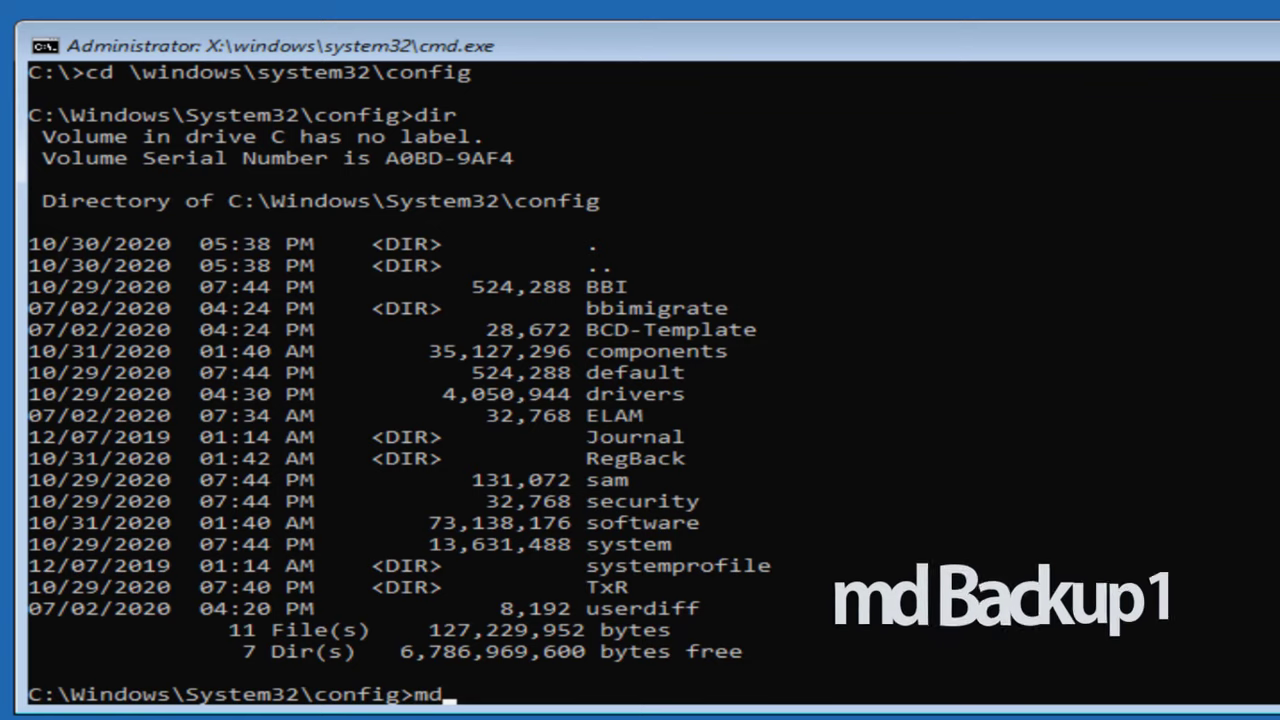
pyautogui.write('Ba')
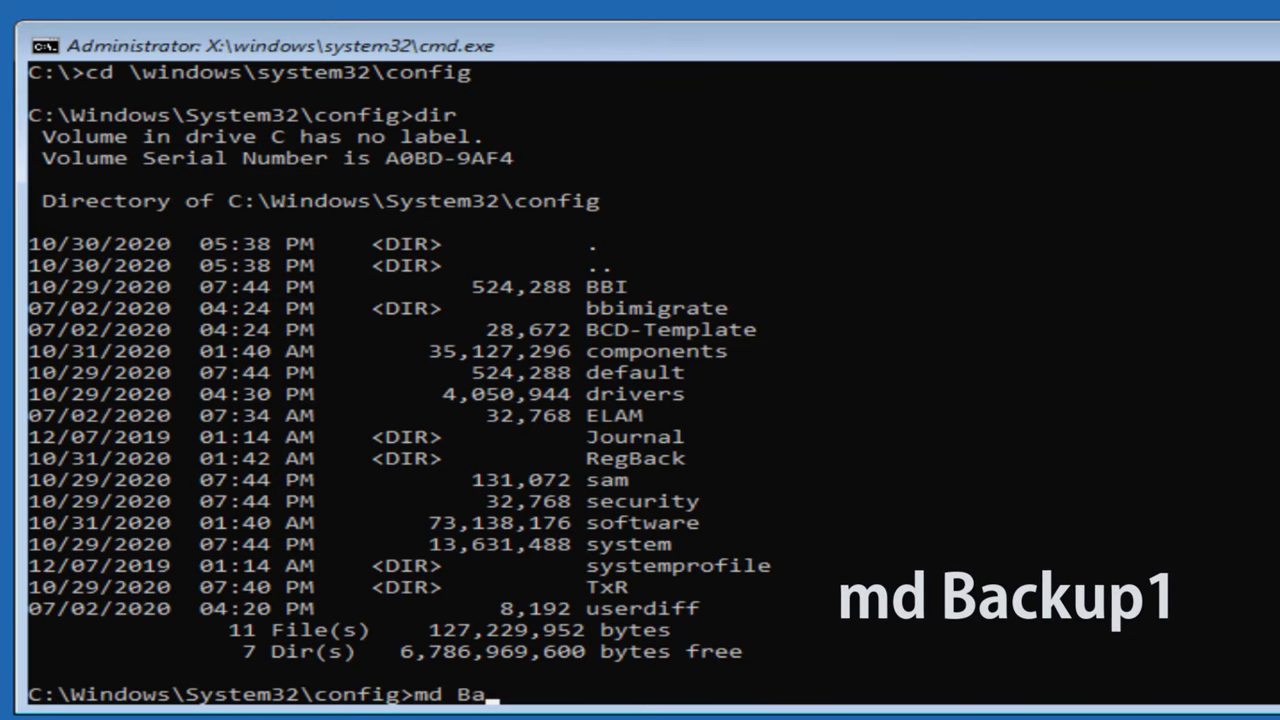
pyautogui.write('ckup1')
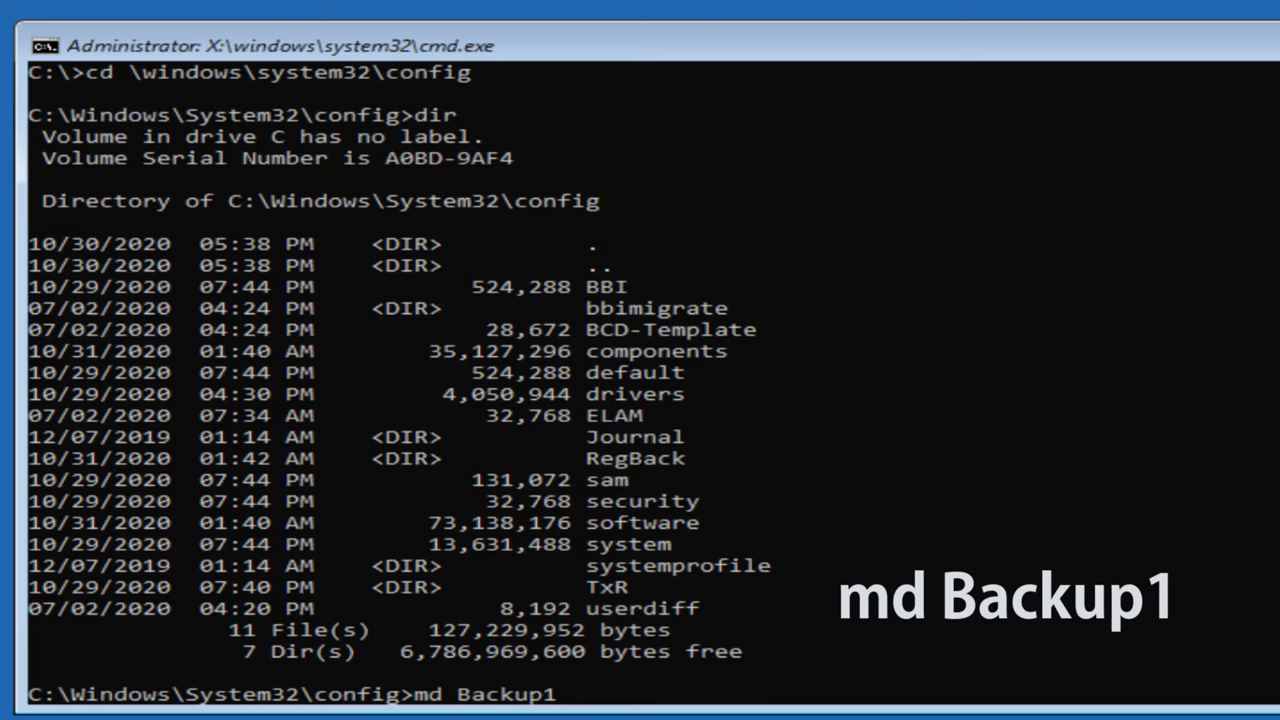
pyautogui.press('Return')
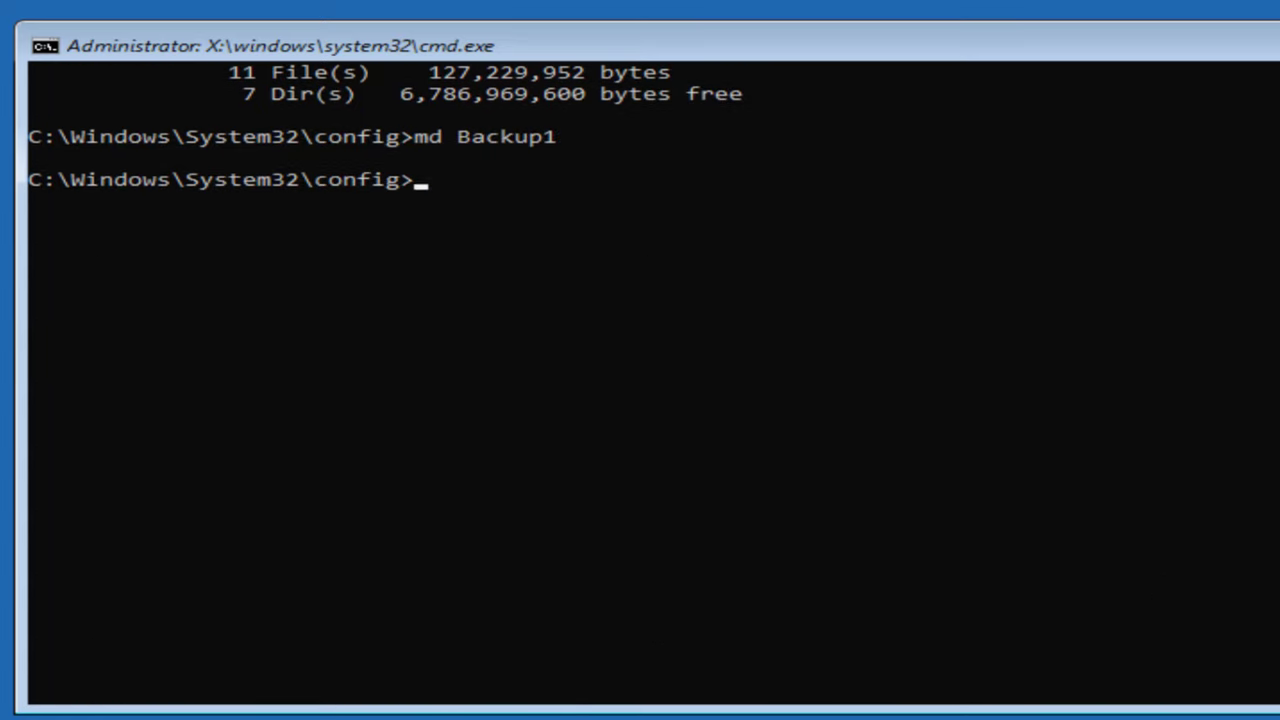
pyautogui.write('copy')
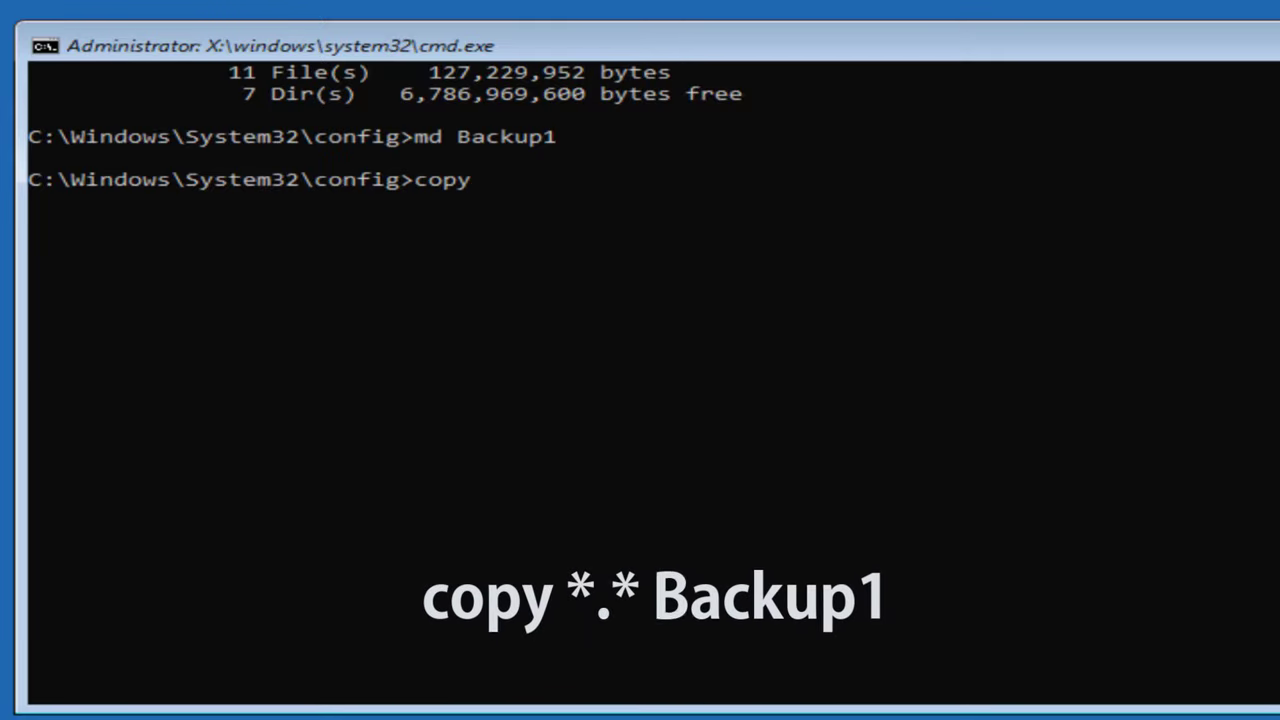
pyautogui.write('*.*')
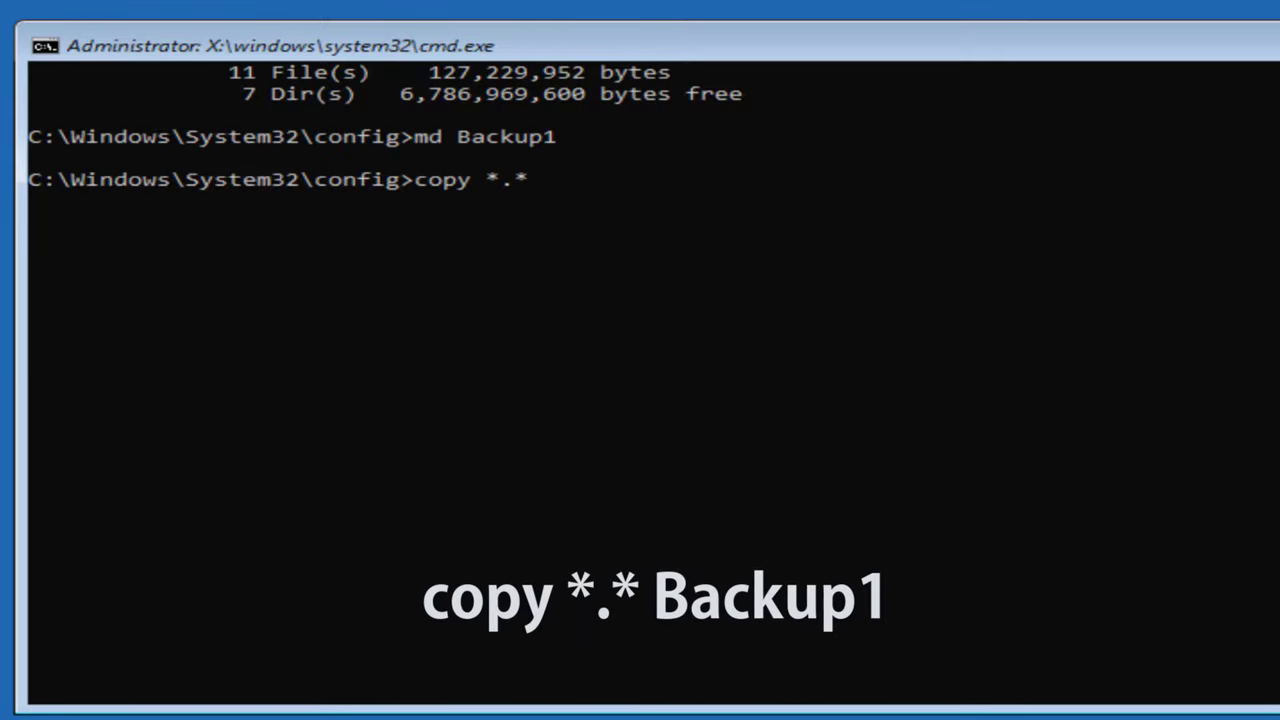
pyautogui.write('Backup')
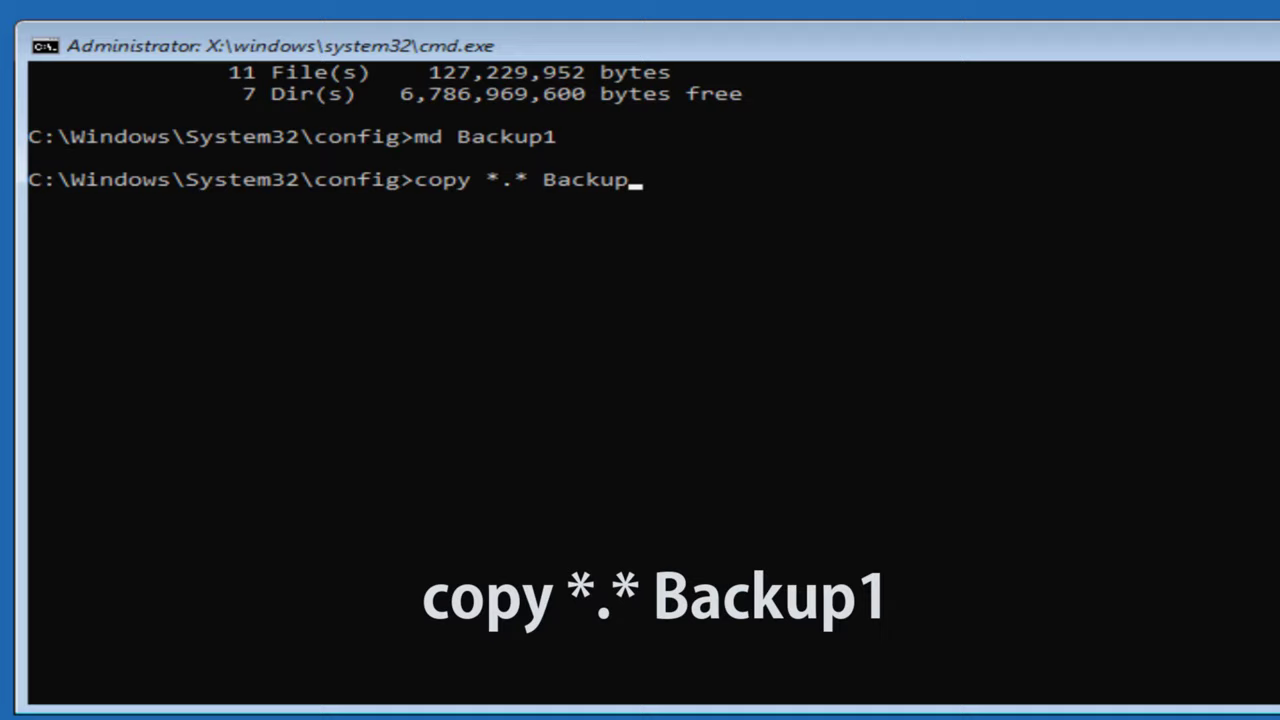
pyautogui.write('1')
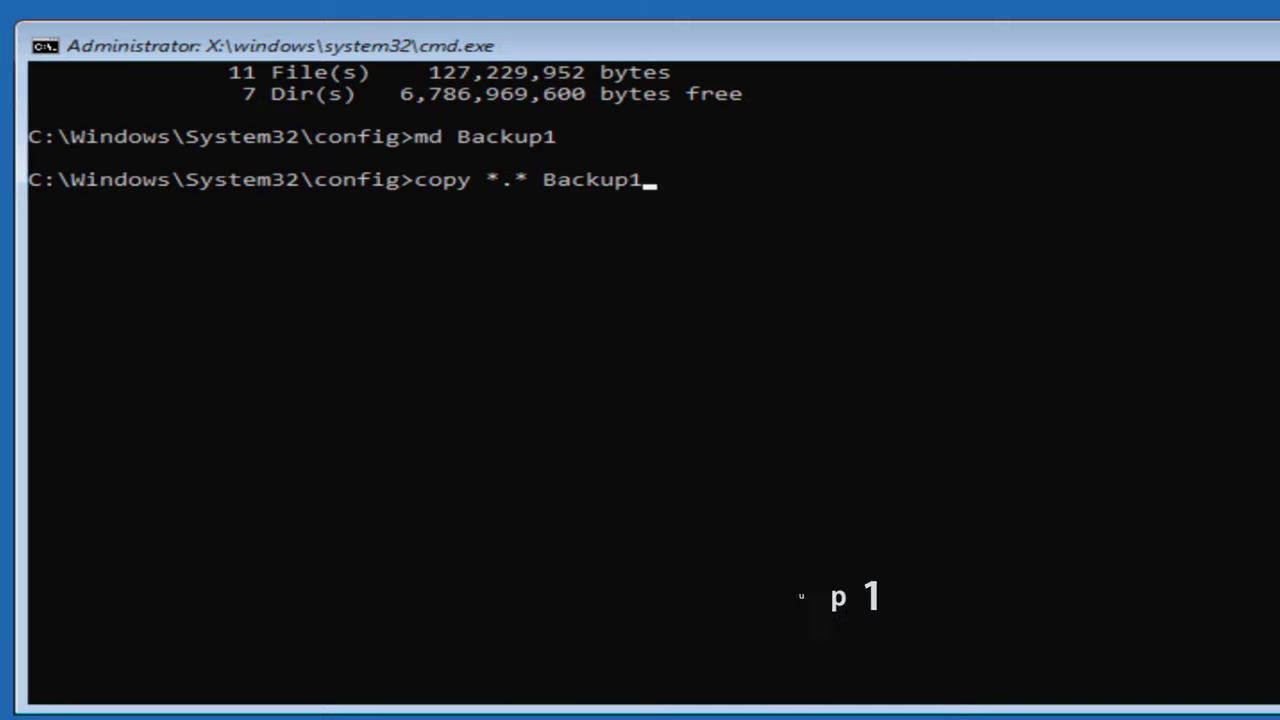
pyautogui.press('Return')
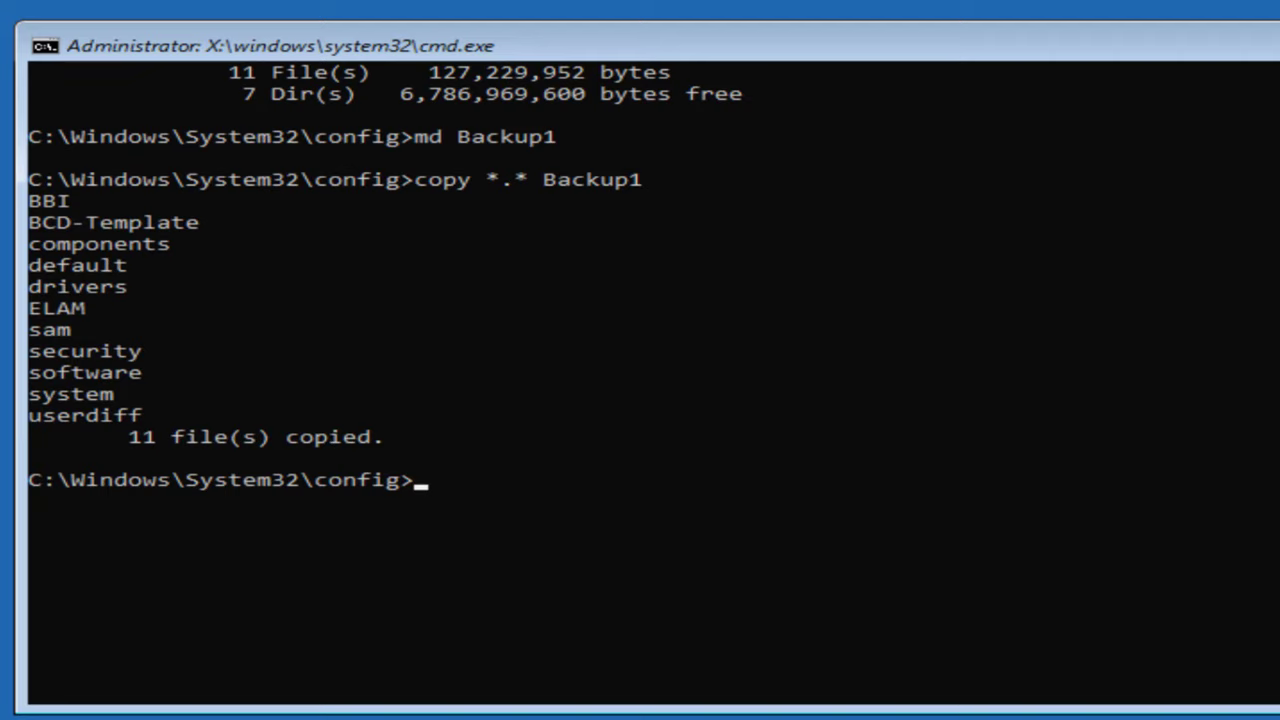
# - Change into the RegBack folder and list its default, sam, security, software and system backups
pyautogui.write('cd')
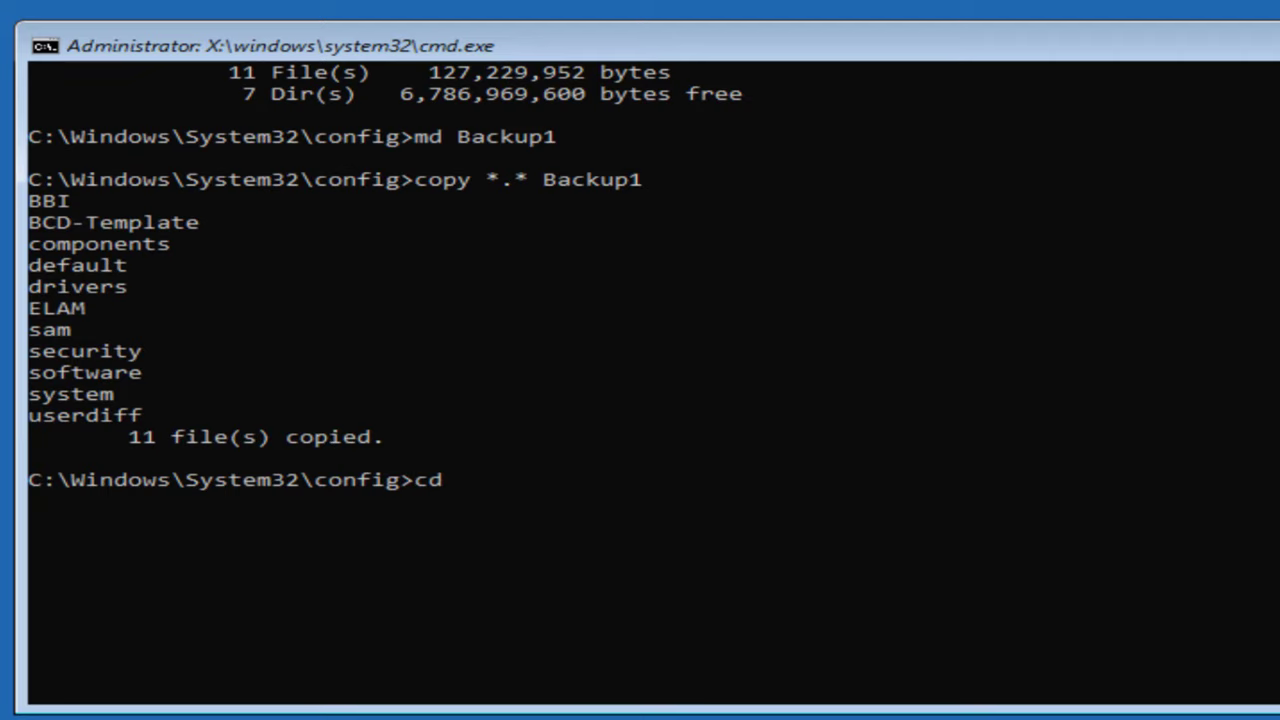
pyautogui.write('regback')
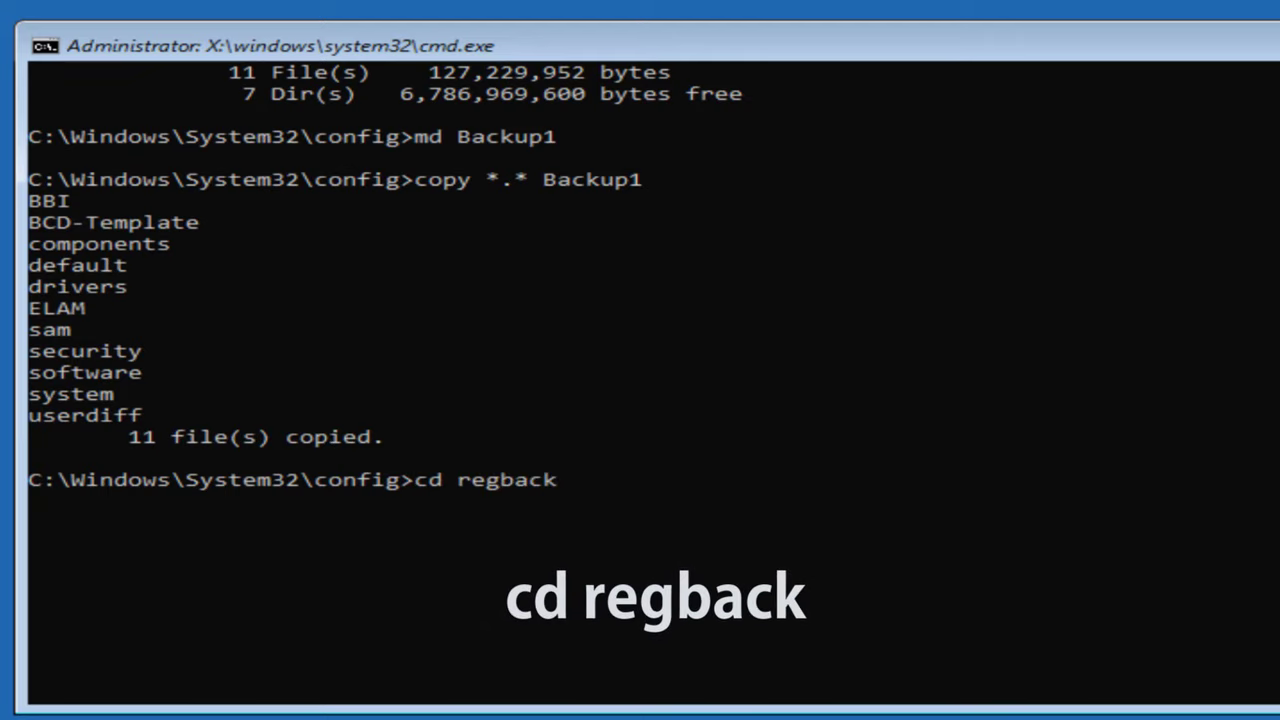
pyautogui.press('Return')
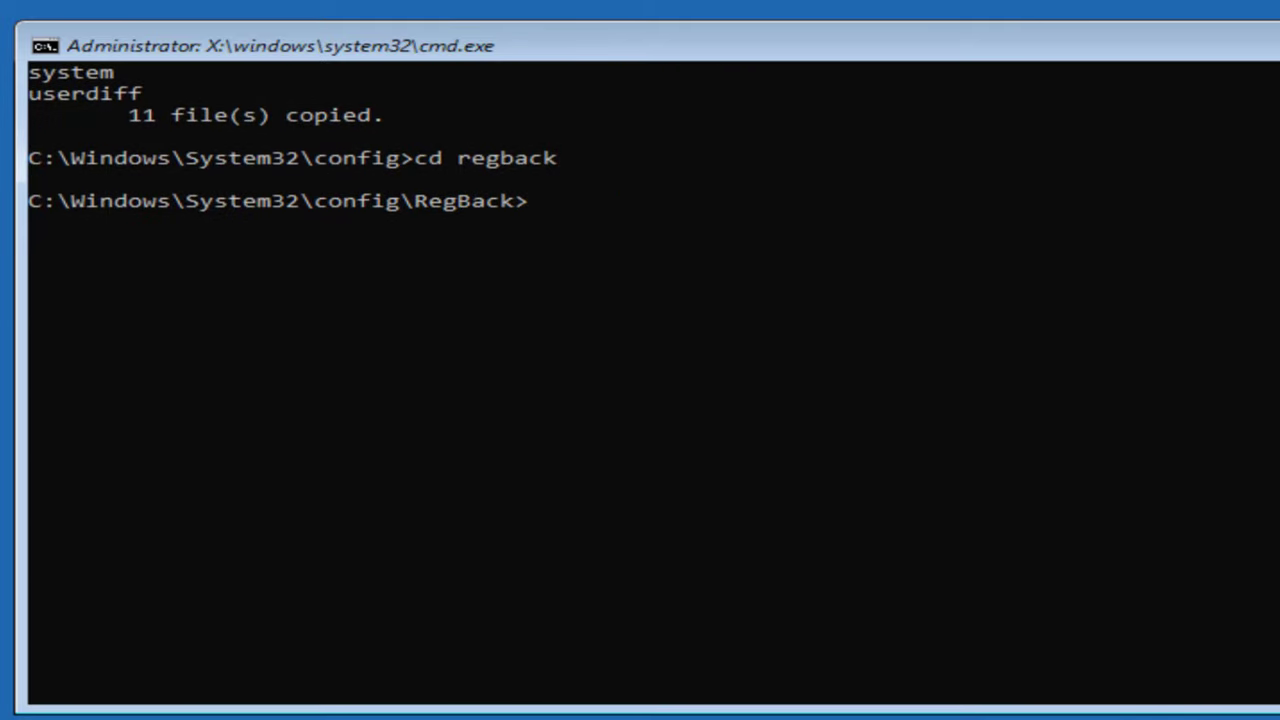
pyautogui.write('dir')
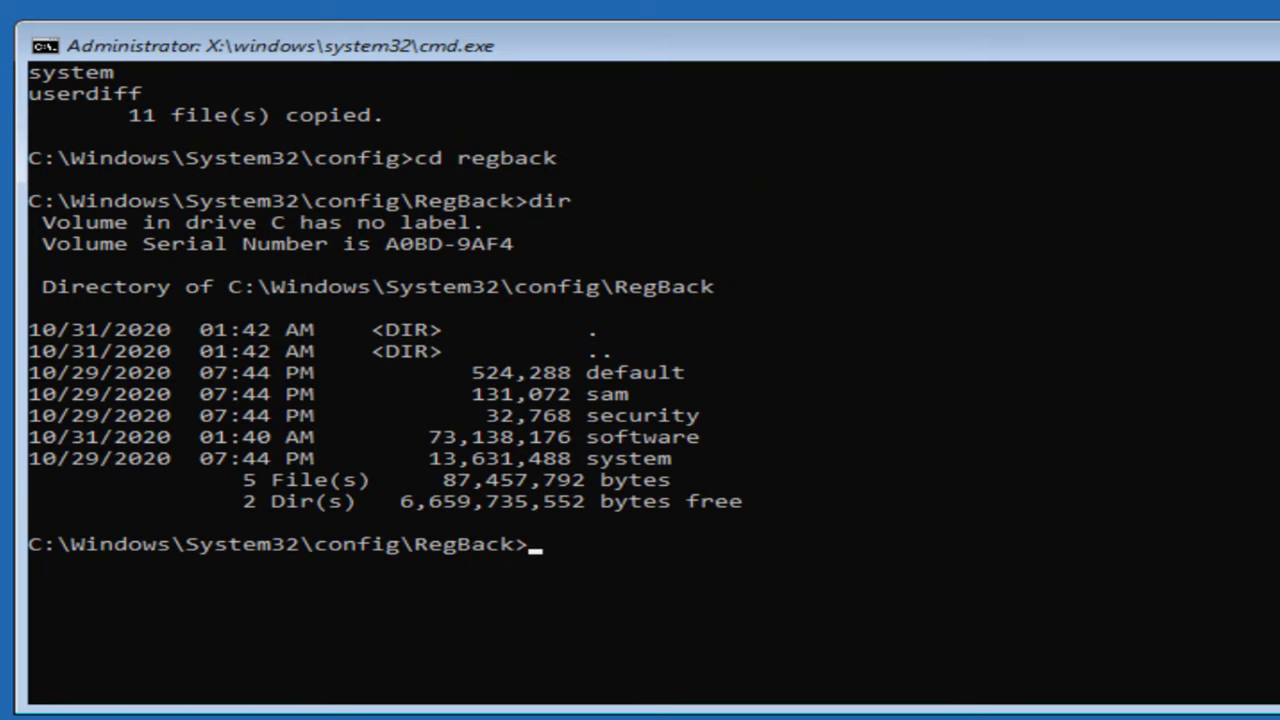
# - Copy the RegBack hives over the parent config folder with copy *.* .., answering All to overwrite
pyautogui.write('co')
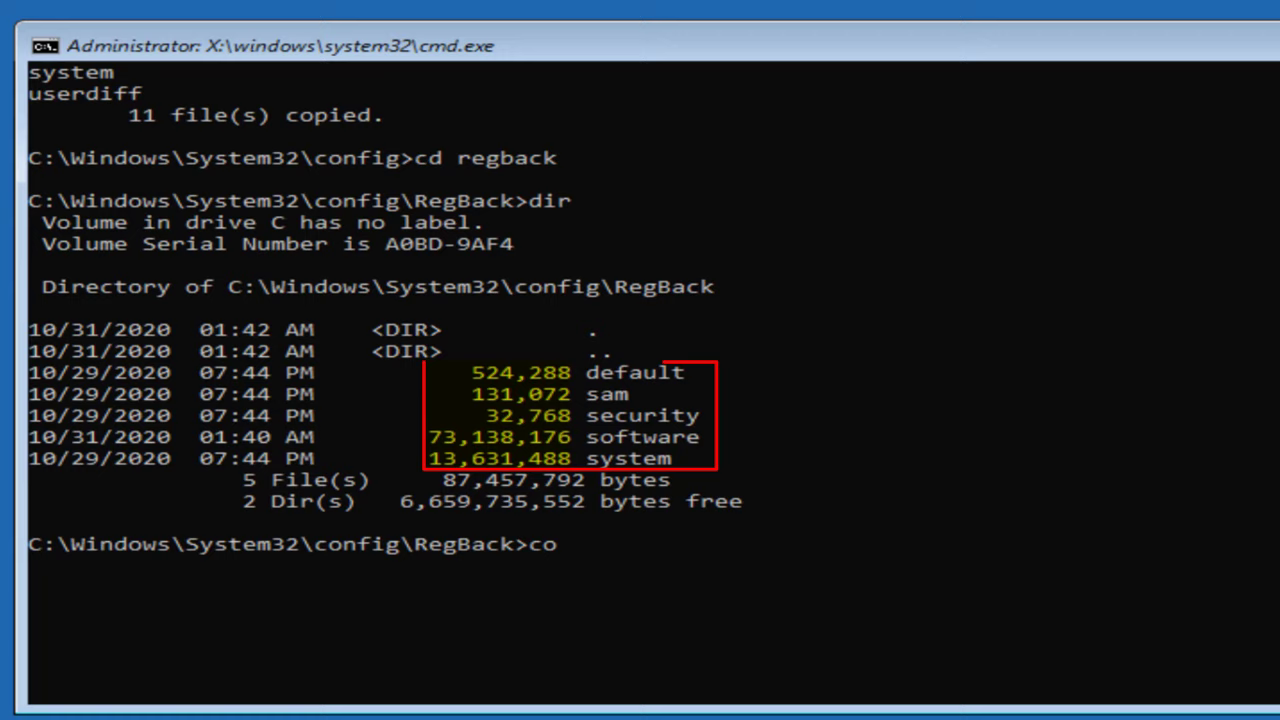
pyautogui.write('py')
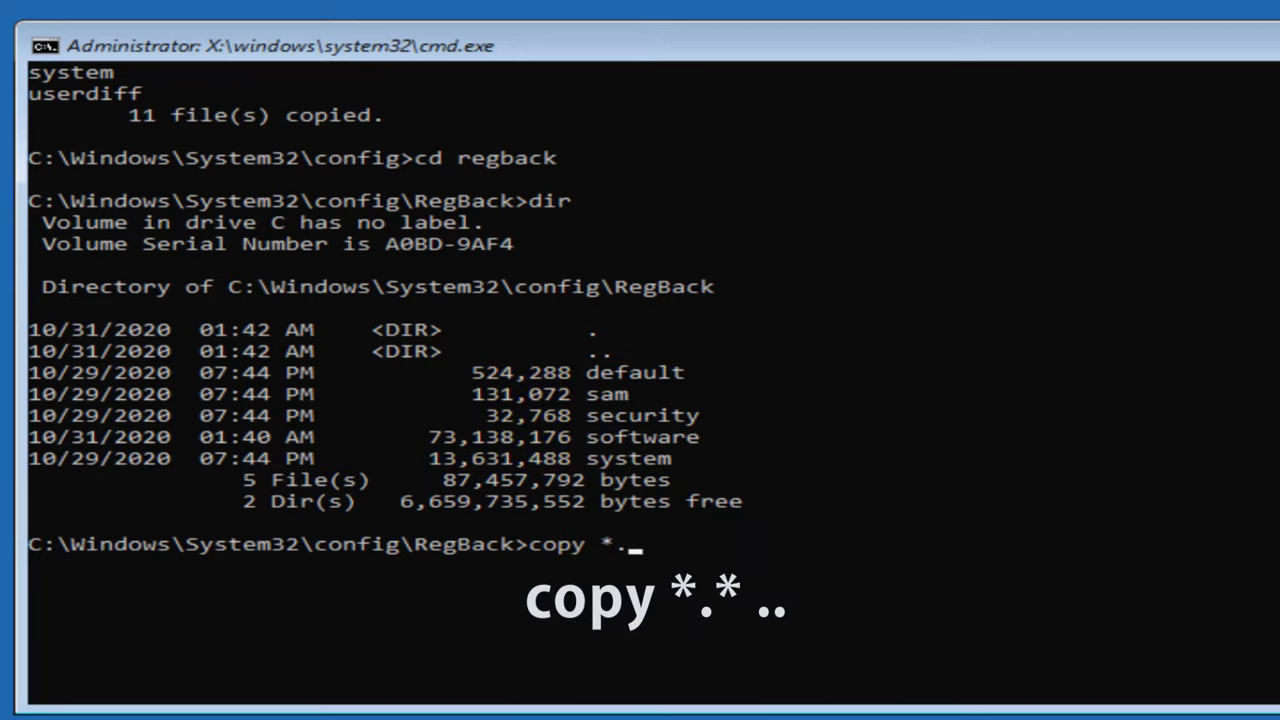
pyautogui.write('*')
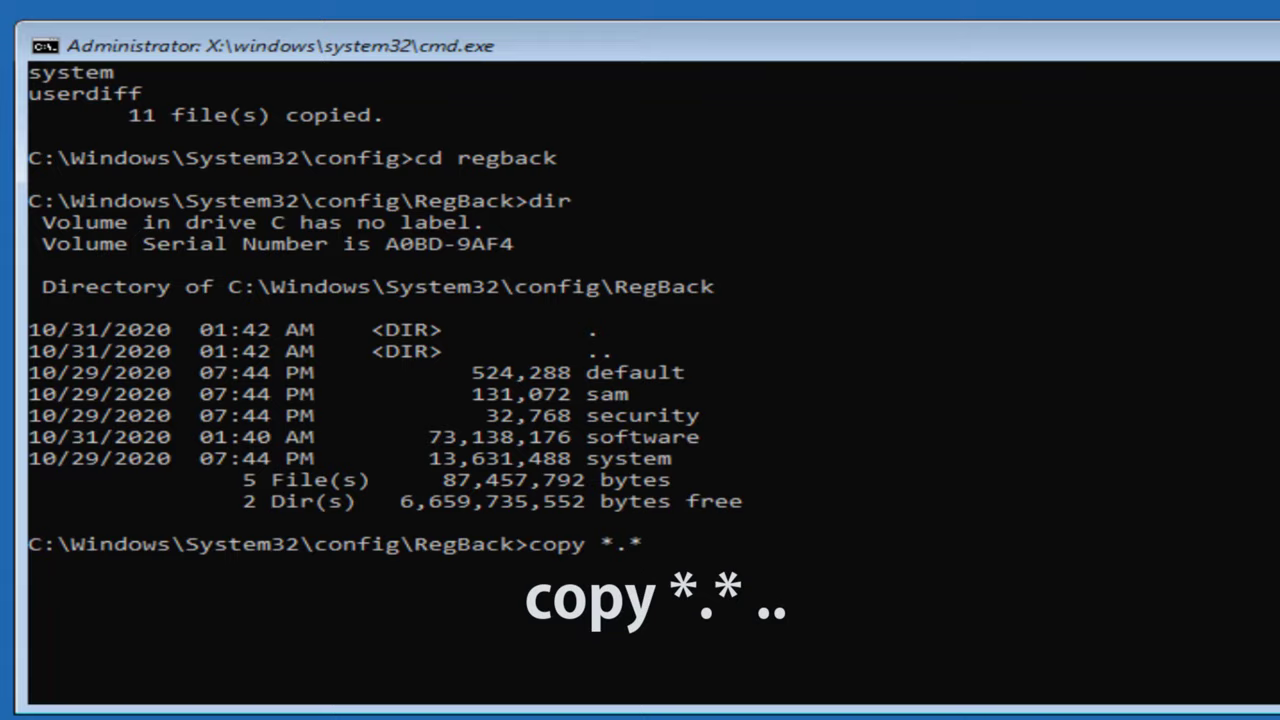
pyautogui.write('..')
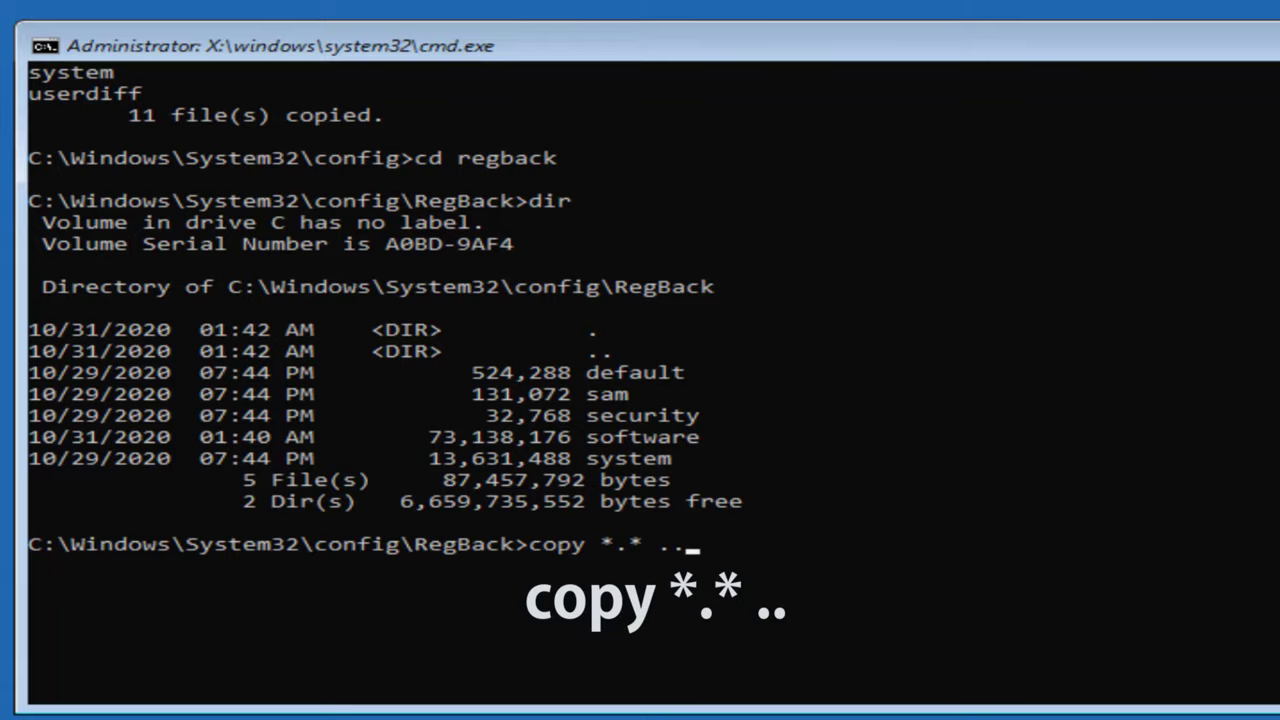
pyautogui.press('Return')
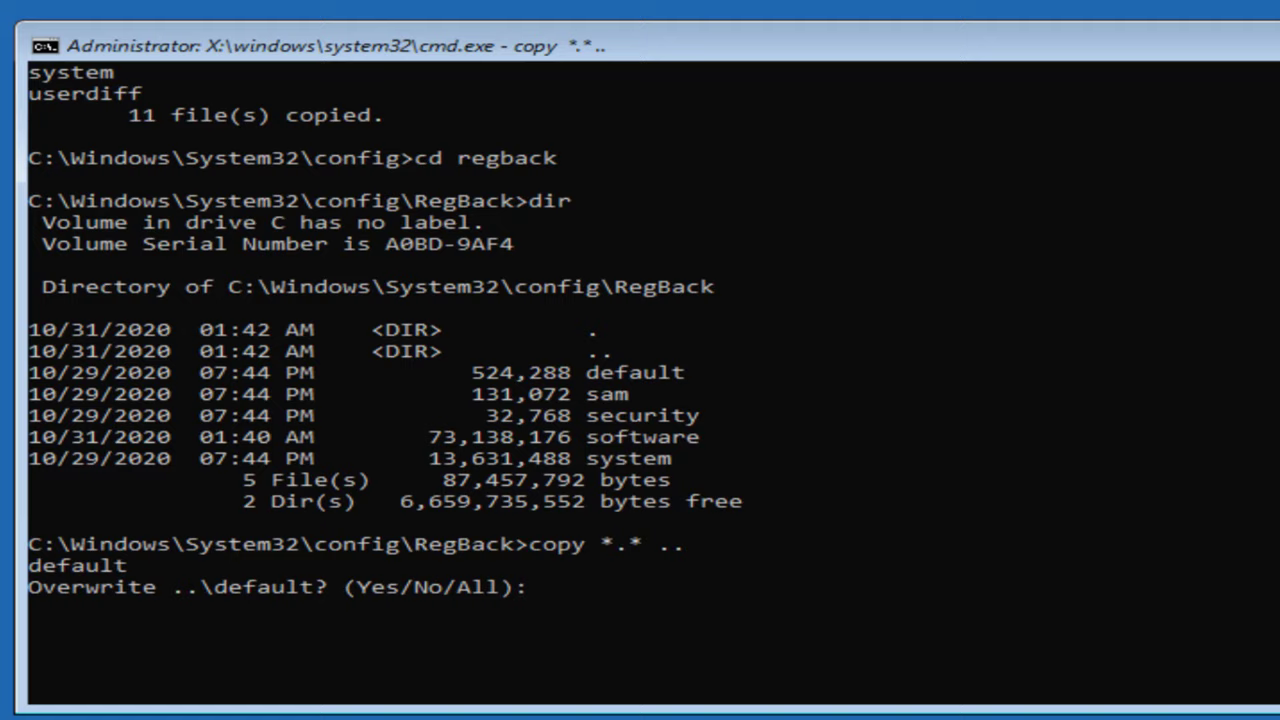
pyautogui.write('All')
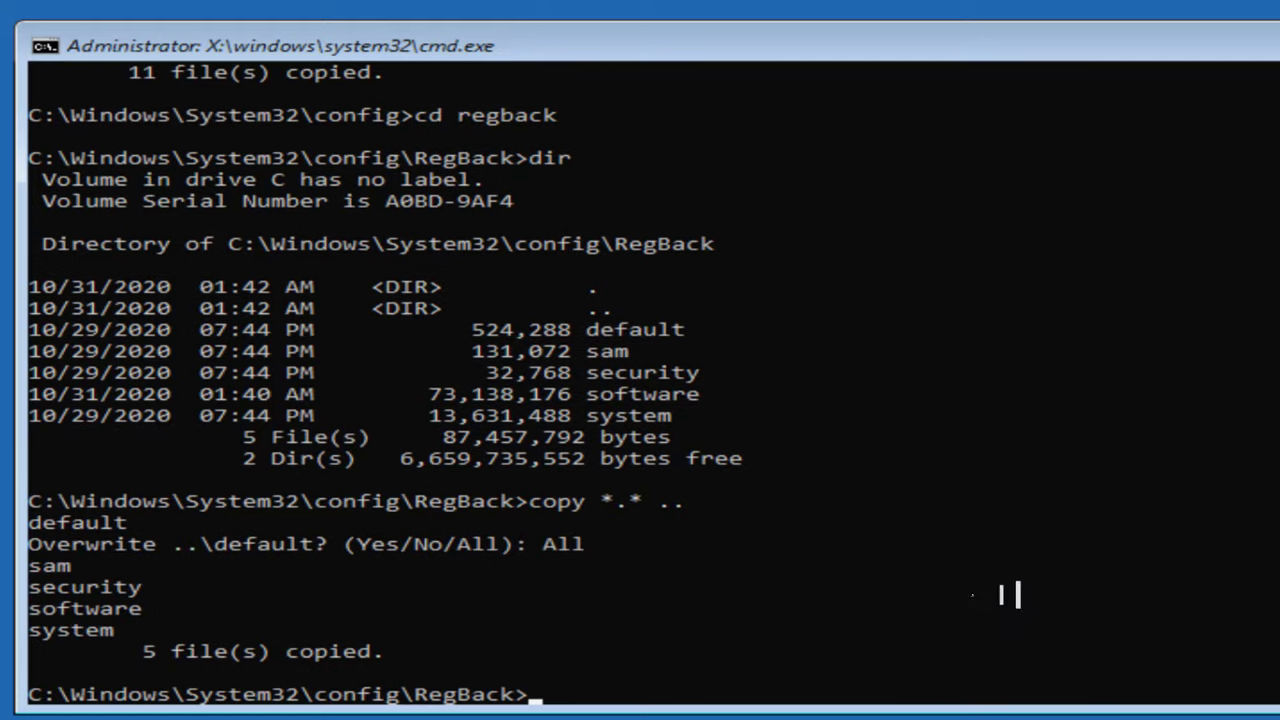
pyautogui.scroll(-3)
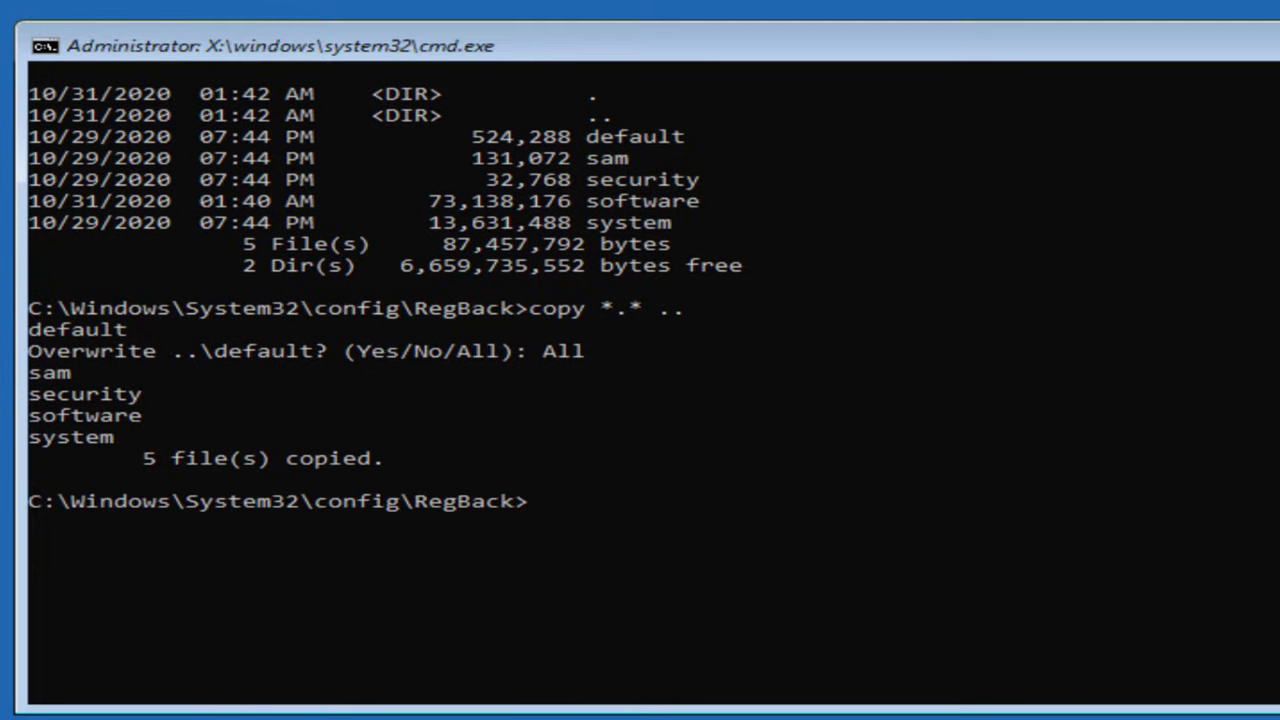
pyautogui.write('e')
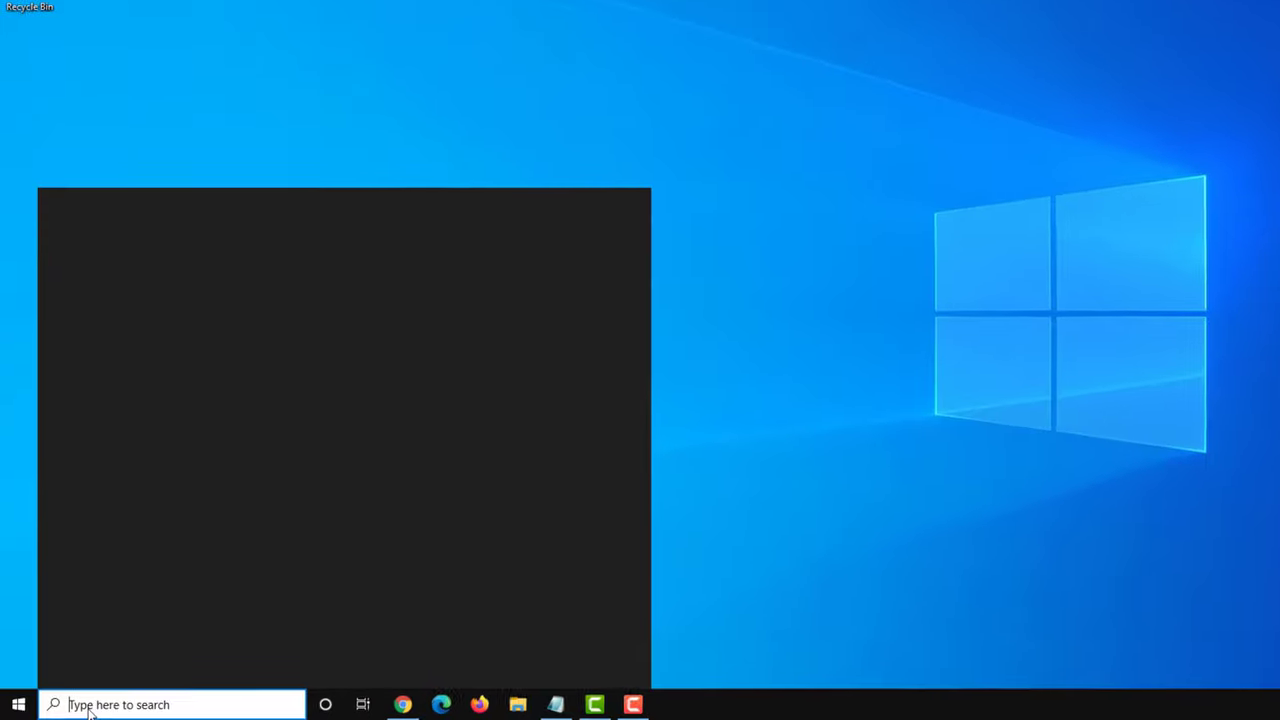
# - Launch regedit maximized and expand HKEY_LOCAL_MACHINE > SYSTEM > CurrentControlSet > Control
pyautogui.write('regedit')
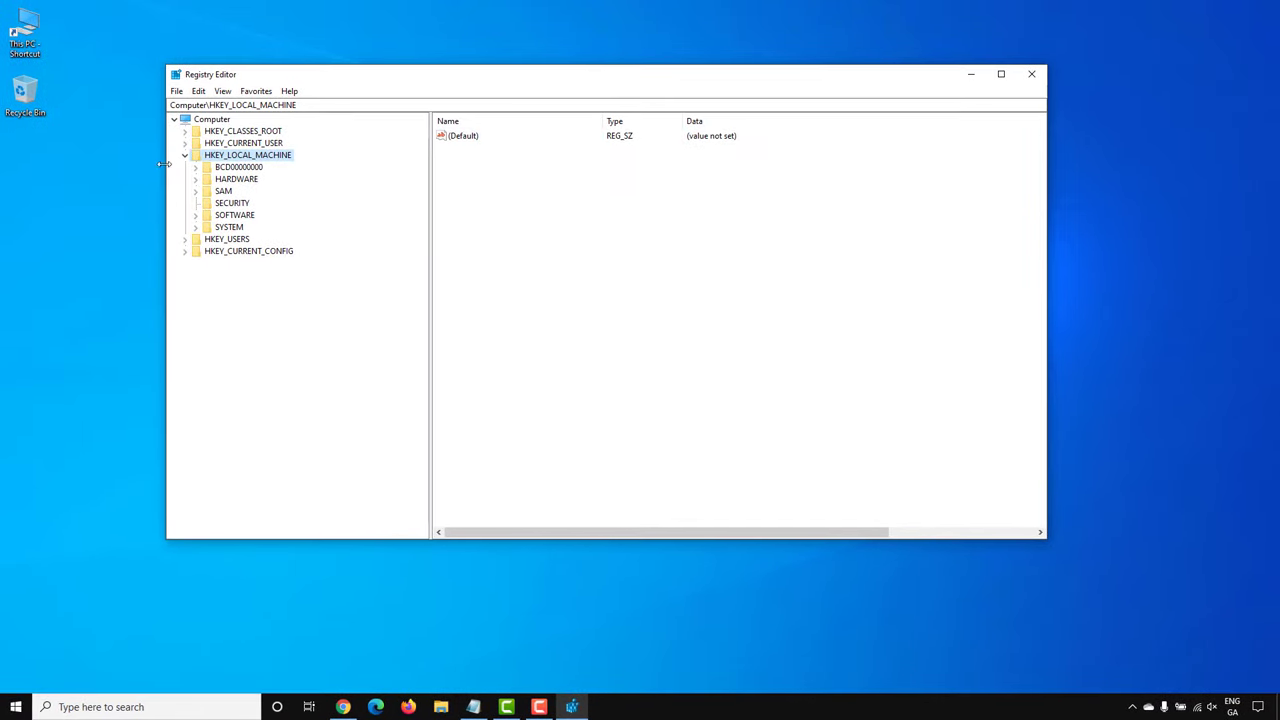
pyautogui.click(1000, 72)
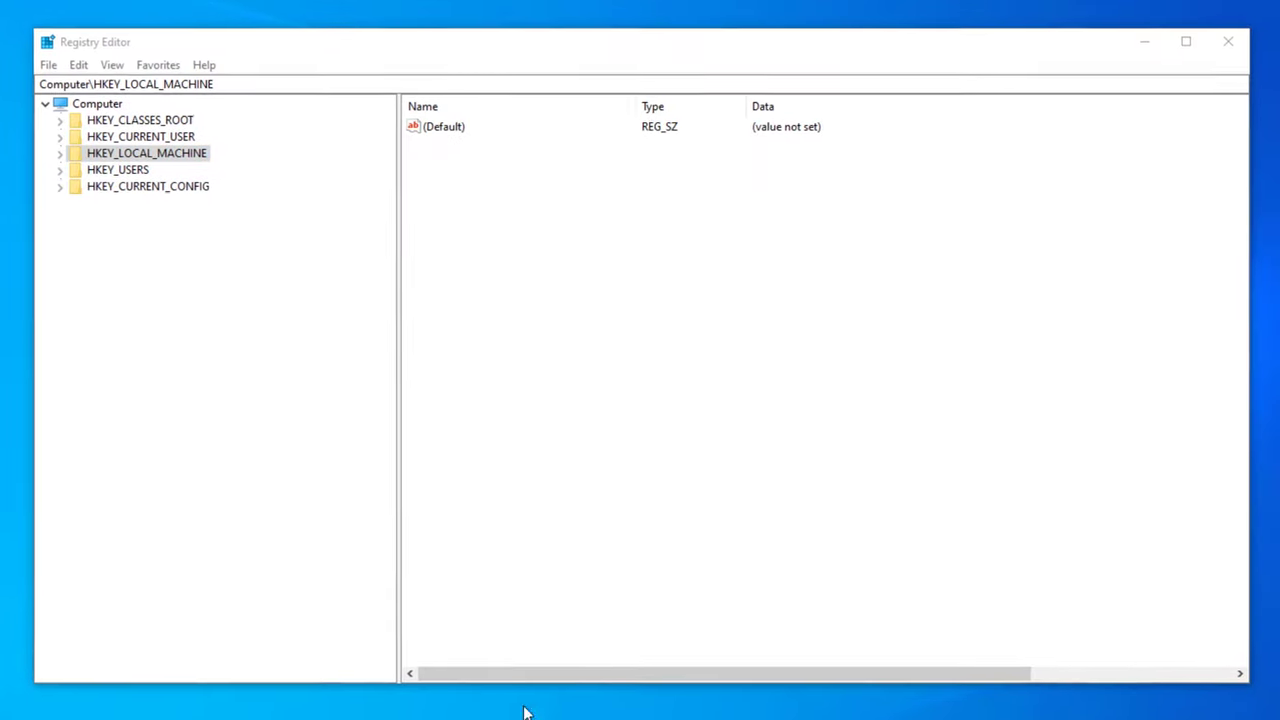
pyautogui.click(94, 104)
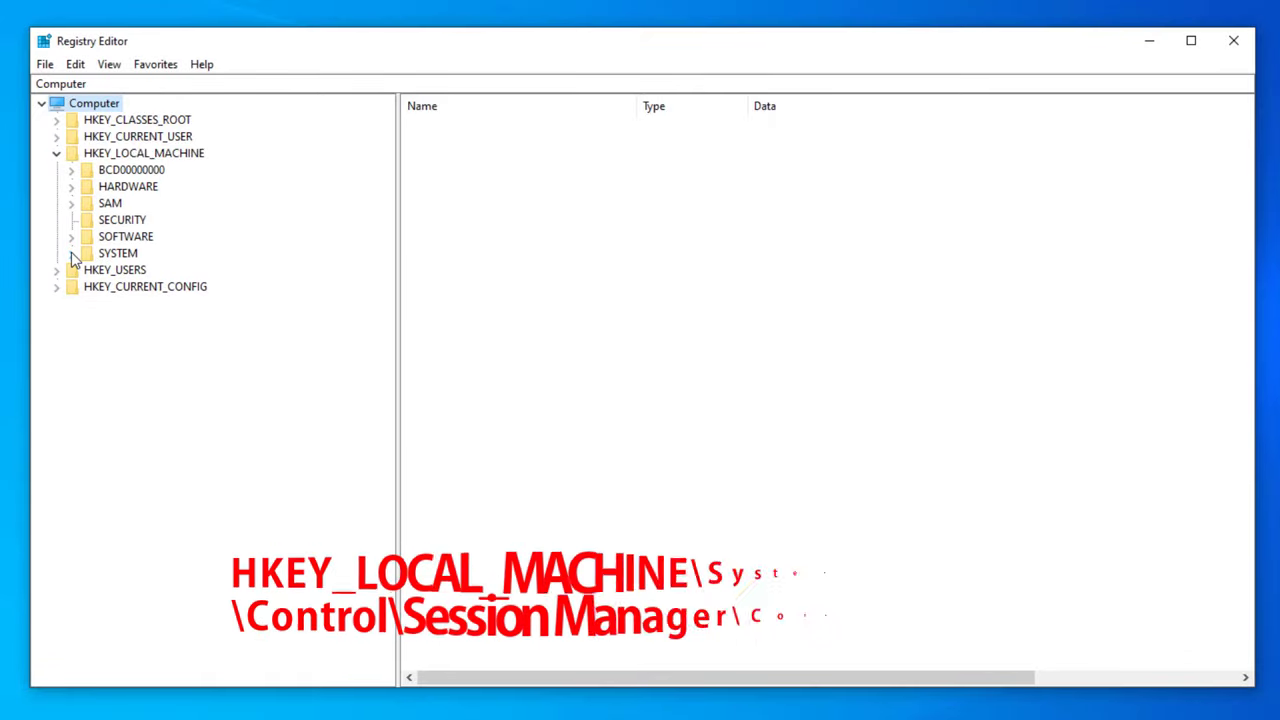
pyautogui.click(72, 252)
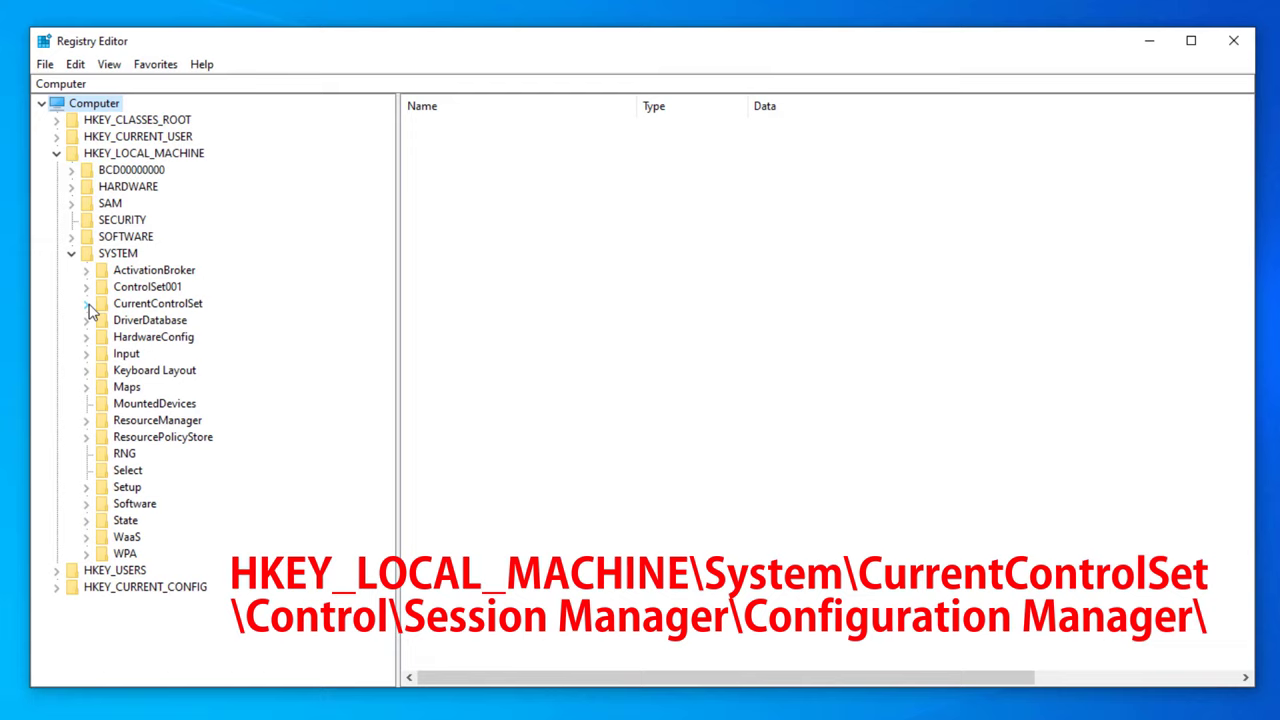
pyautogui.click(88, 304)
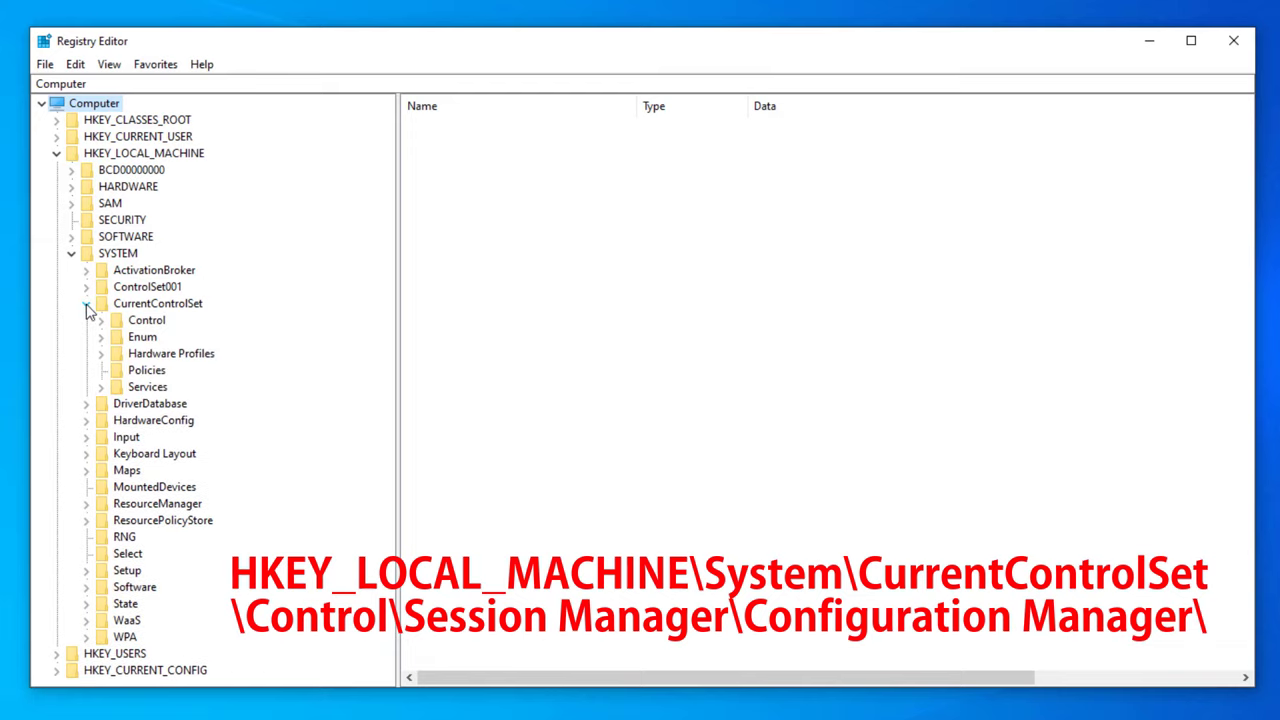
pyautogui.click(100, 320)
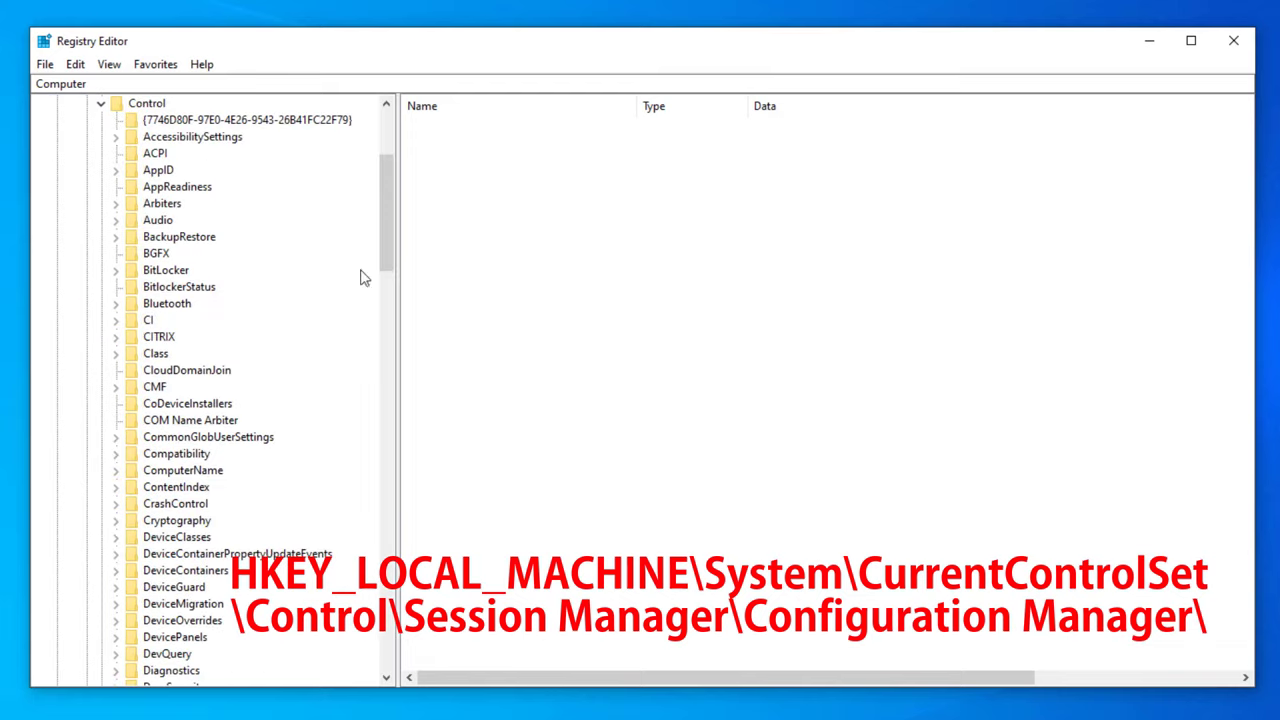
# - Expand Session Manager and select its Configuration Manager key
pyautogui.scroll(-3)
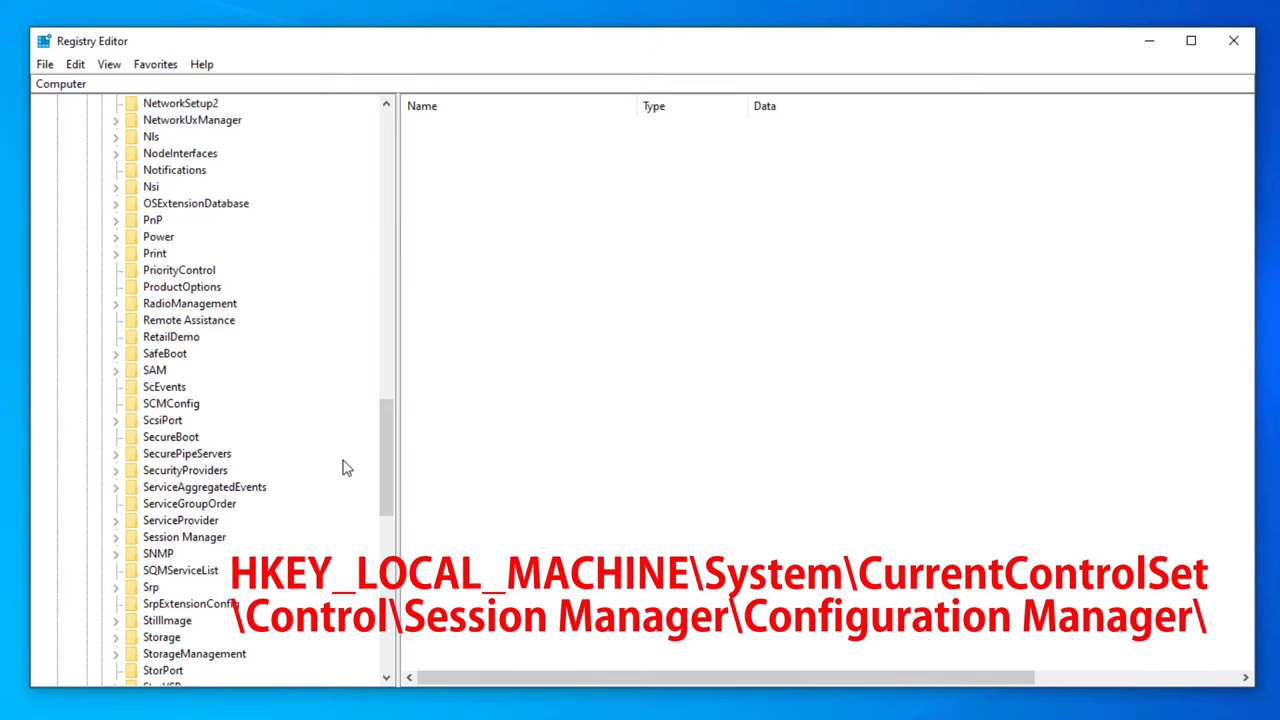
pyautogui.click(116, 536)
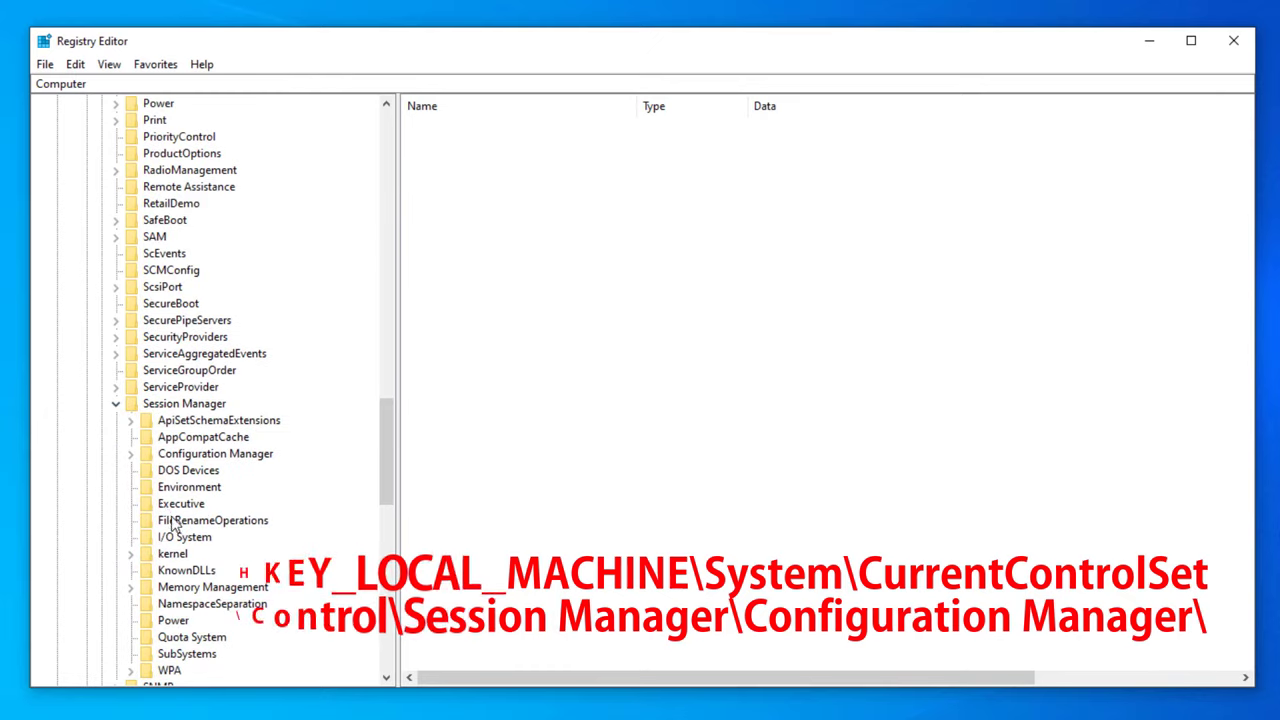
pyautogui.click(216, 452)
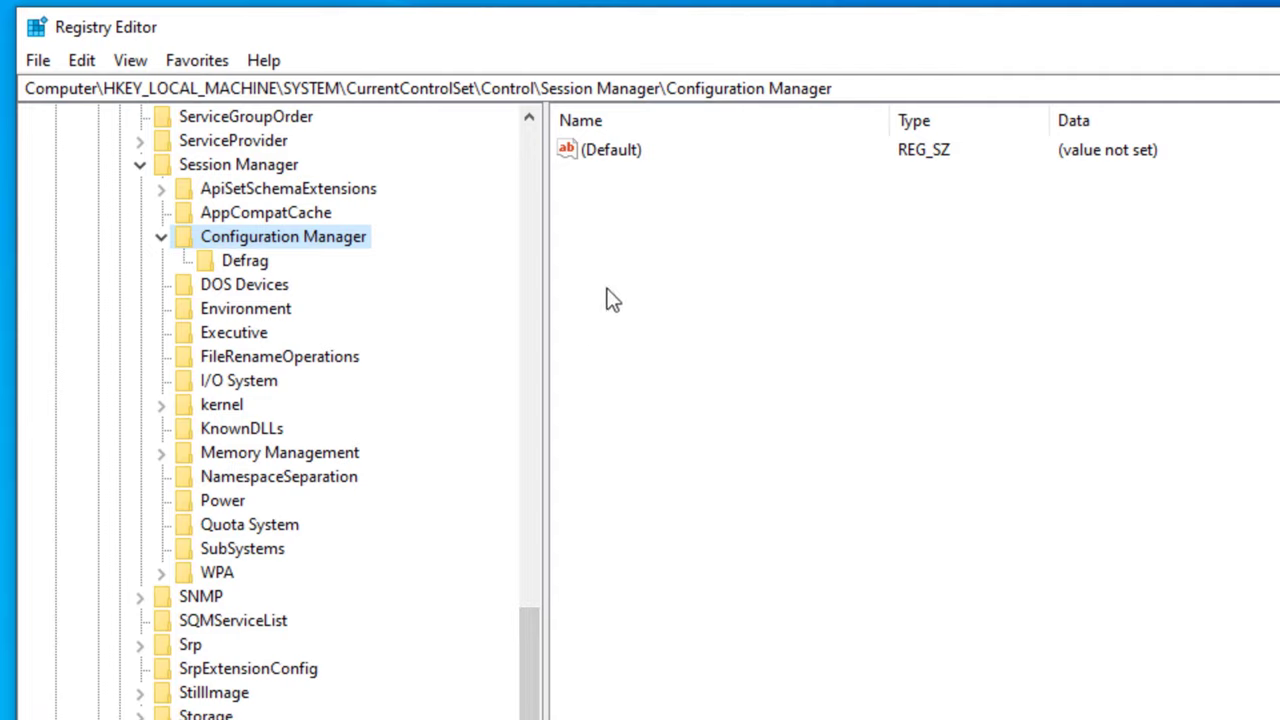
# - Create a DWORD (32-bit) value EnablePeriodicBackup and set its data to 1
pyautogui.click(612, 148)
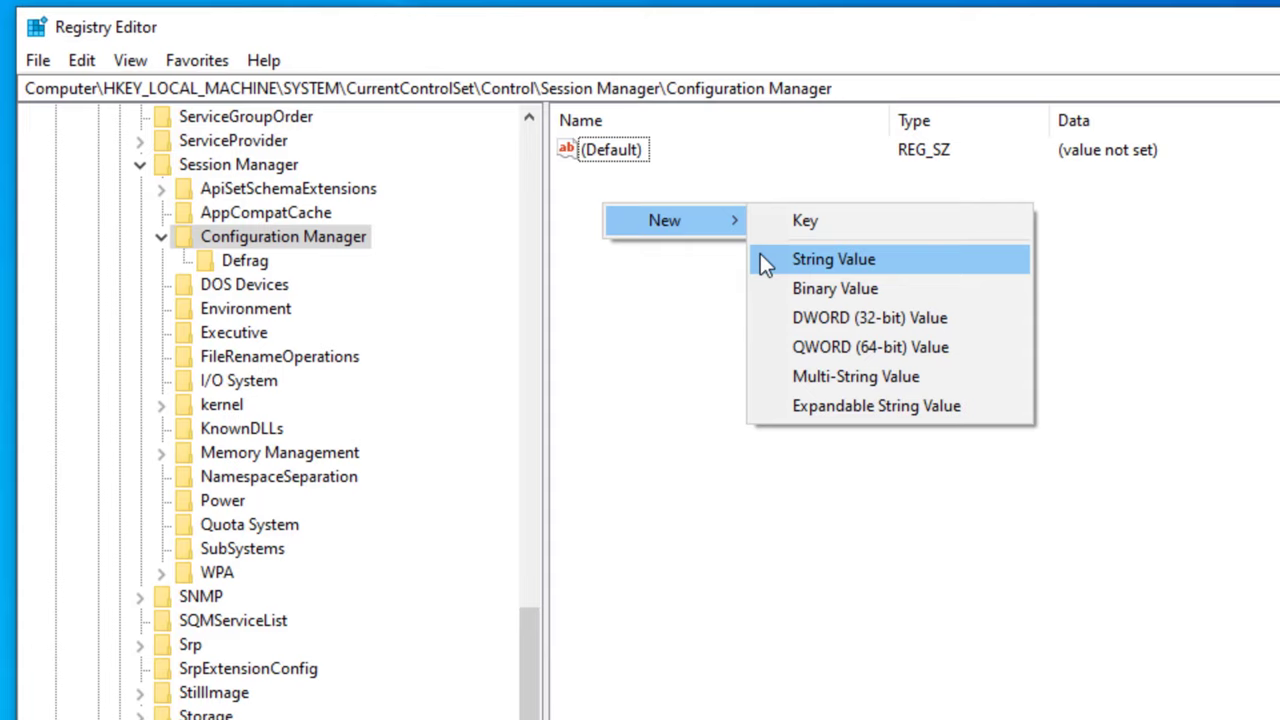
pyautogui.moveTo(868, 316)
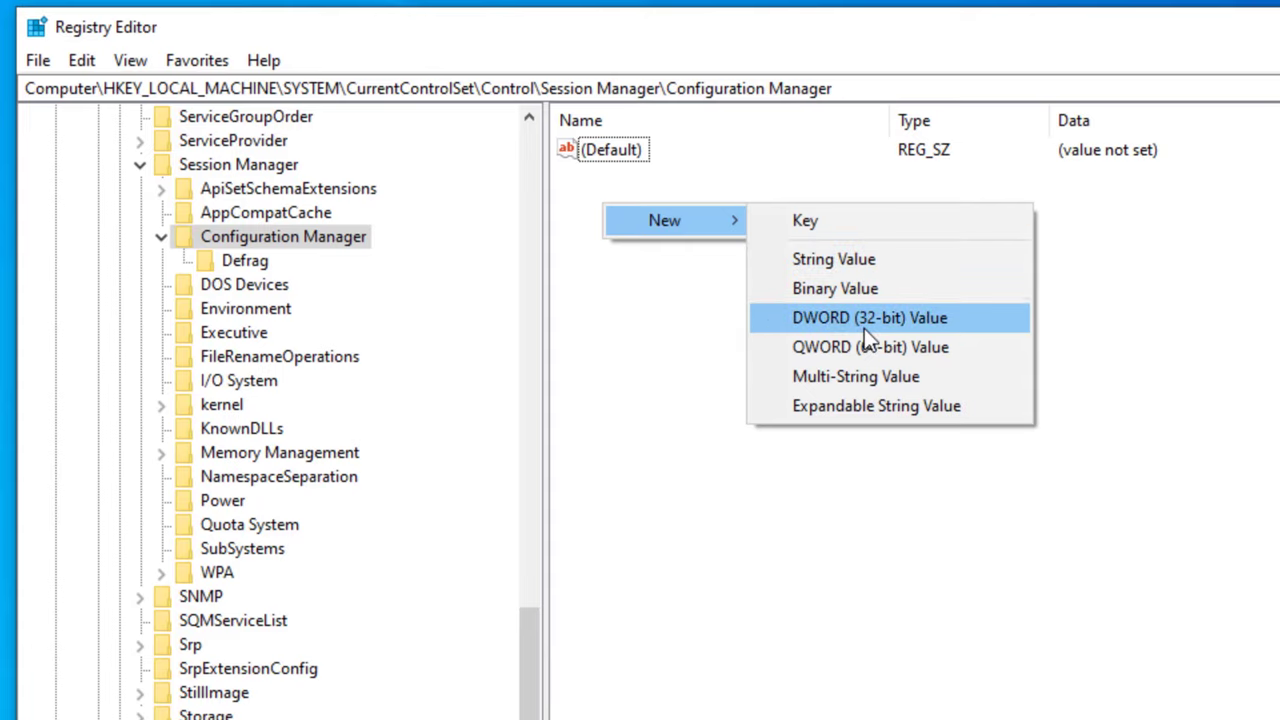
pyautogui.click(868, 316)
pyautogui.write('EnablePeriodicBackup')
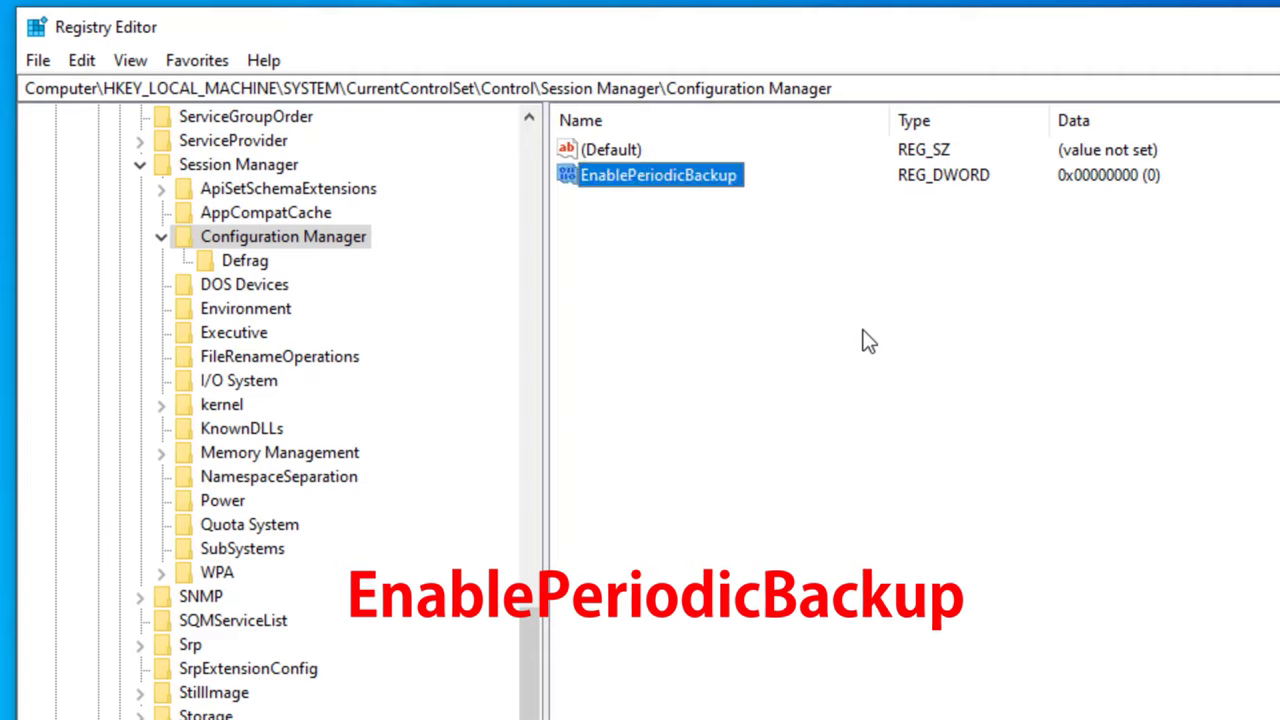
pyautogui.doubleClick(660, 176)
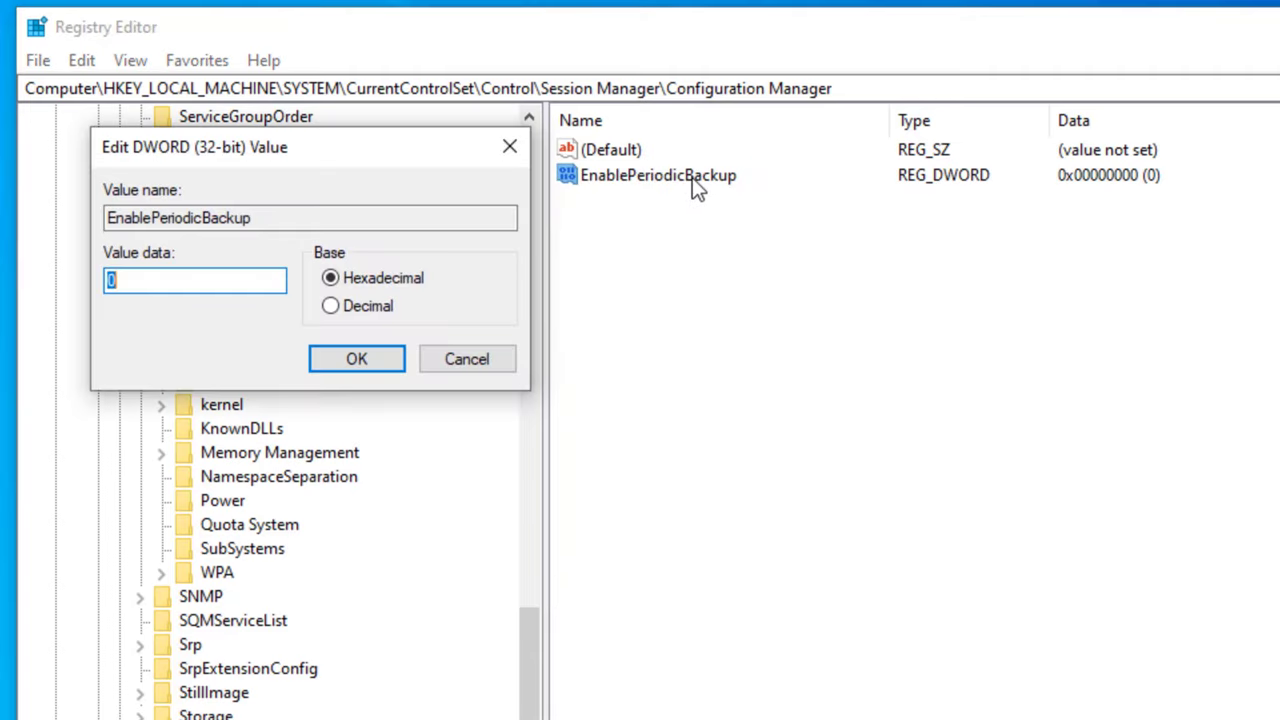
pyautogui.write('1')
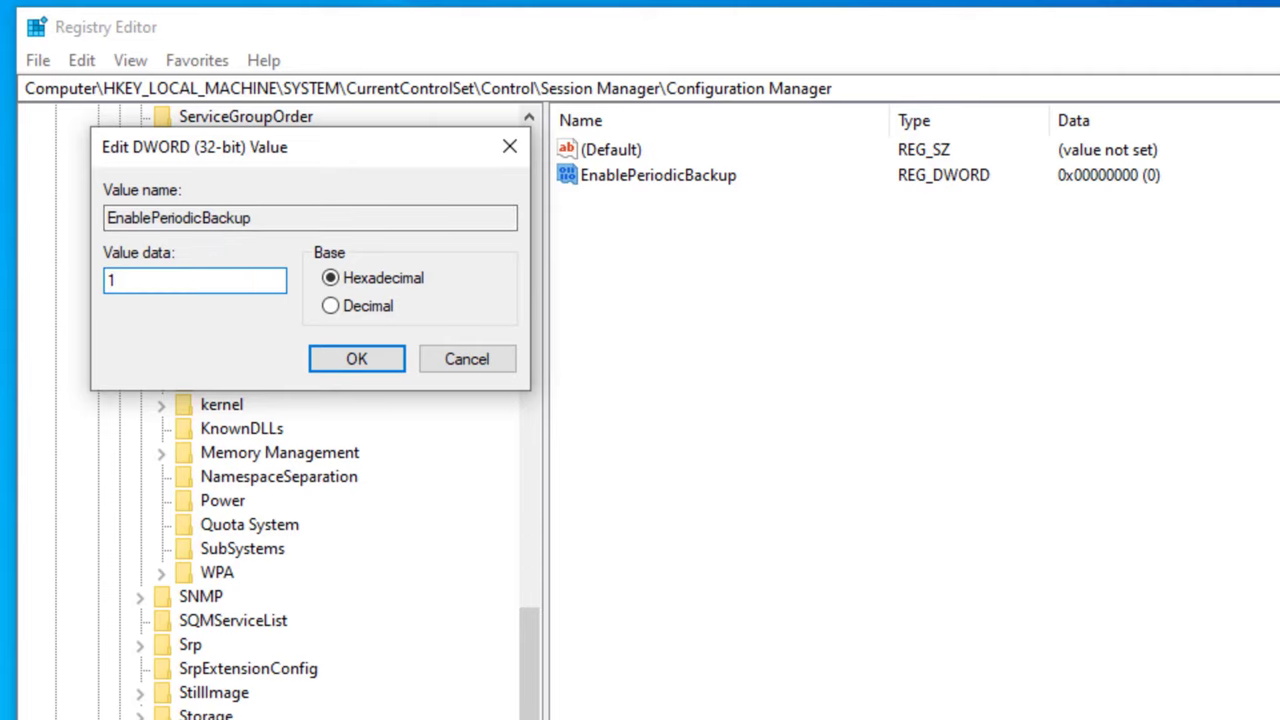
pyautogui.click(356, 358)
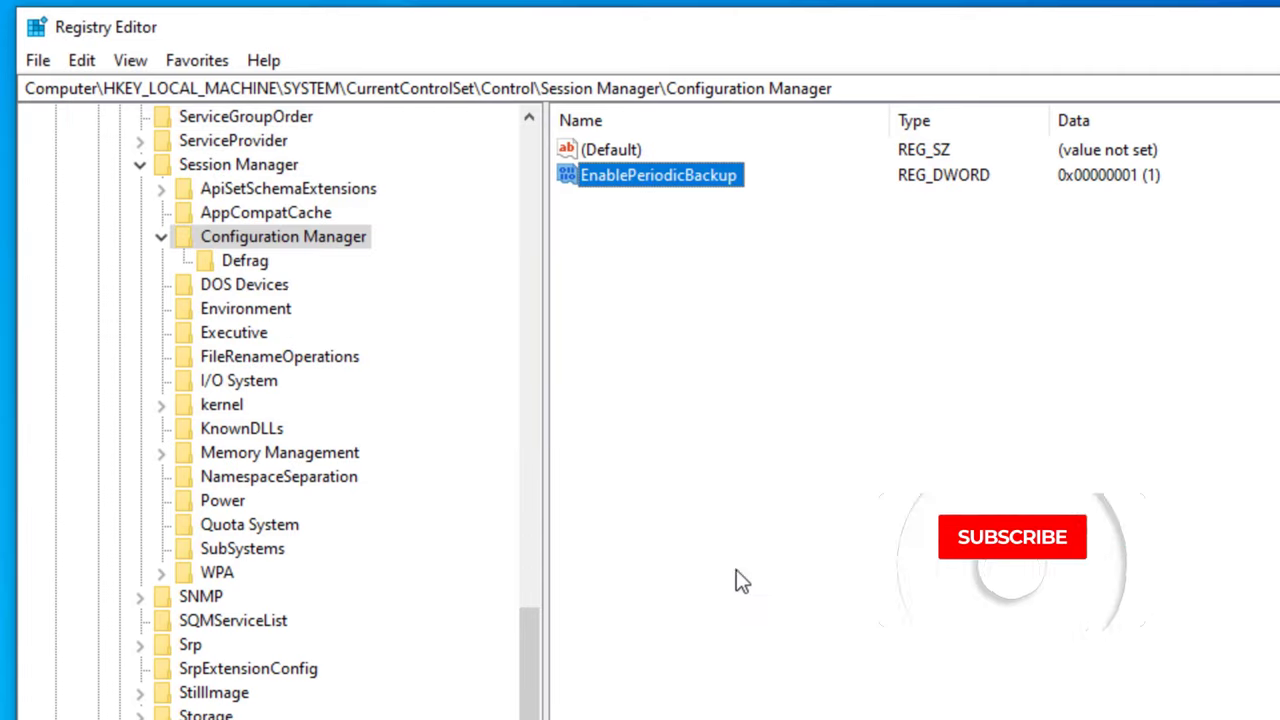